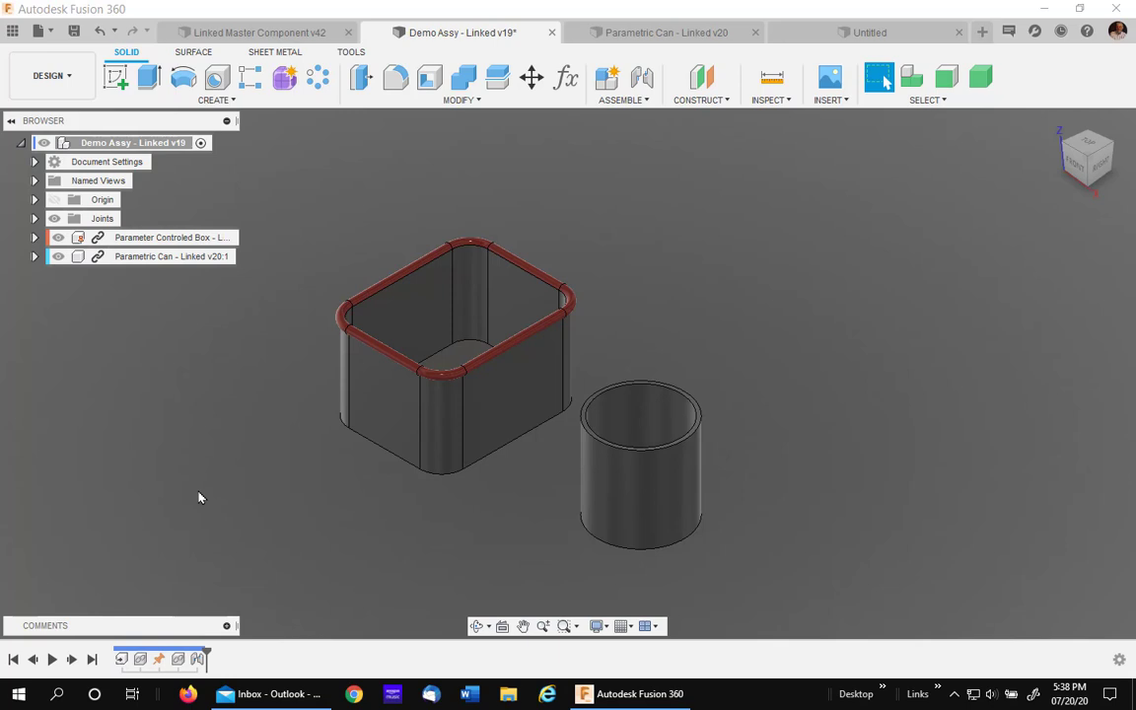
mouse_move(224, 446)
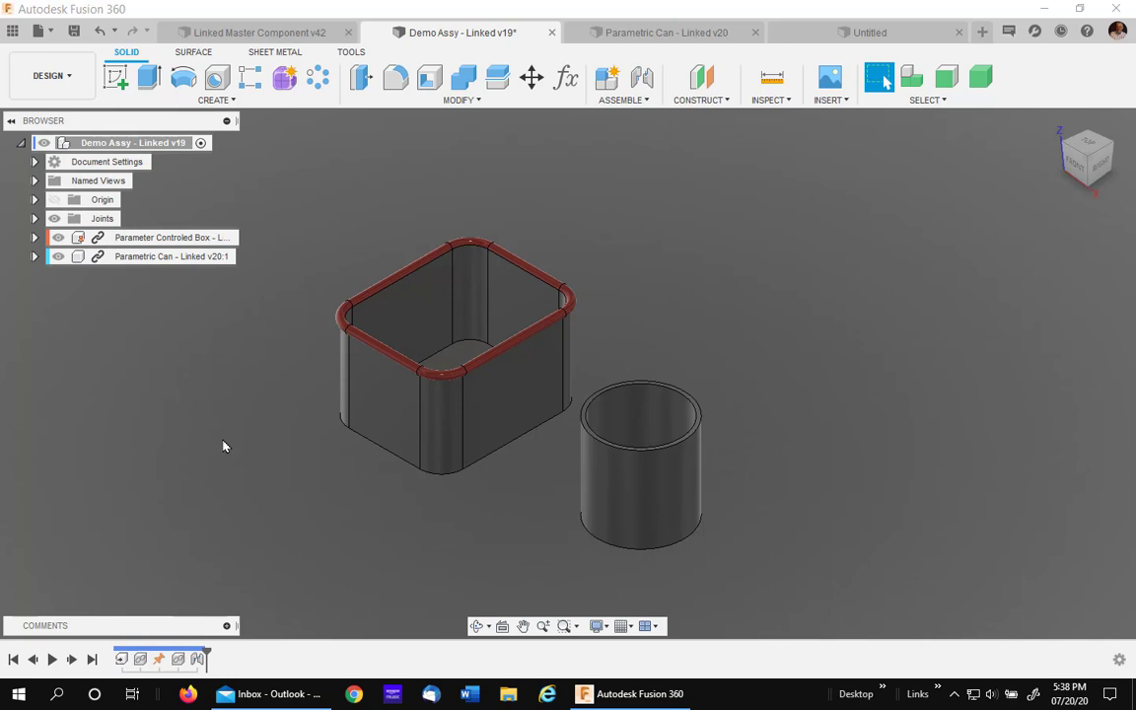
mouse_move(324, 209)
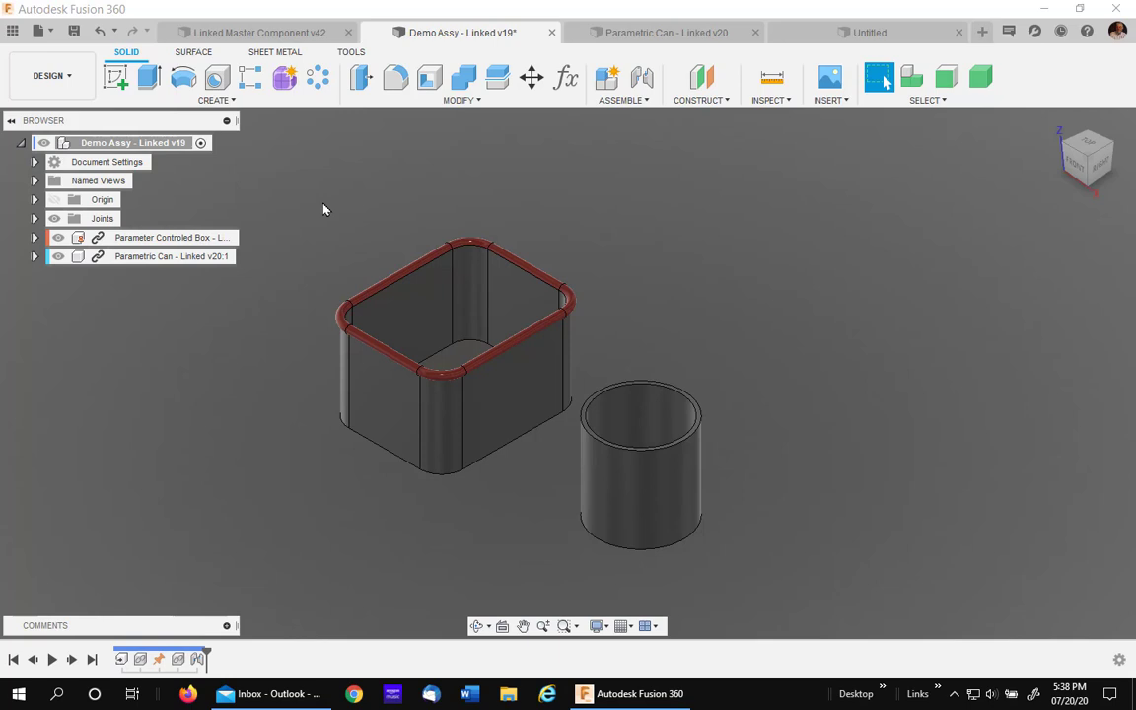
mouse_move(284, 265)
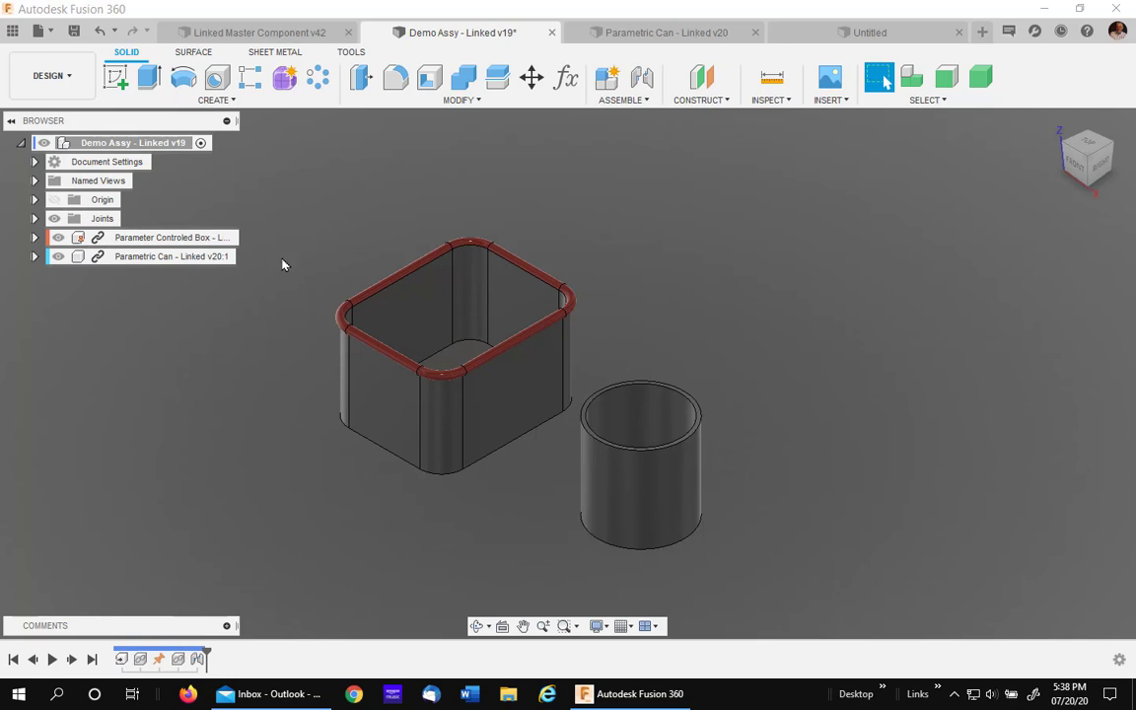
mouse_move(313, 221)
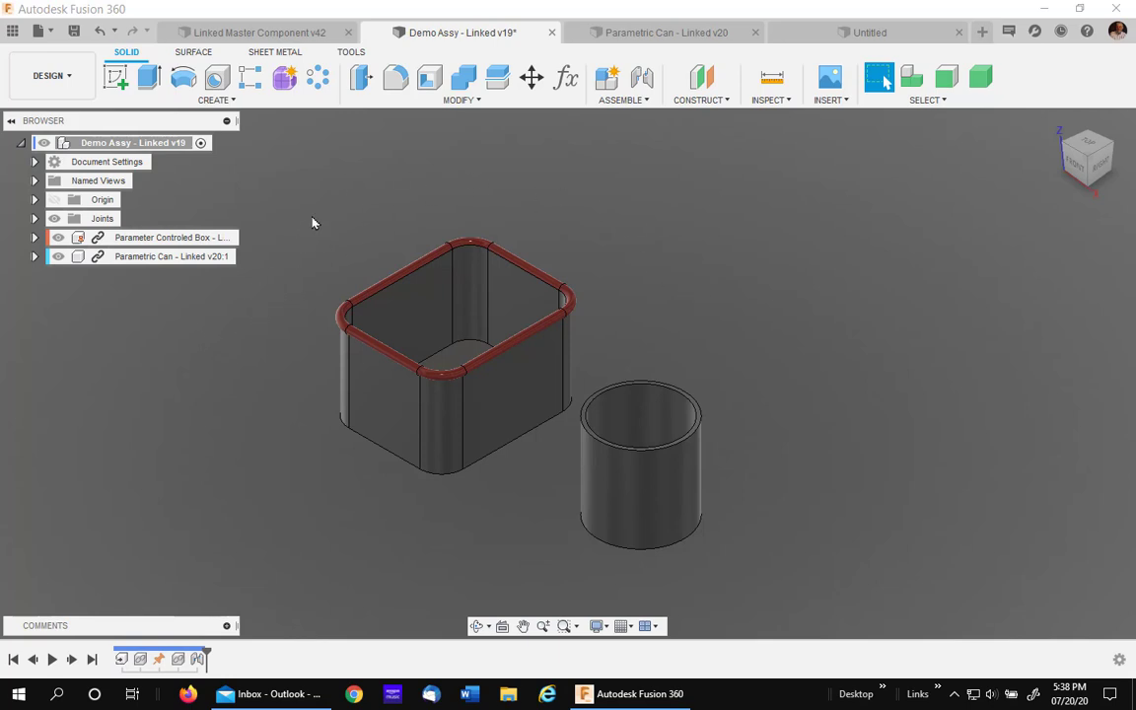
mouse_move(182, 355)
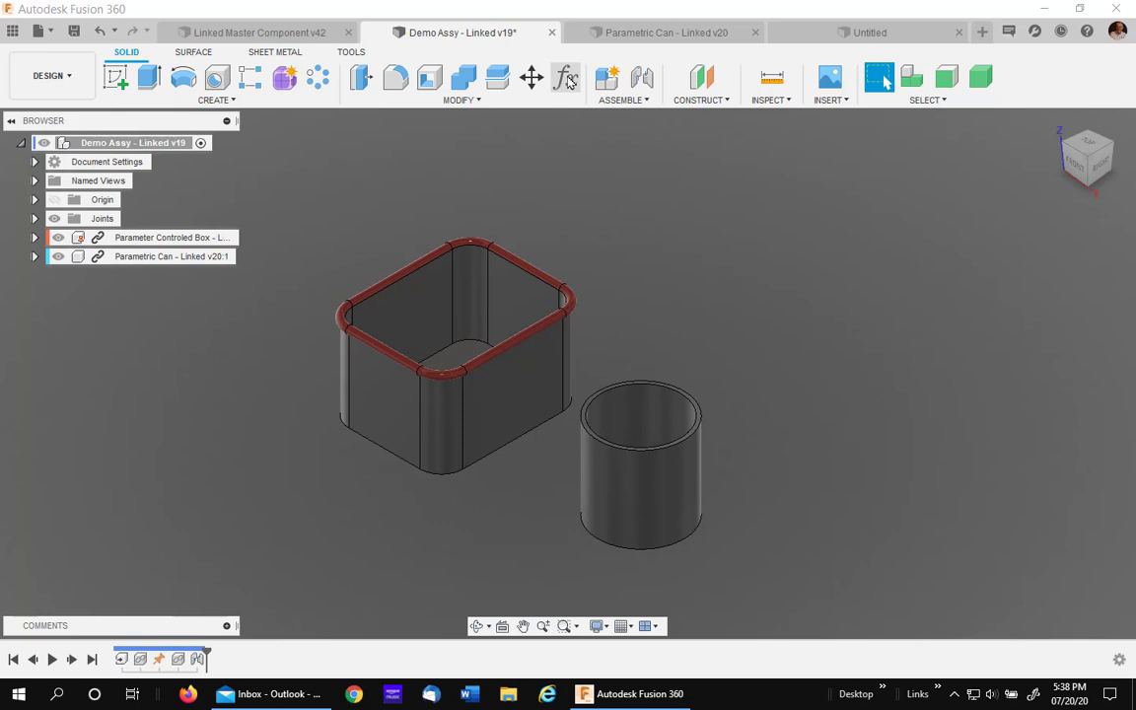
mouse_move(513, 96)
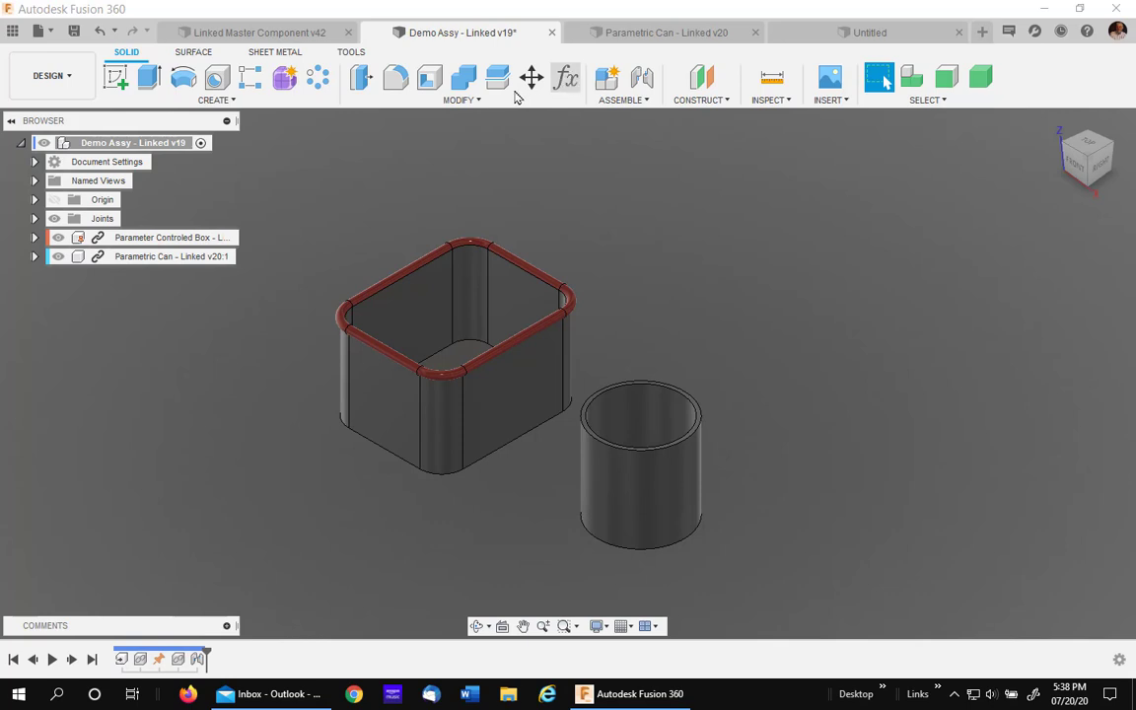
Review the master component's parameters table in the Linked Master Component document
click(461, 98)
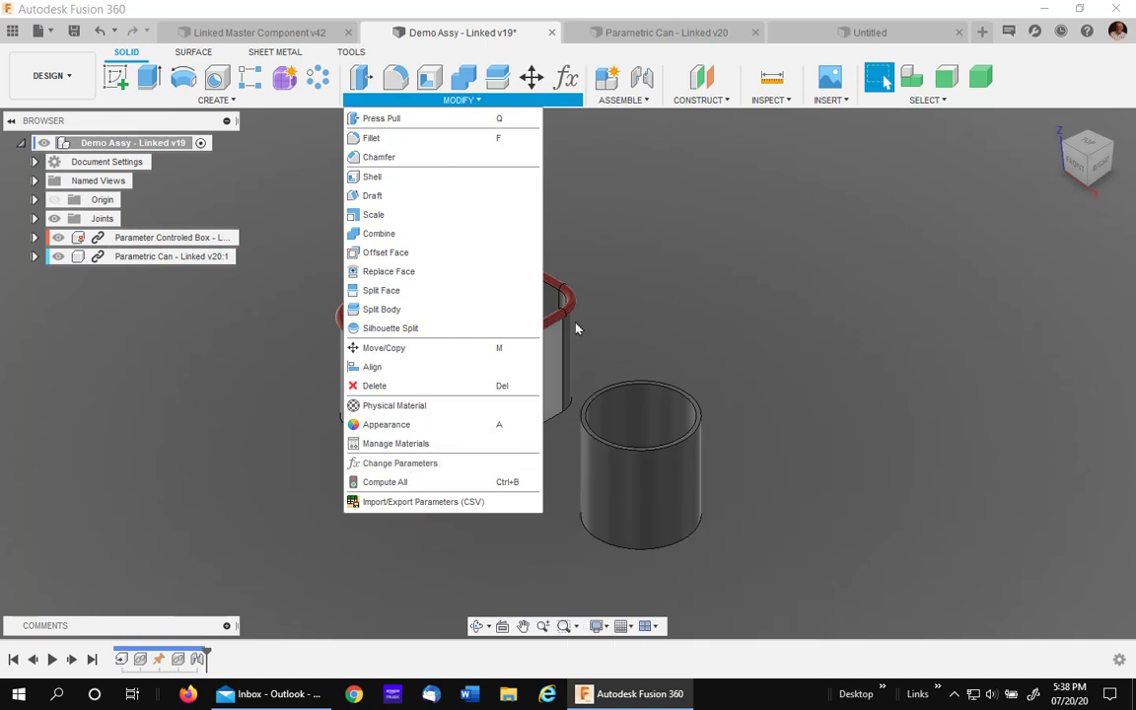
mouse_move(548, 191)
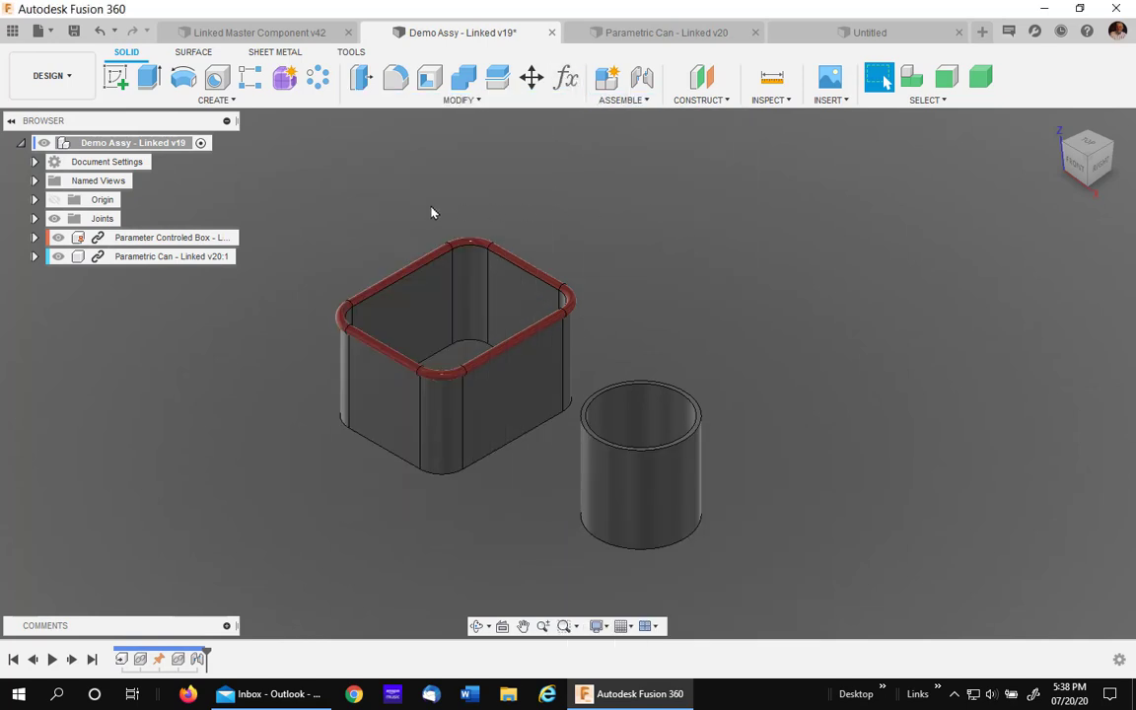
mouse_move(126, 308)
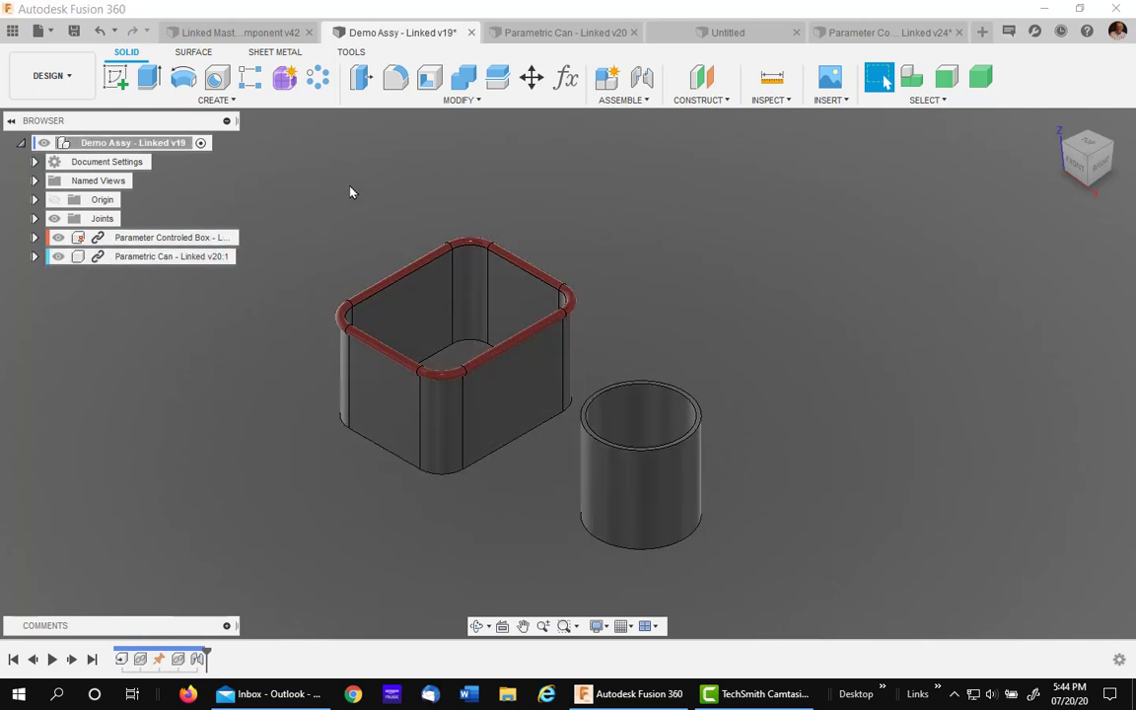
click(237, 32)
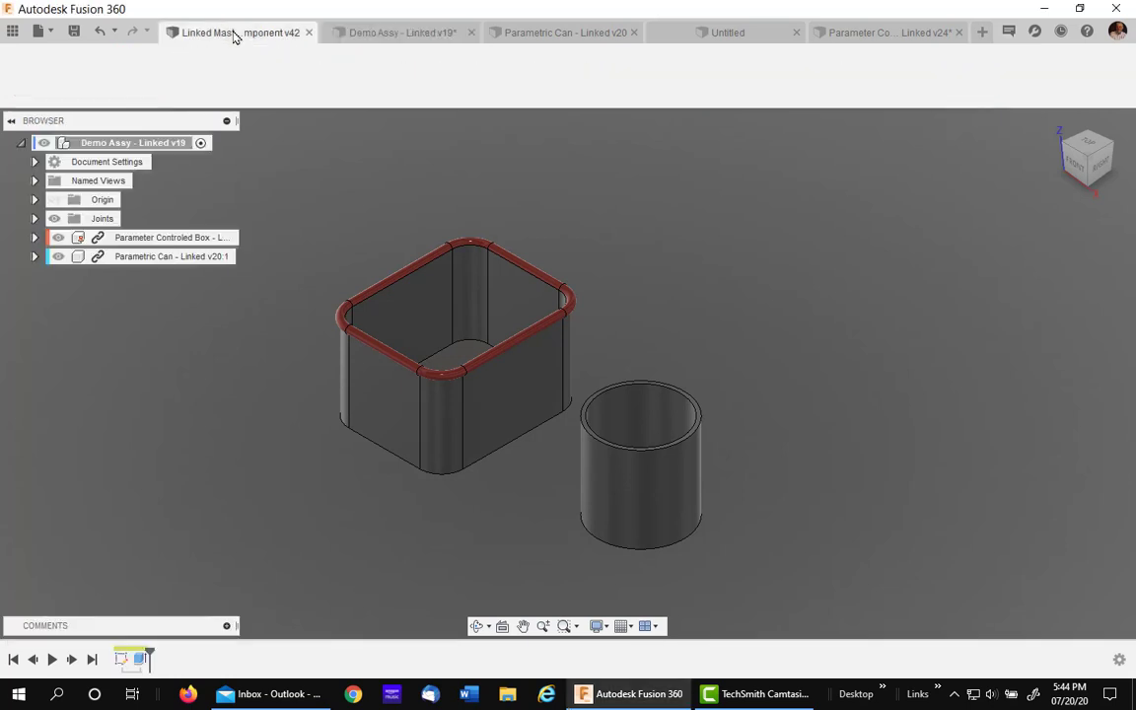
click(236, 32)
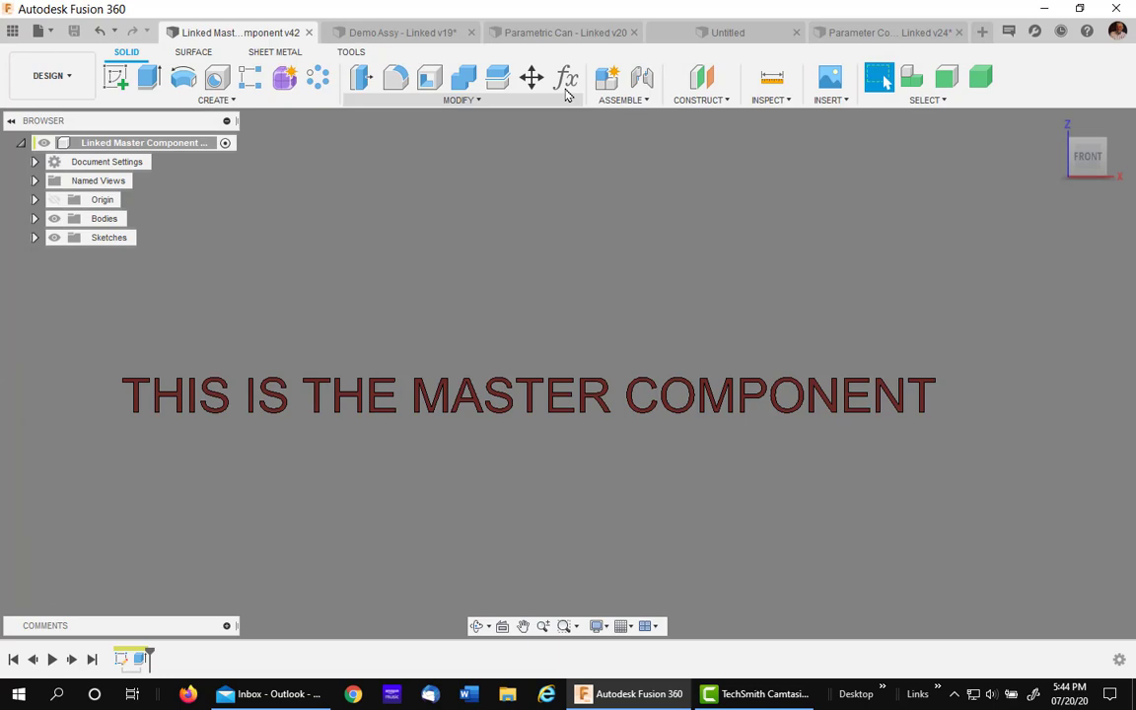
click(461, 99)
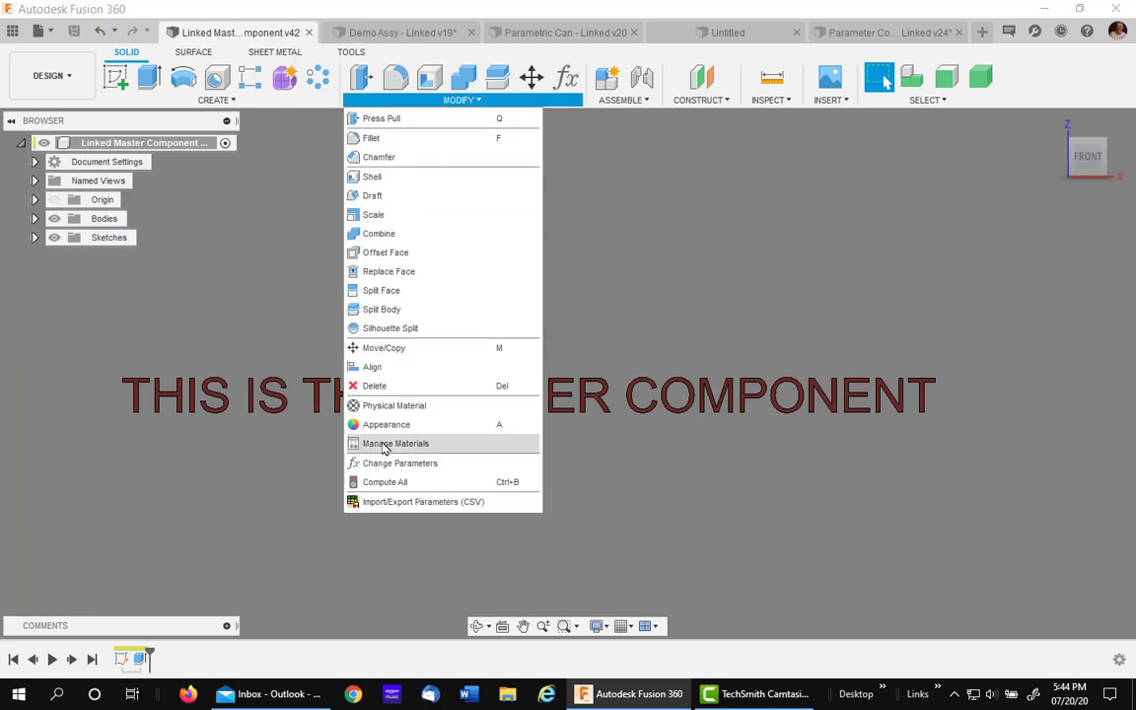
mouse_move(607, 215)
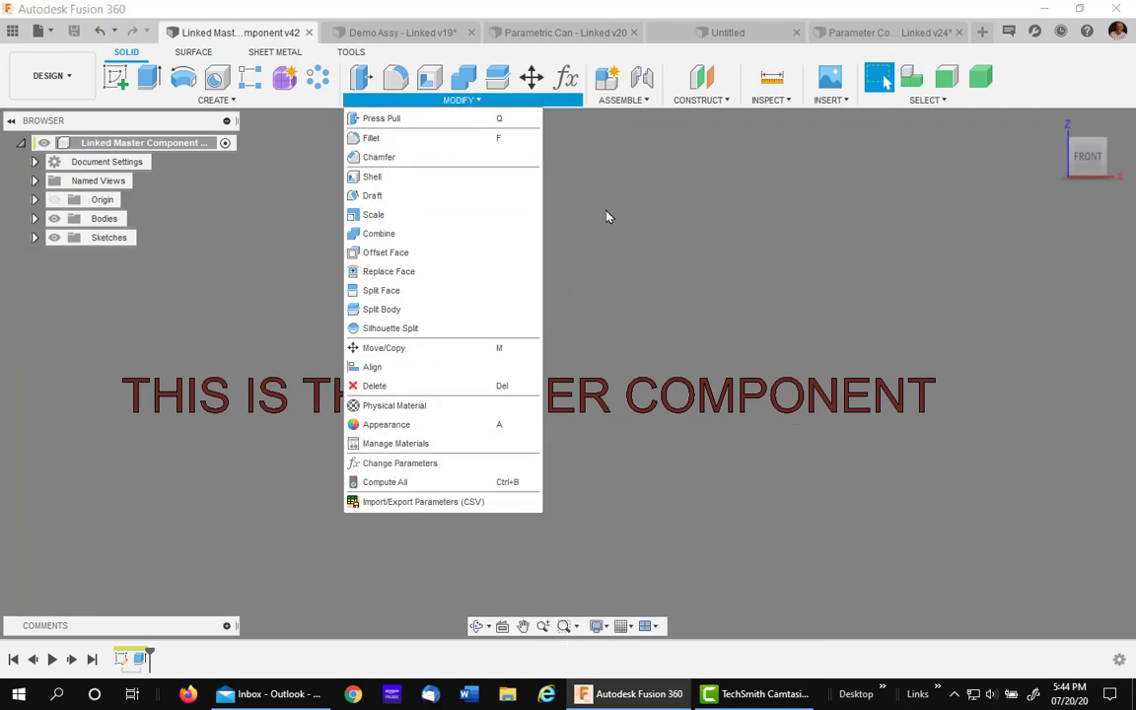
click(400, 461)
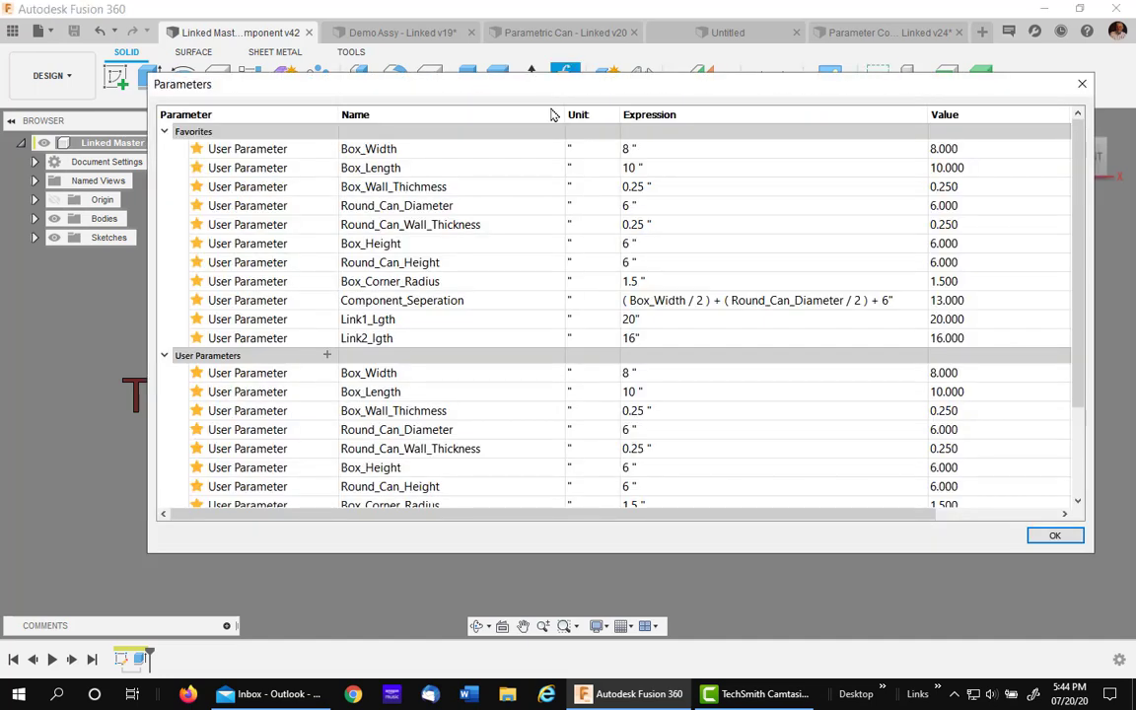
click(367, 320)
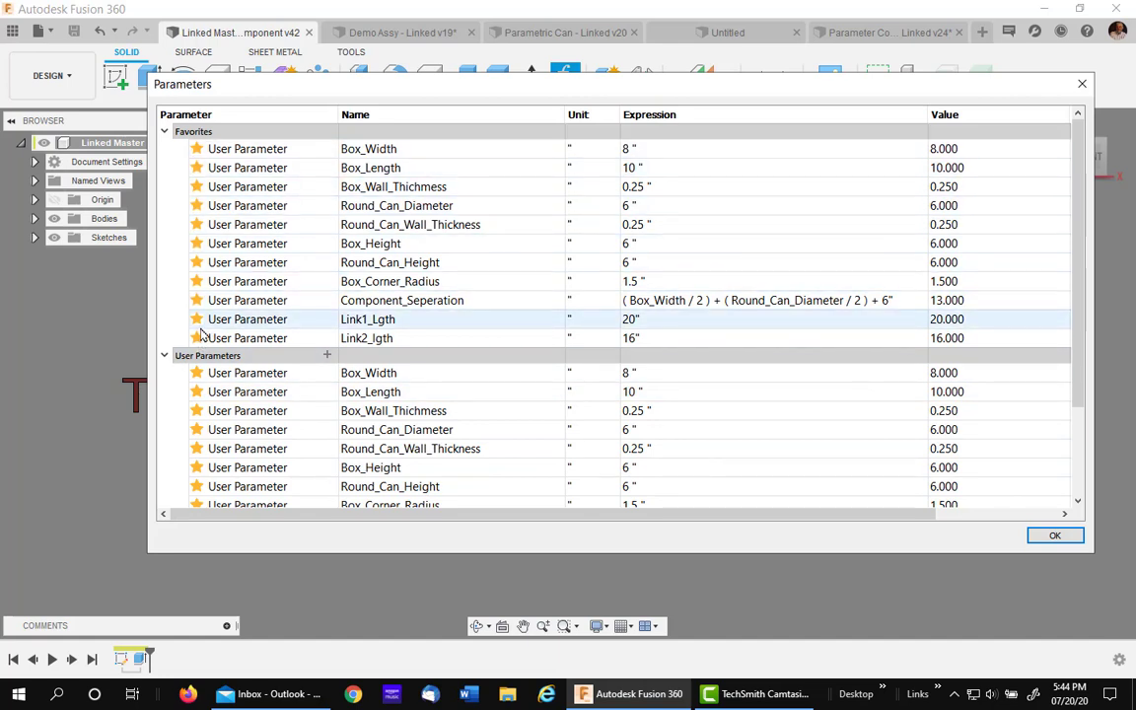
click(367, 370)
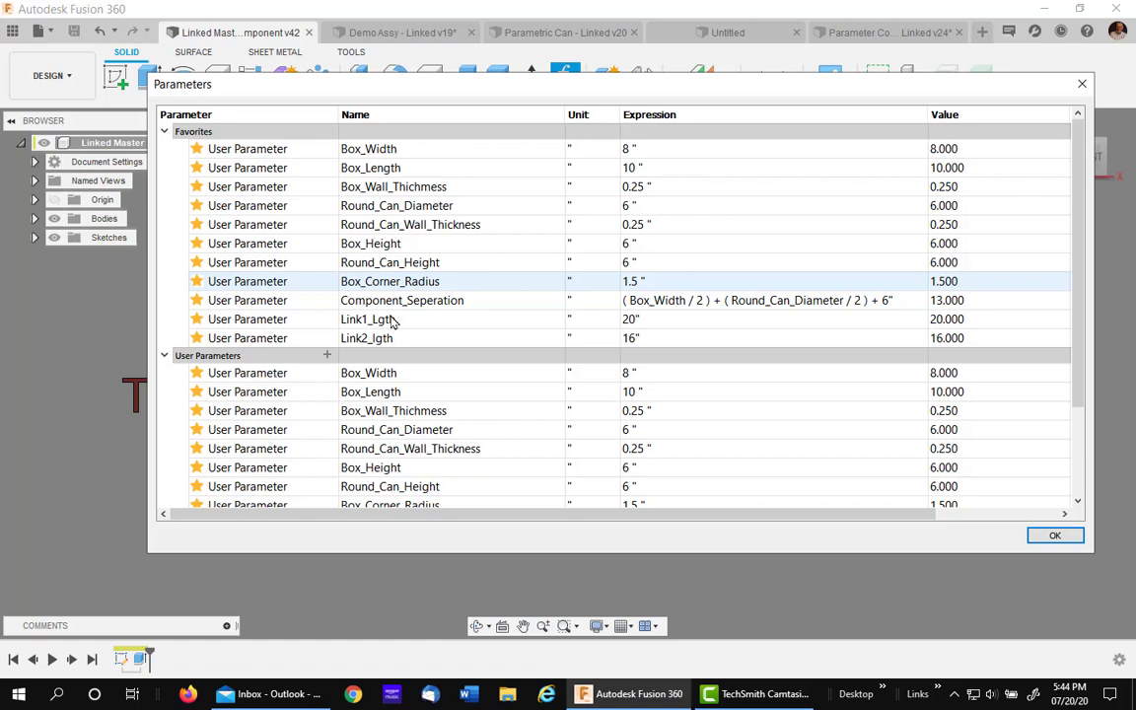
click(1053, 534)
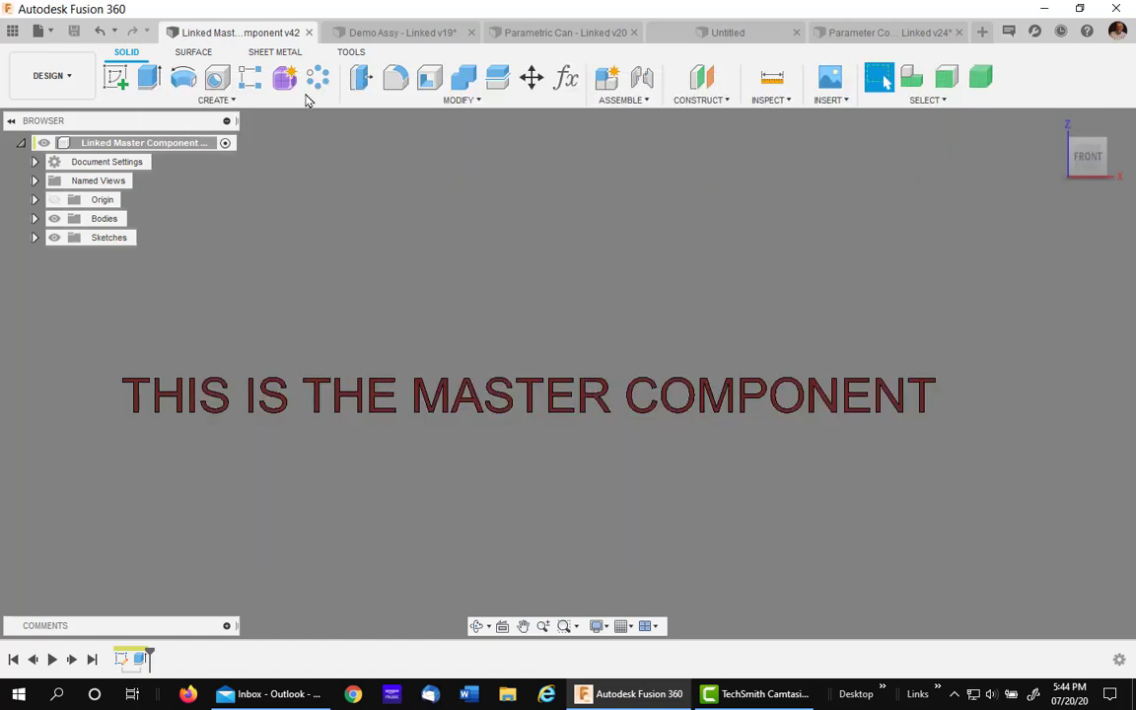
mouse_move(564, 79)
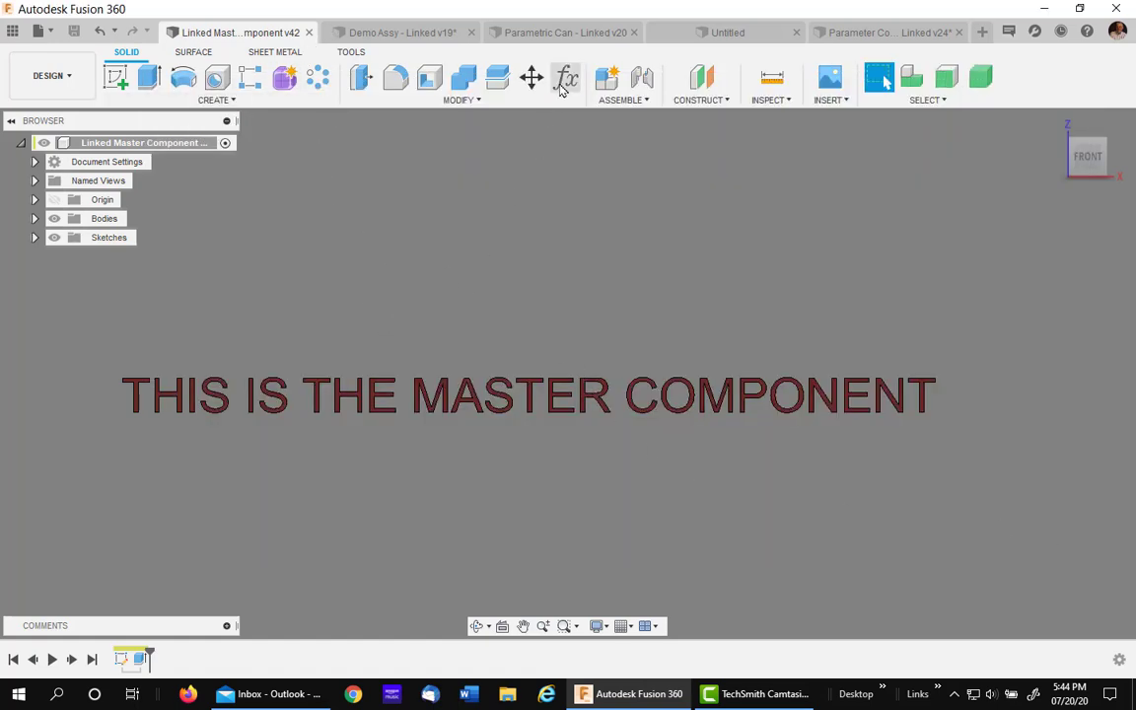
Change the Box_Width expression to 10 in and confirm the parameter change
click(564, 79)
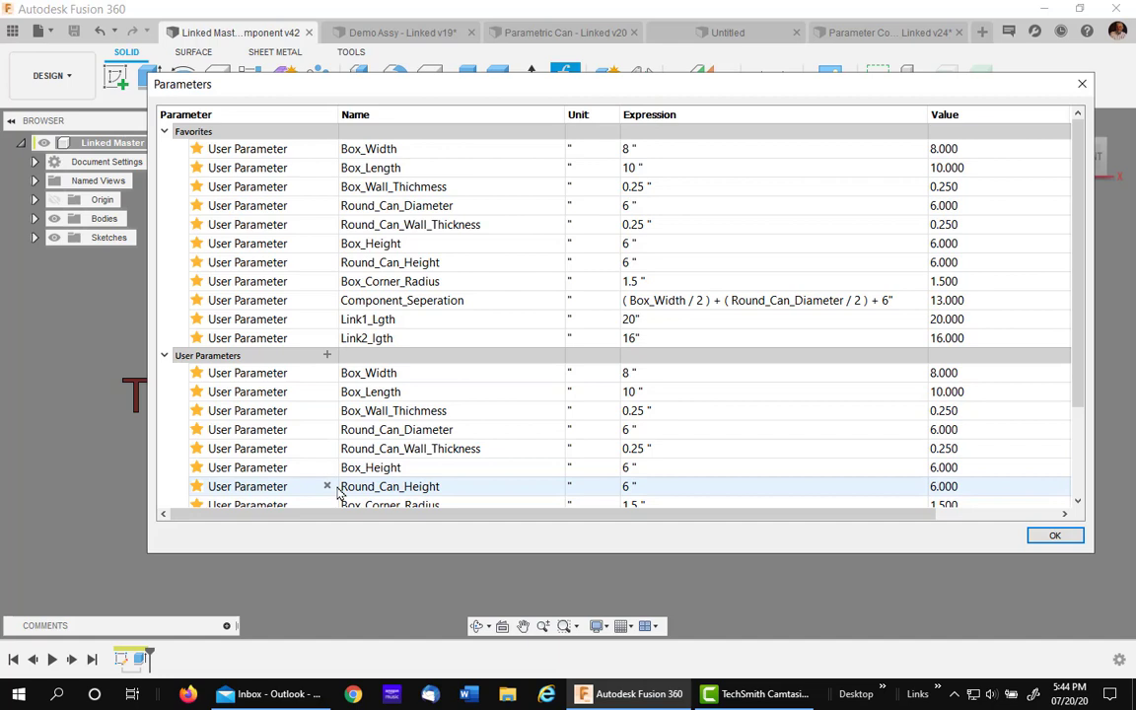
click(367, 148)
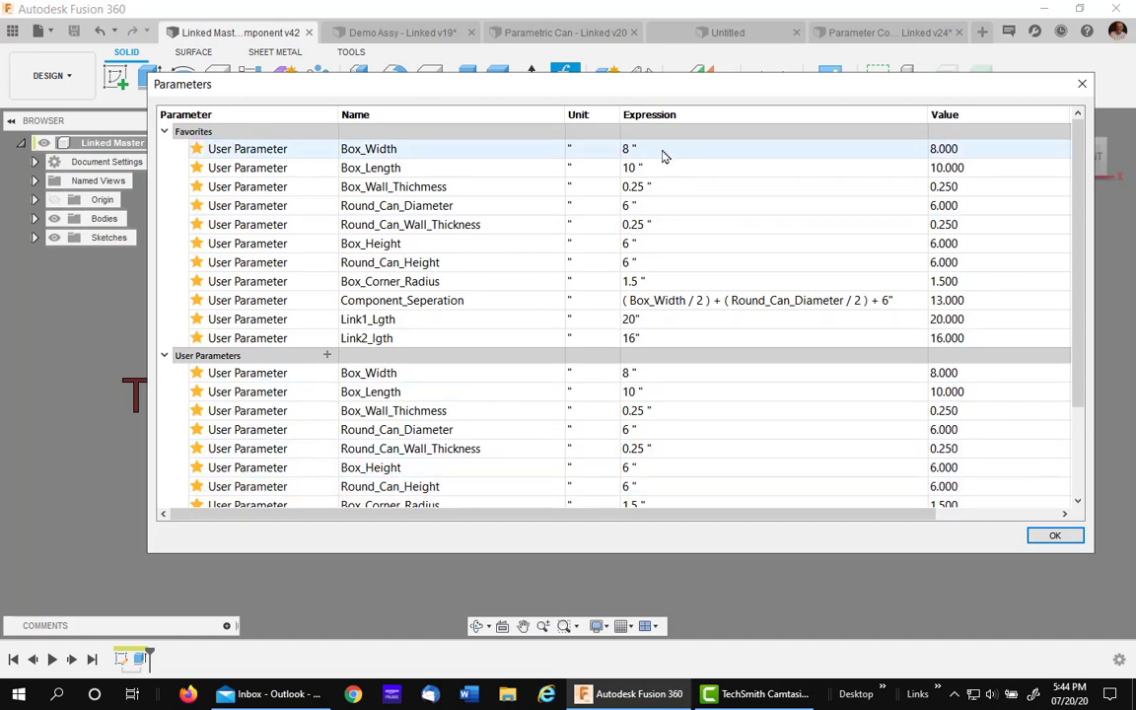
mouse_move(671, 156)
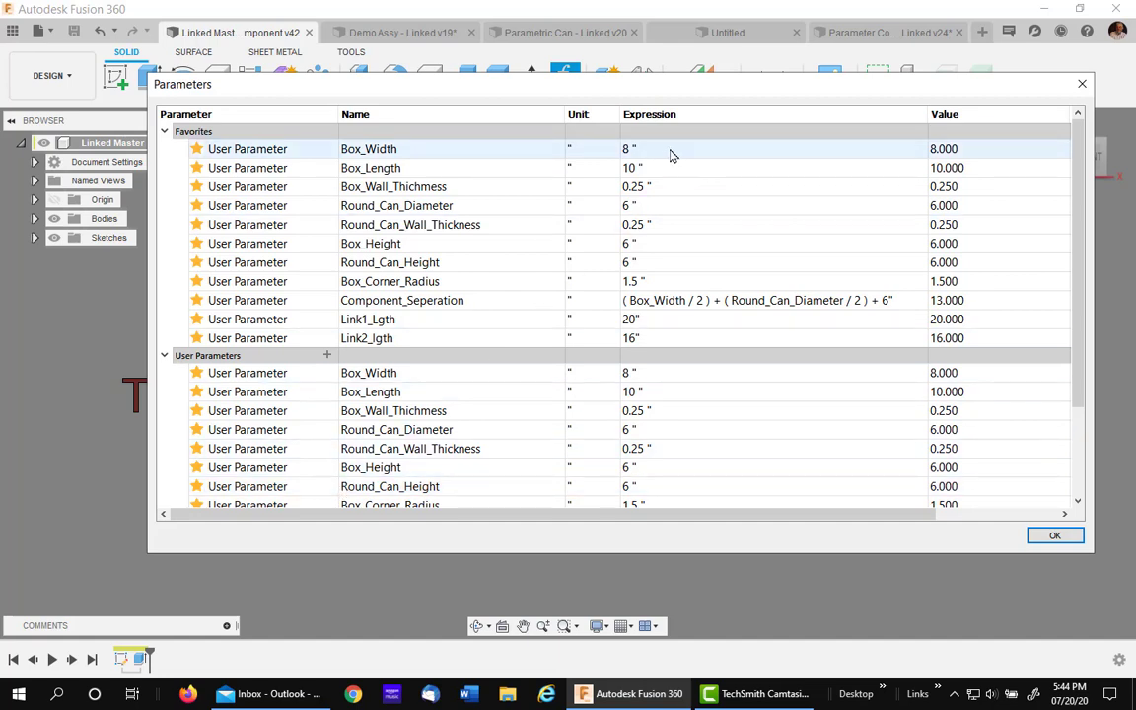
mouse_move(650, 158)
text(10)
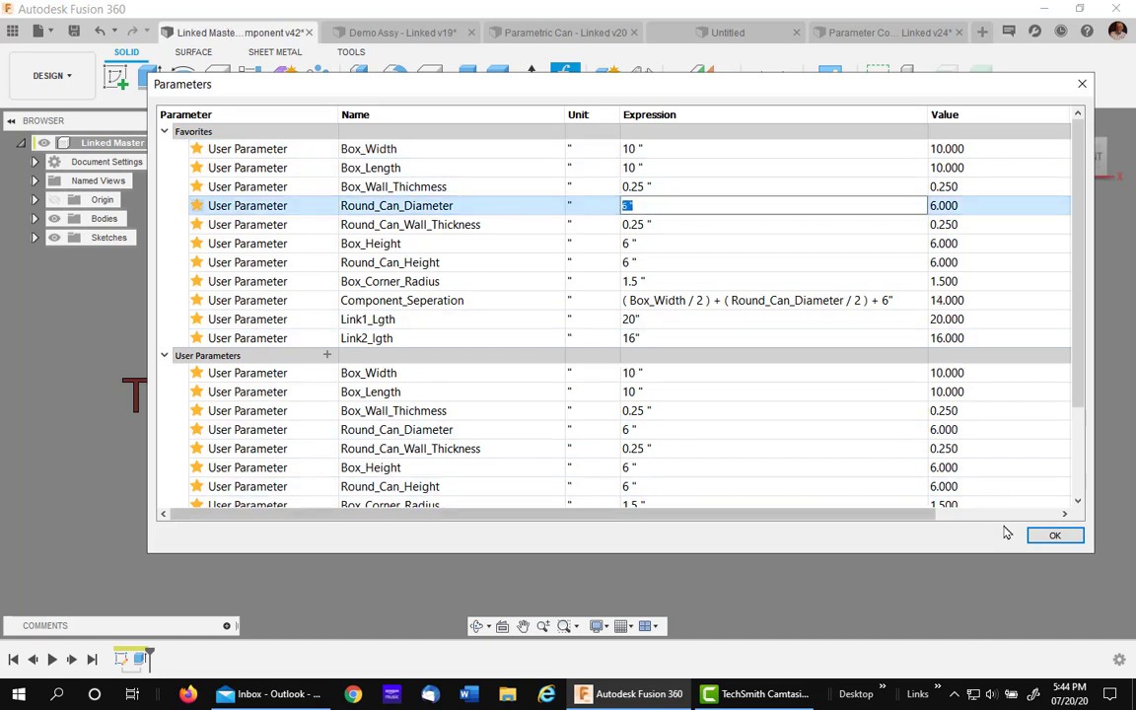
click(1054, 534)
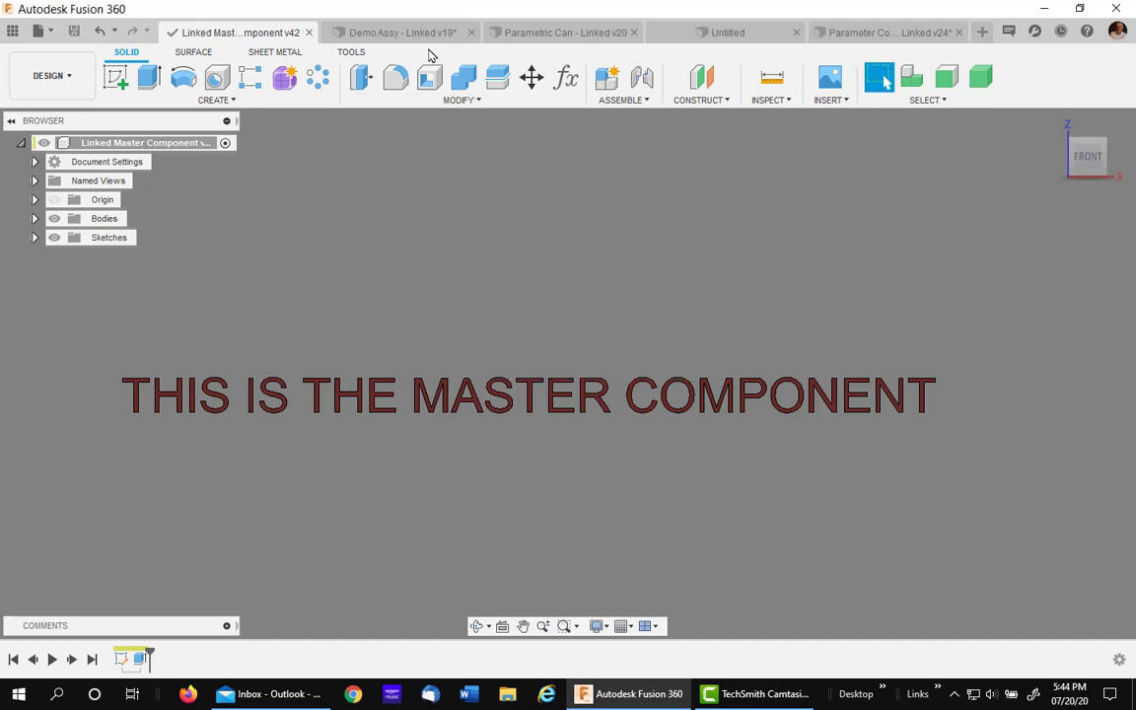
Return to the Demo Assy document so the assembly picks up the new 10 in width
click(404, 32)
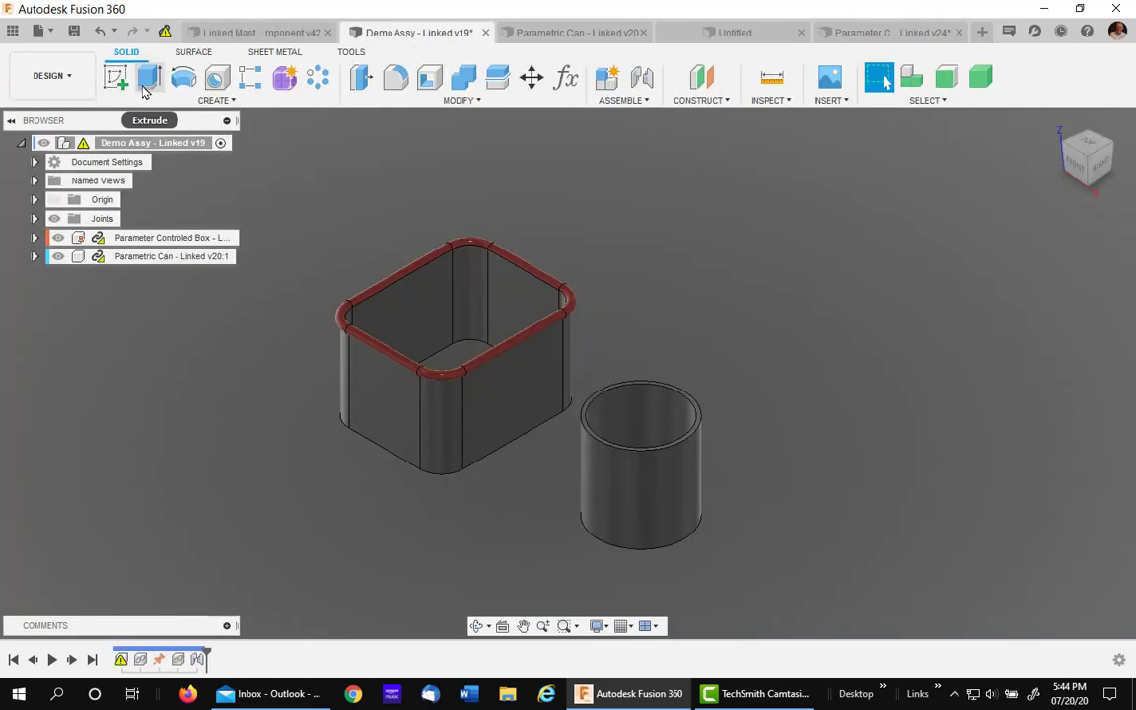
mouse_move(202, 384)
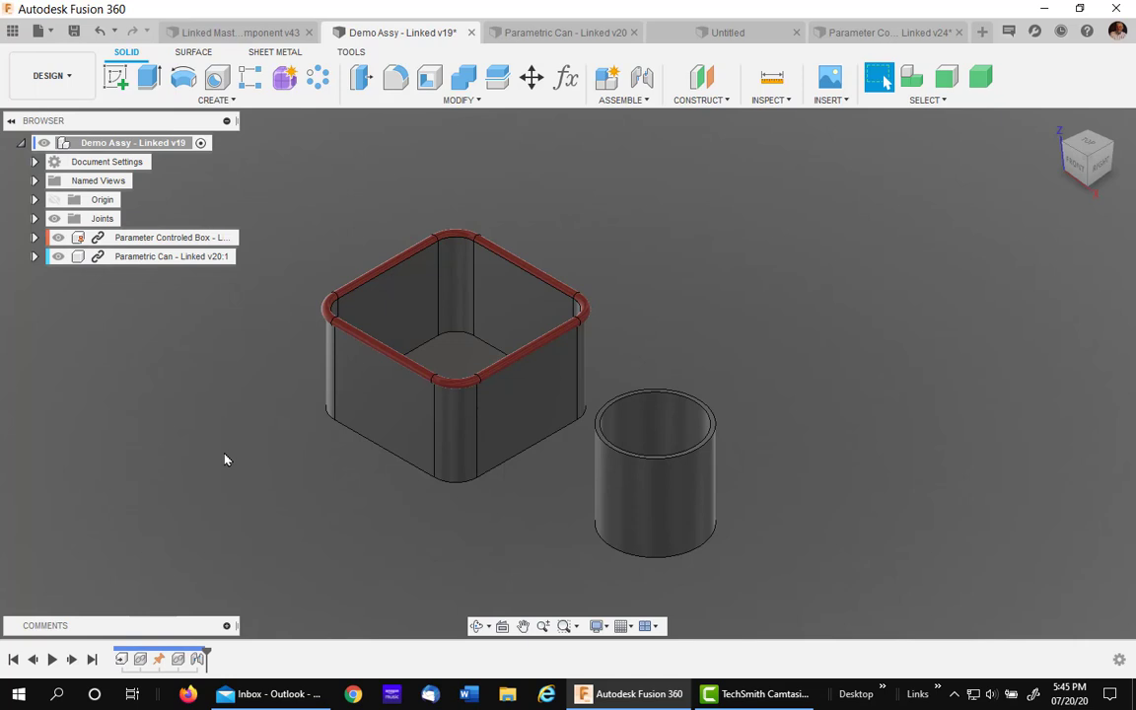
mouse_move(197, 408)
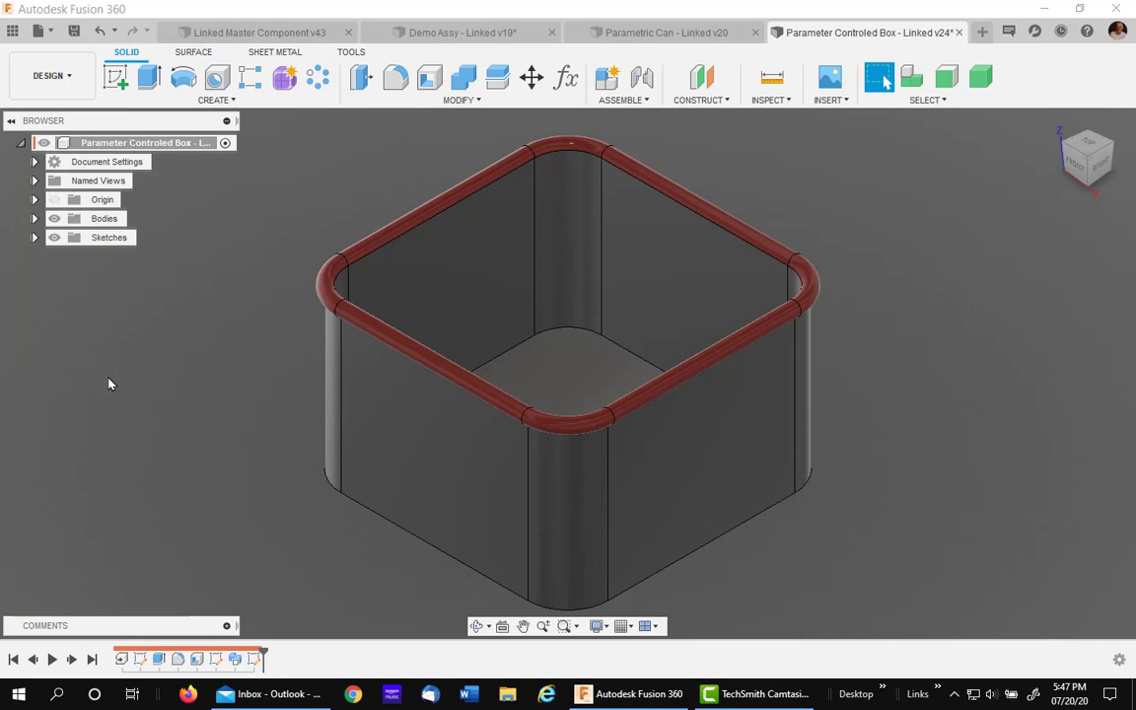
mouse_move(258, 32)
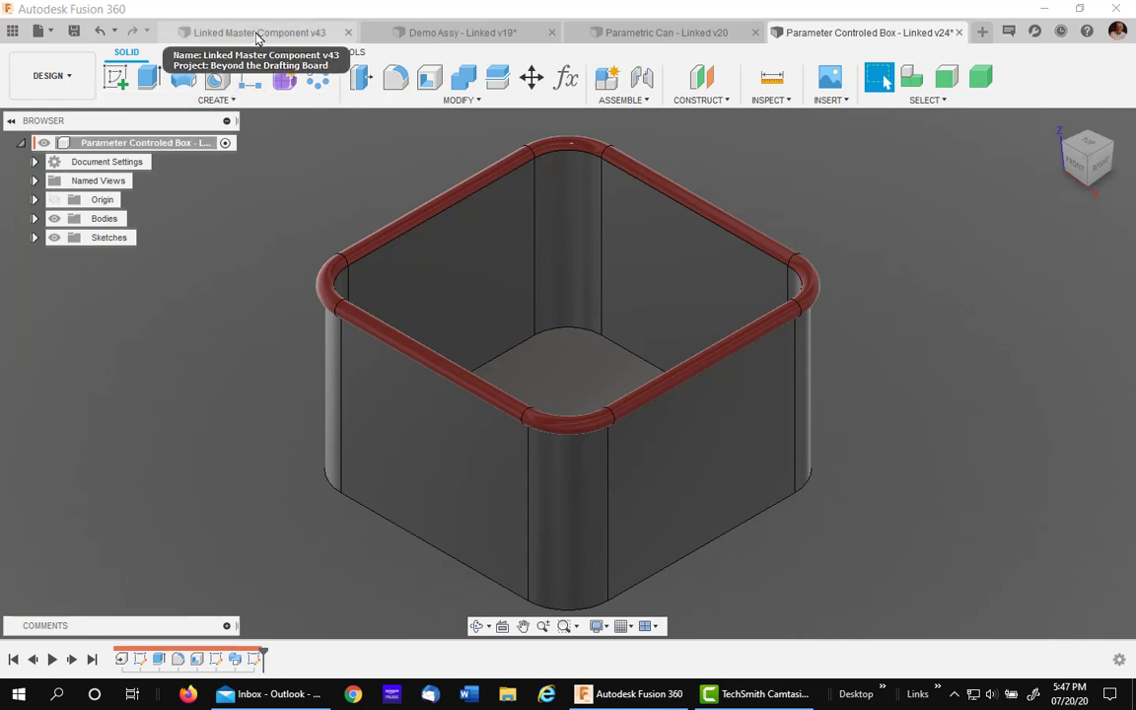
mouse_move(284, 236)
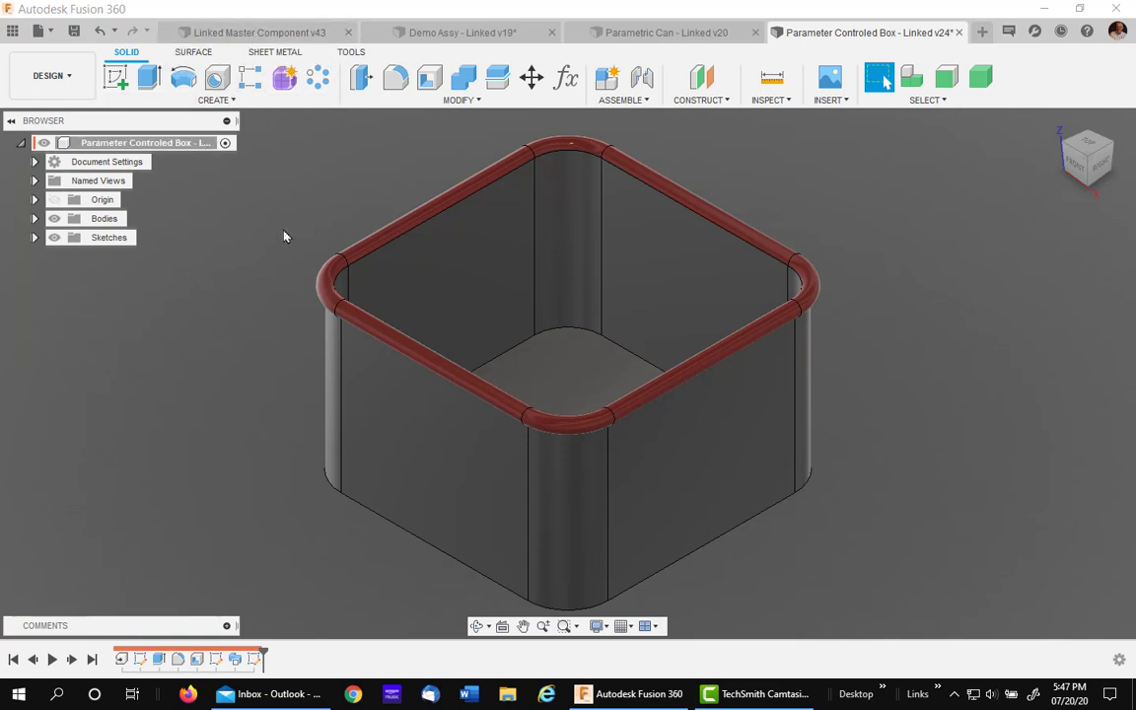
Save the new untitled design as Demo Parametric Box in the Demo Files project
click(982, 31)
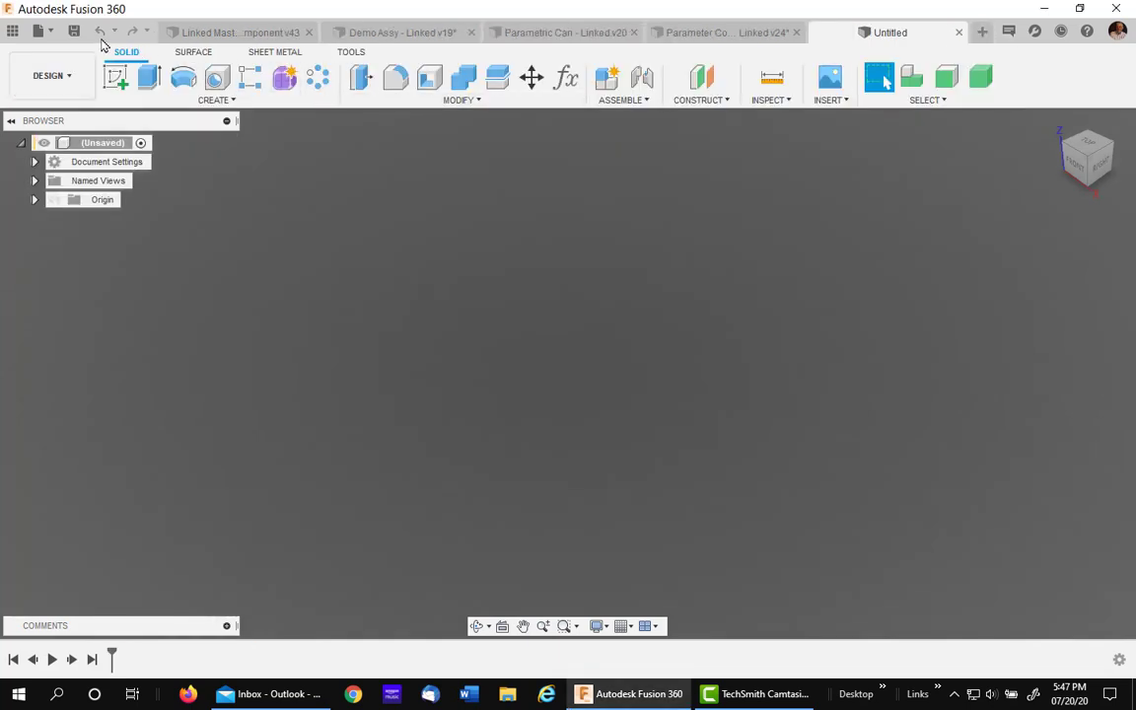
mouse_move(75, 32)
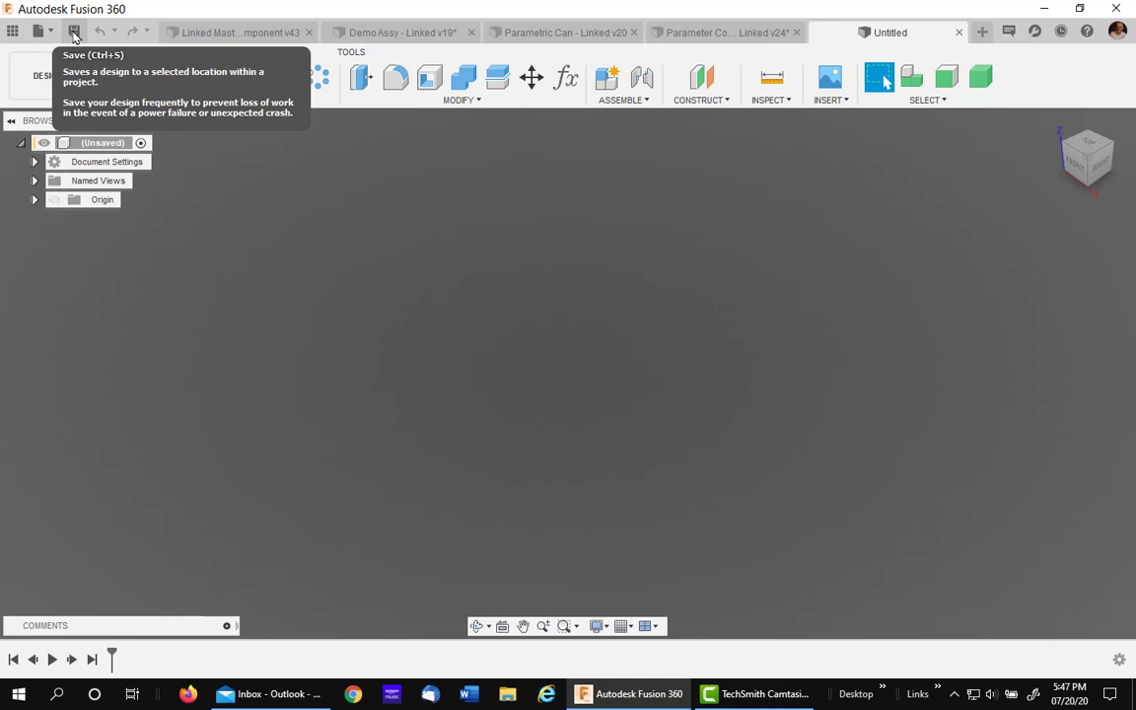
click(75, 32)
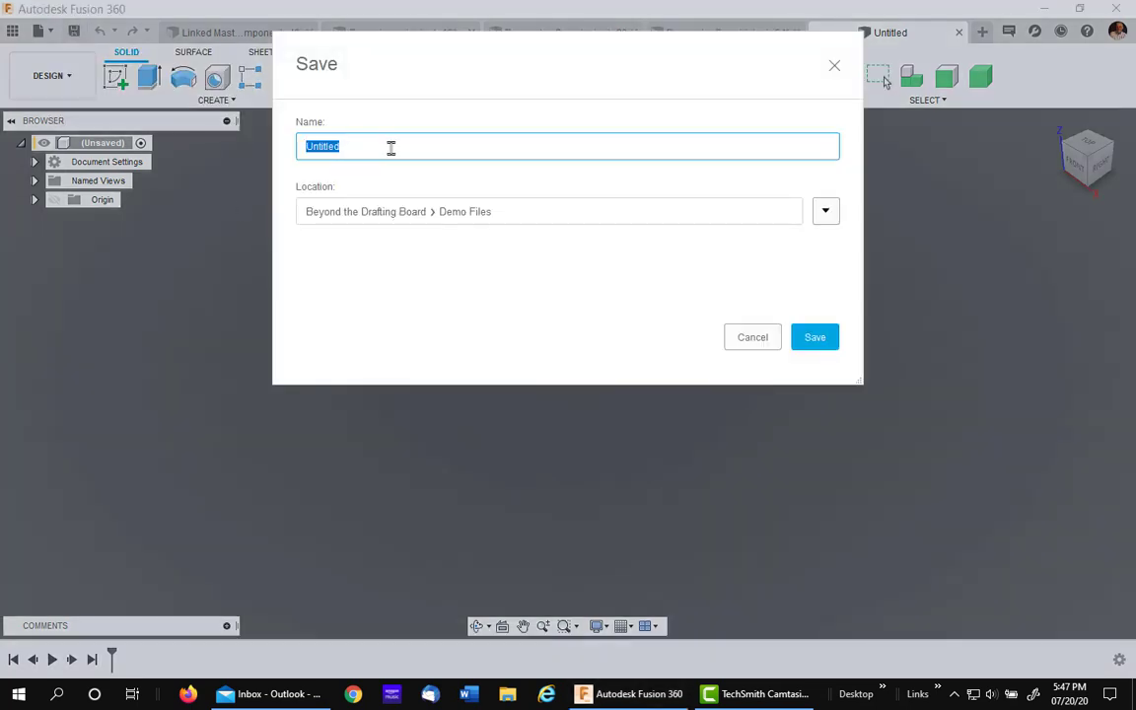
text(Demo Par)
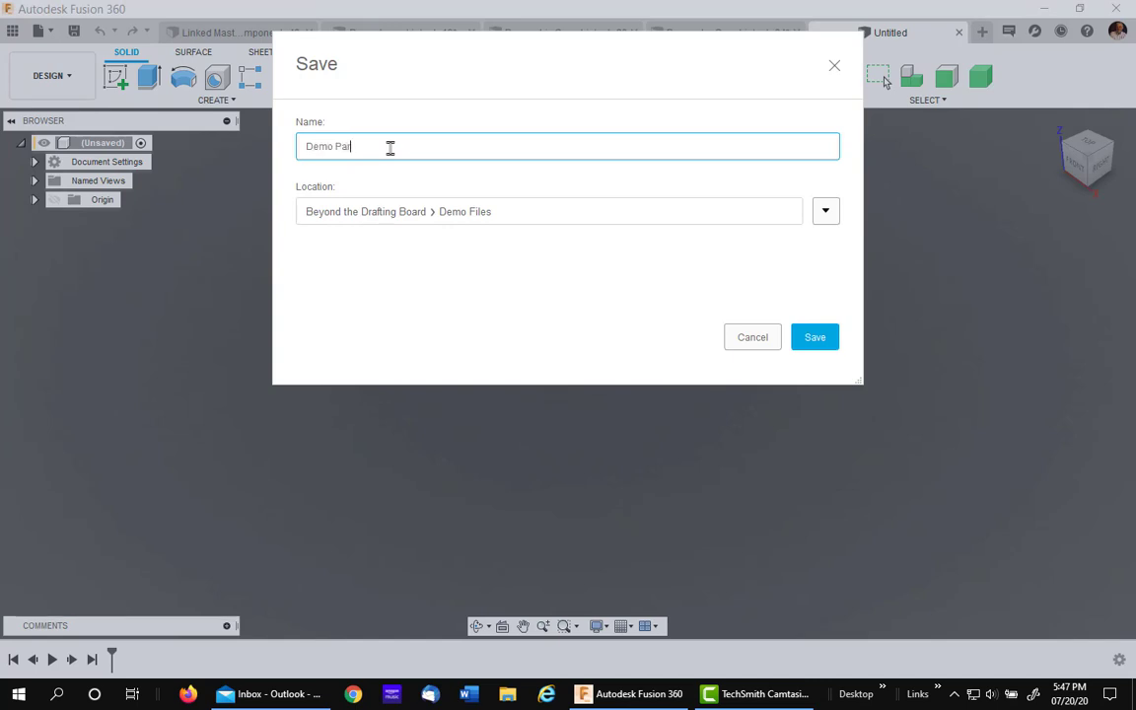
text(ametric Box)
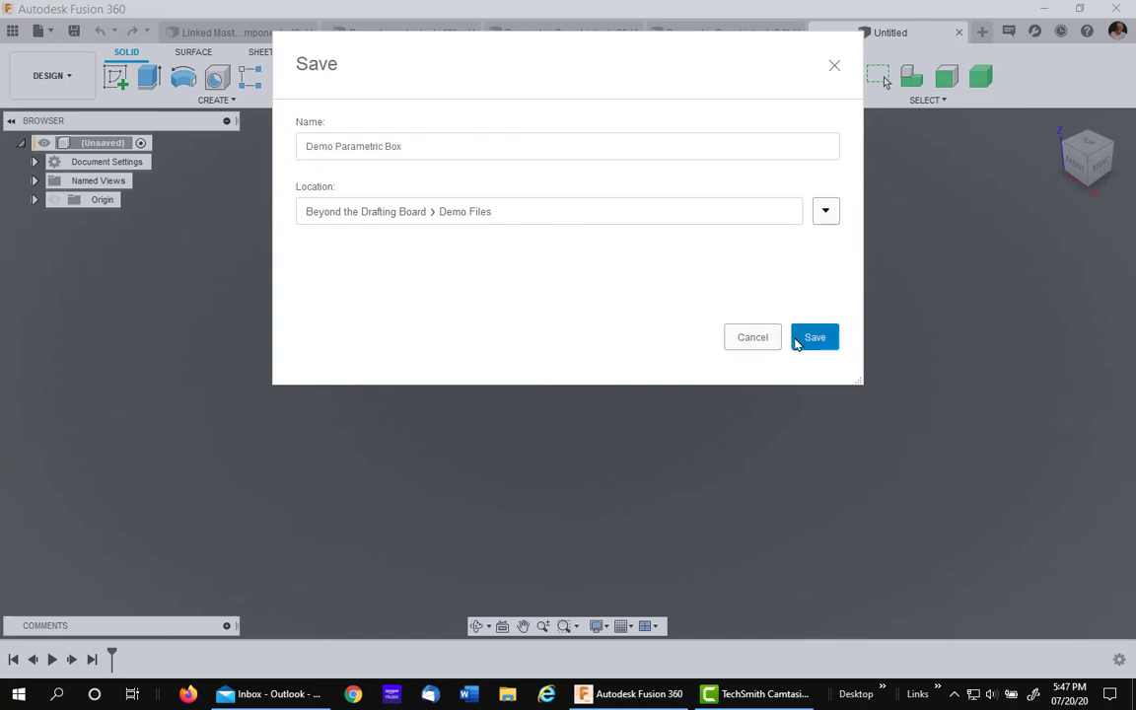
click(814, 335)
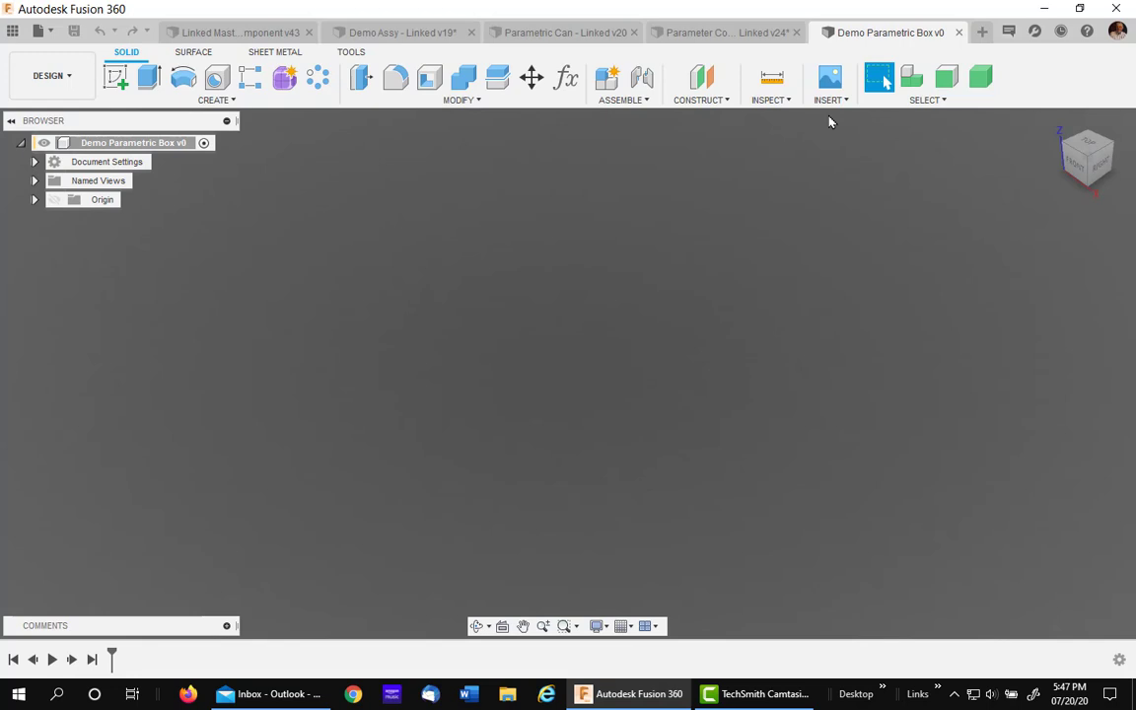
Start a Derive and choose Linked Master Component from Demo Files as the source design
click(829, 87)
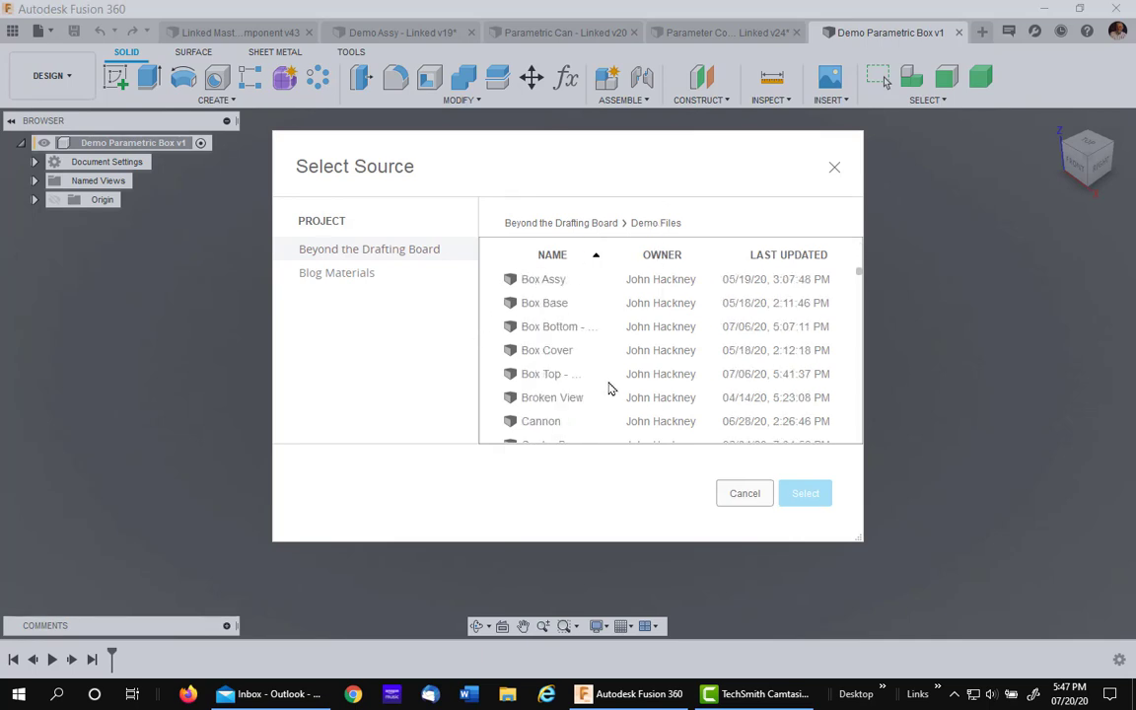
scroll(down, 3)
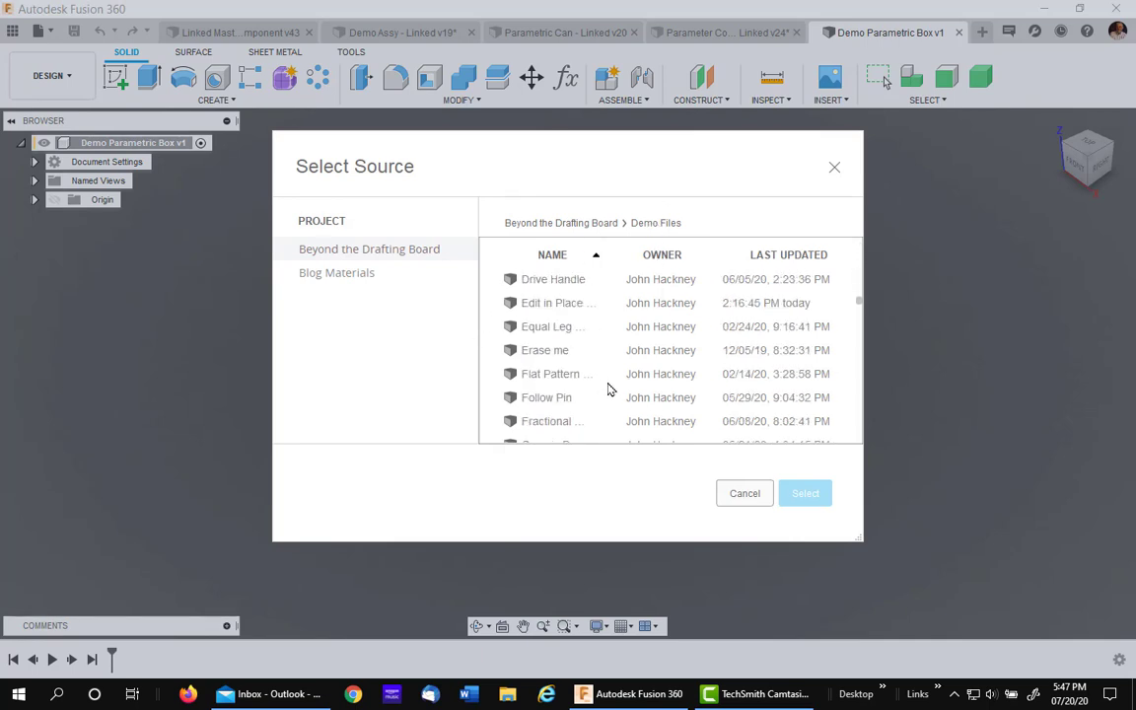
scroll(down, 3)
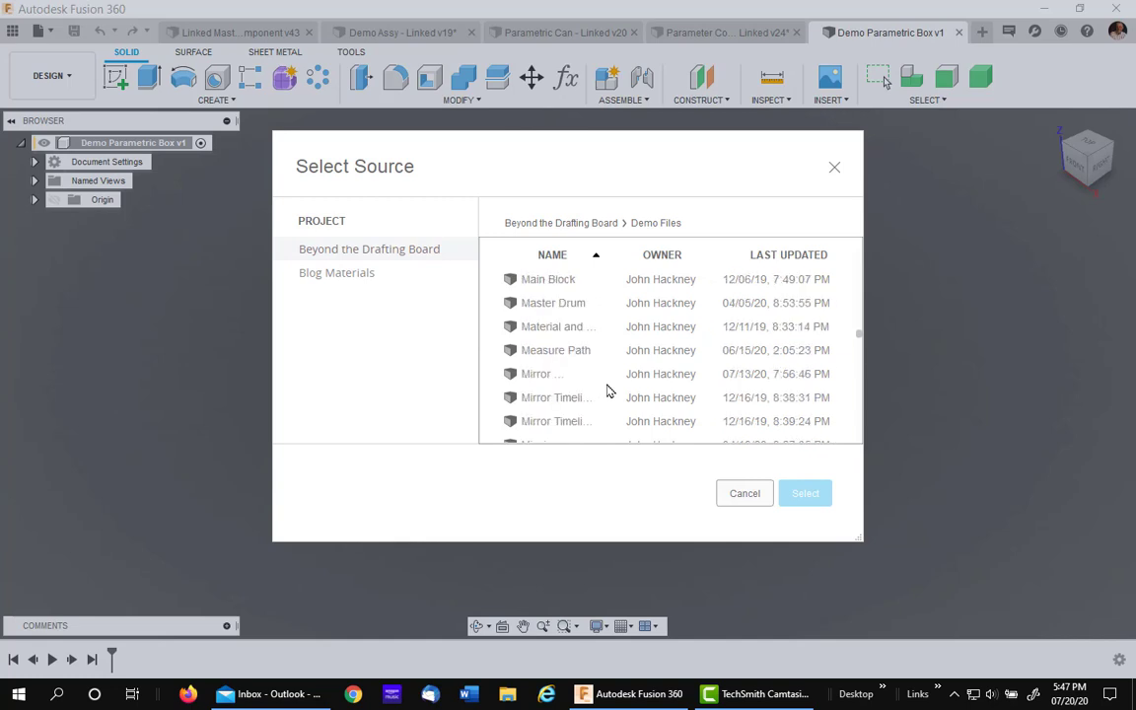
scroll(down, 3)
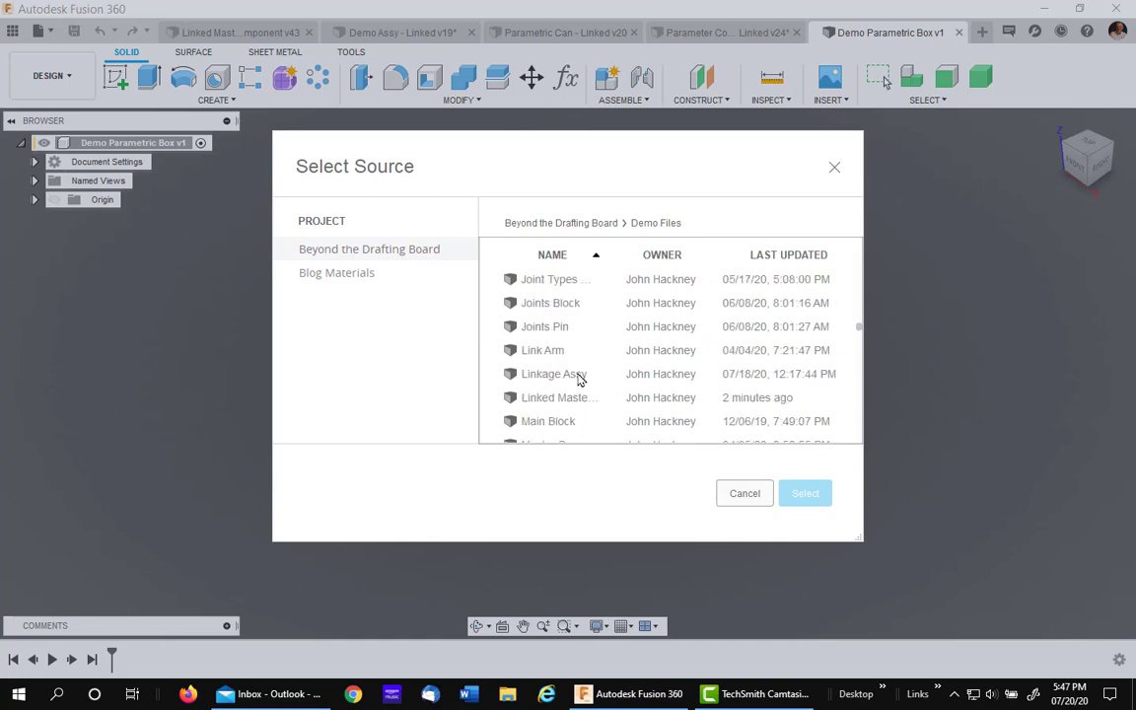
mouse_move(556, 398)
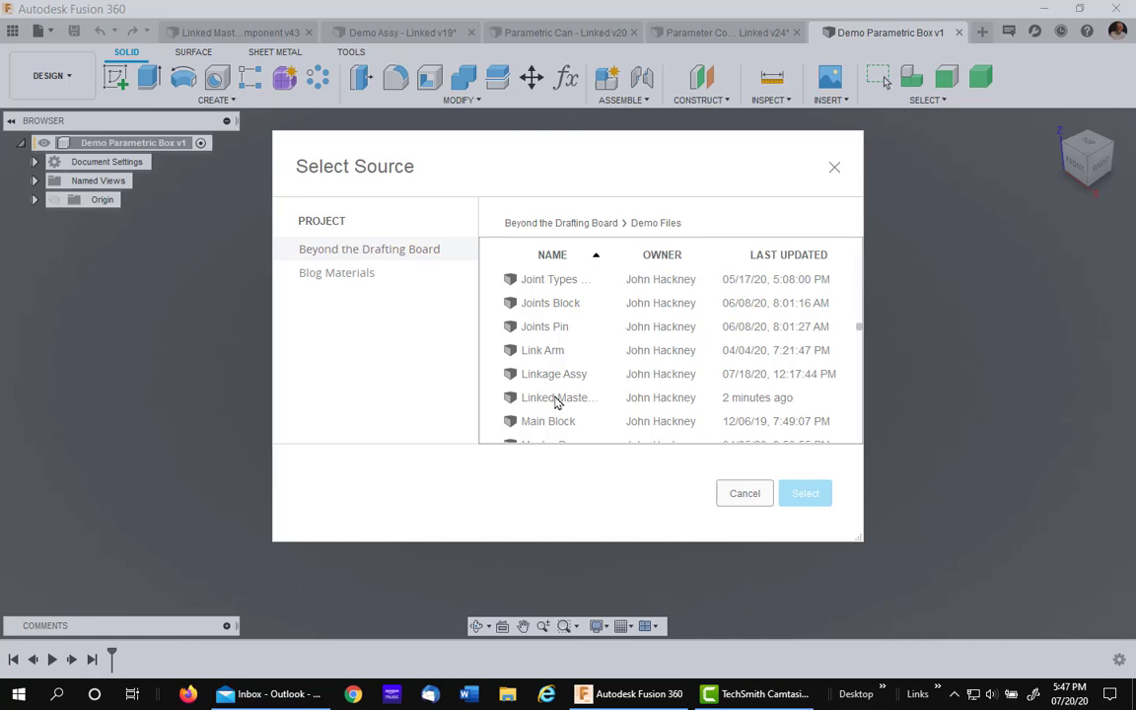
click(560, 398)
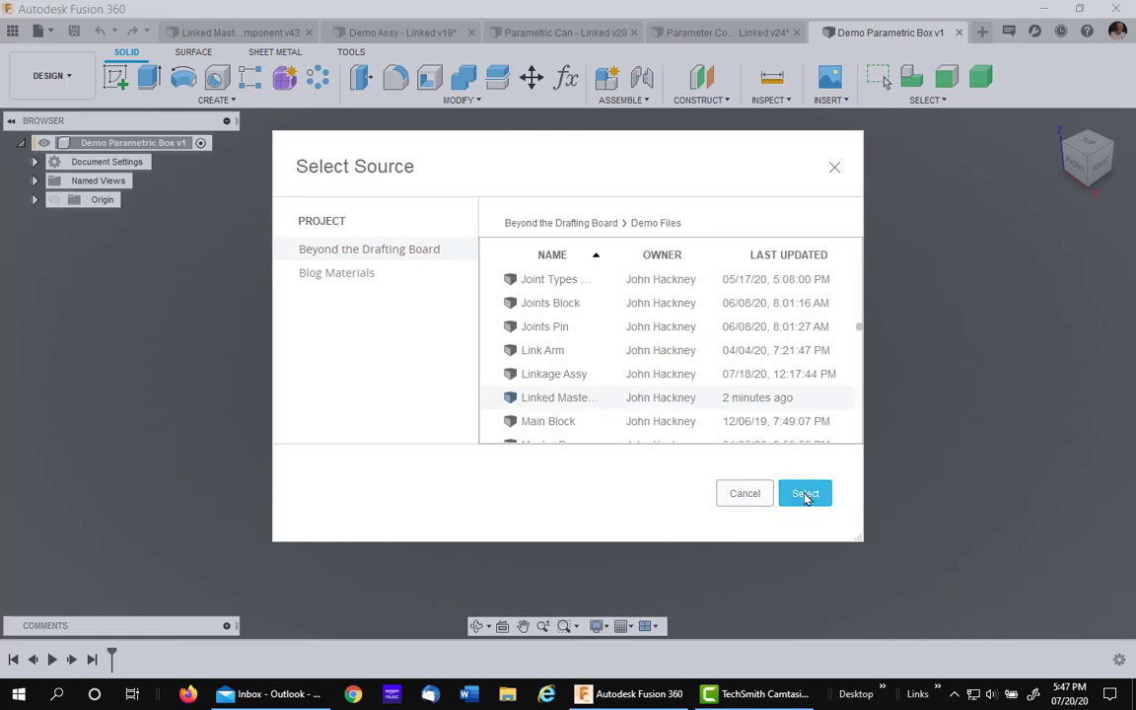
Derive the master component's favourite parameters into Demo Parametric Box
click(805, 493)
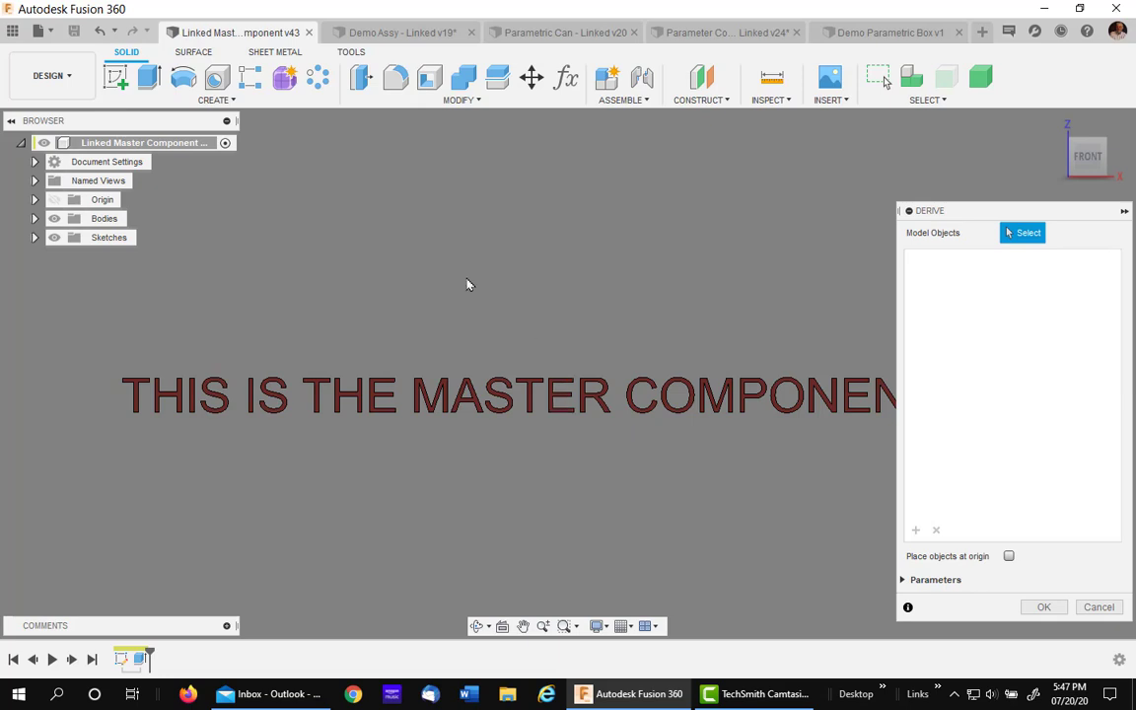
mouse_move(276, 286)
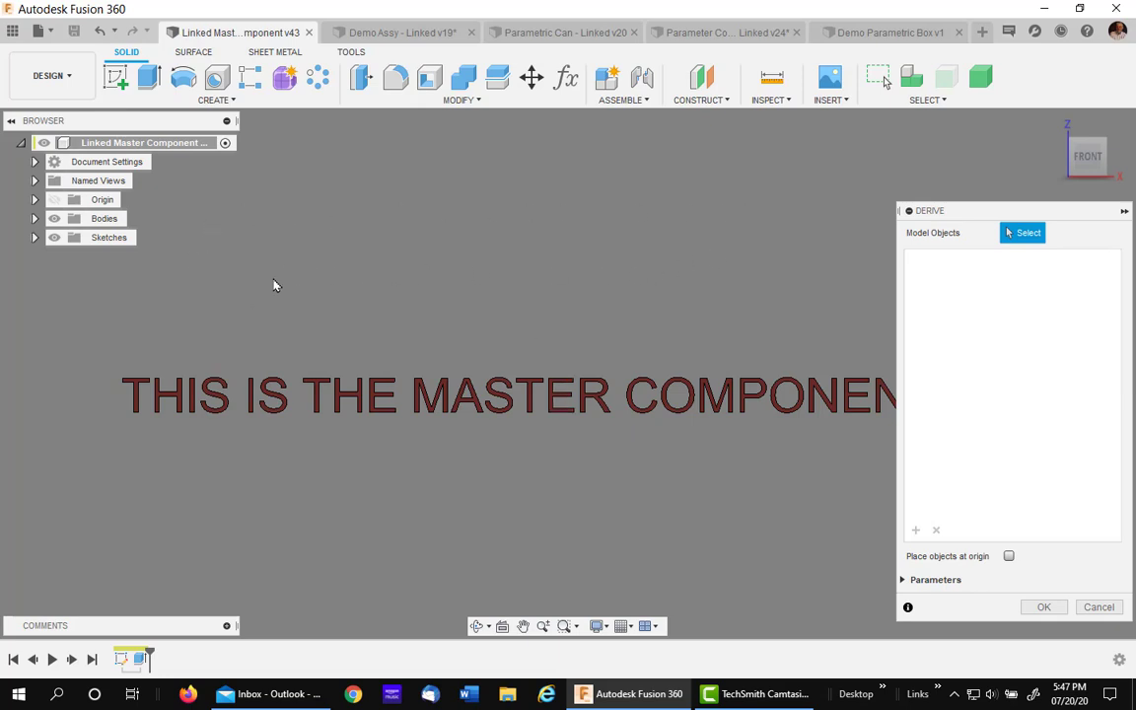
mouse_move(221, 235)
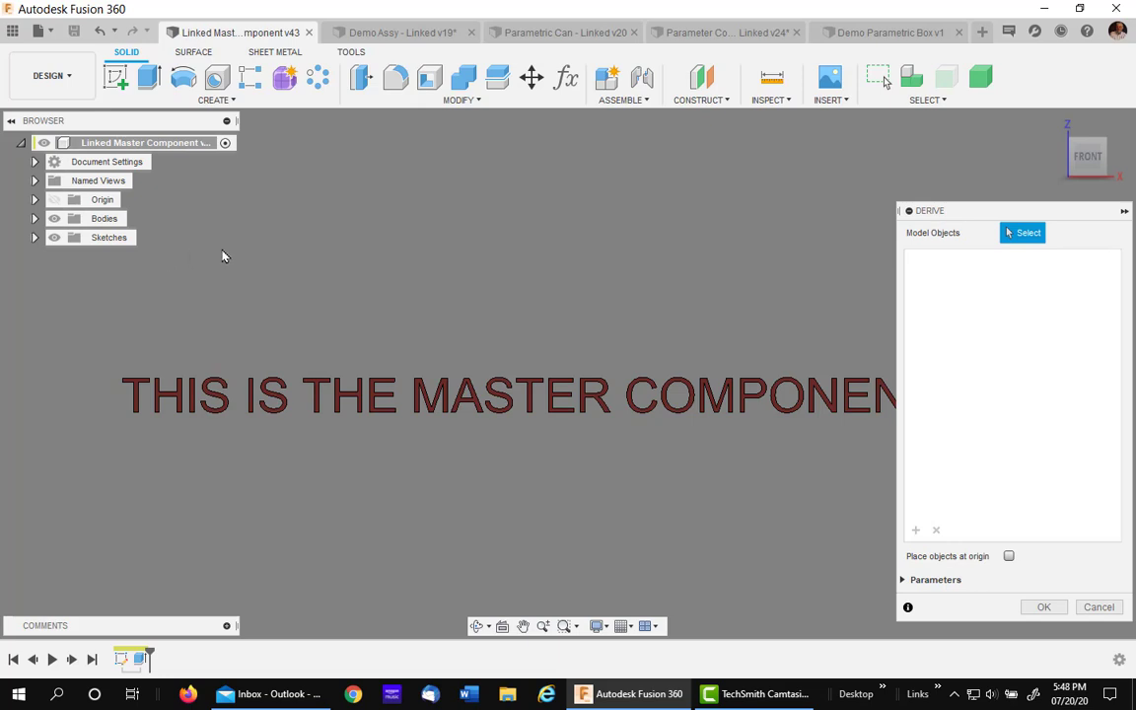
mouse_move(903, 583)
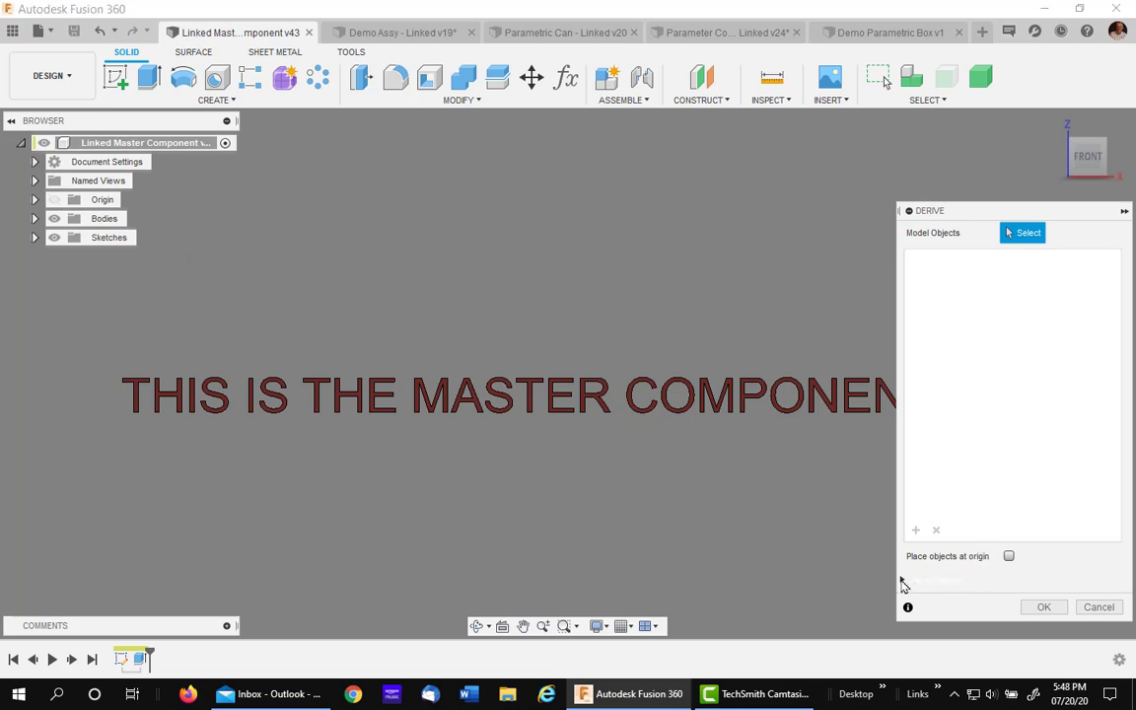
click(903, 580)
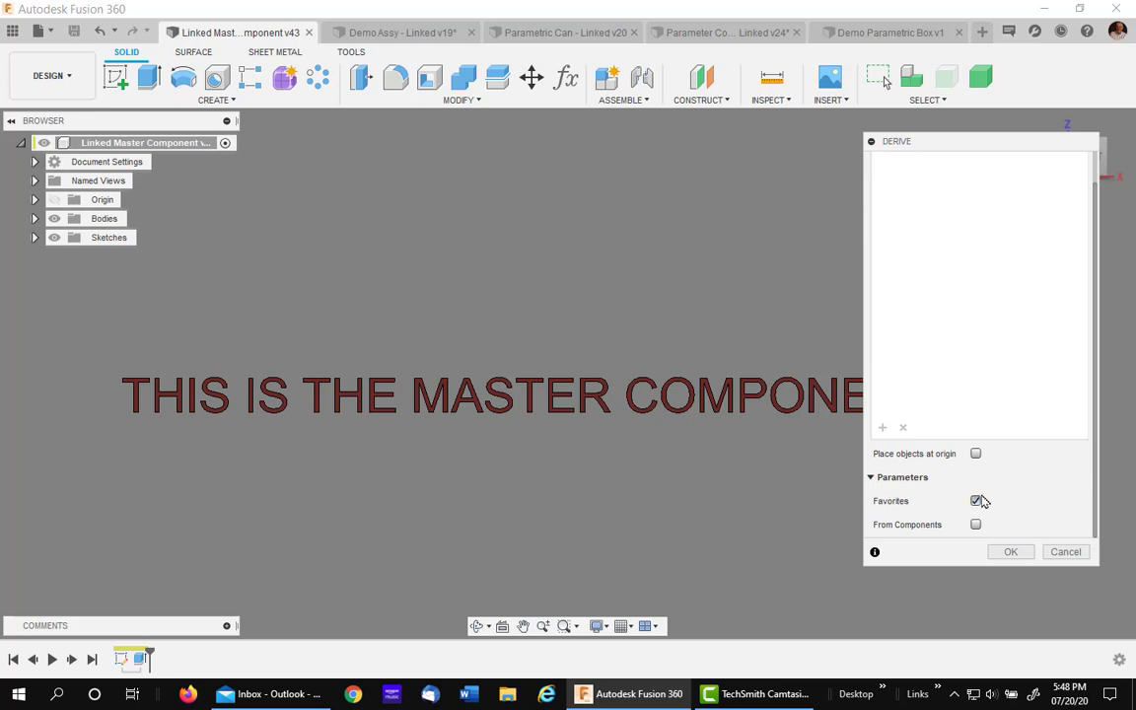
click(974, 501)
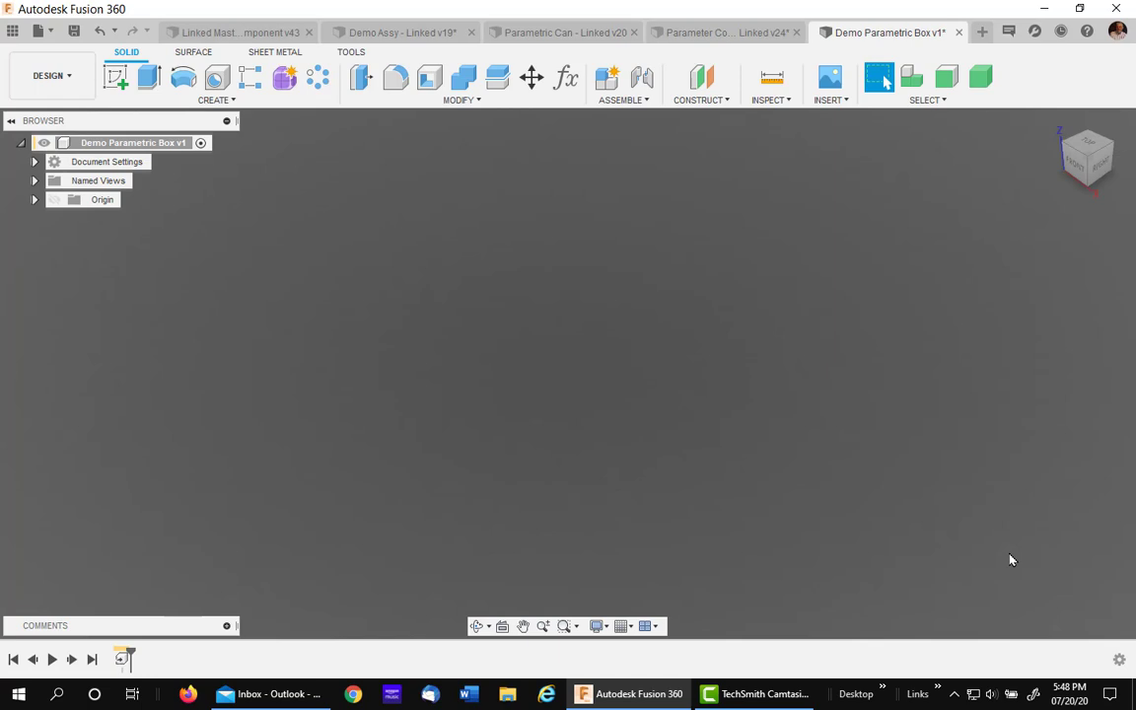
mouse_move(442, 430)
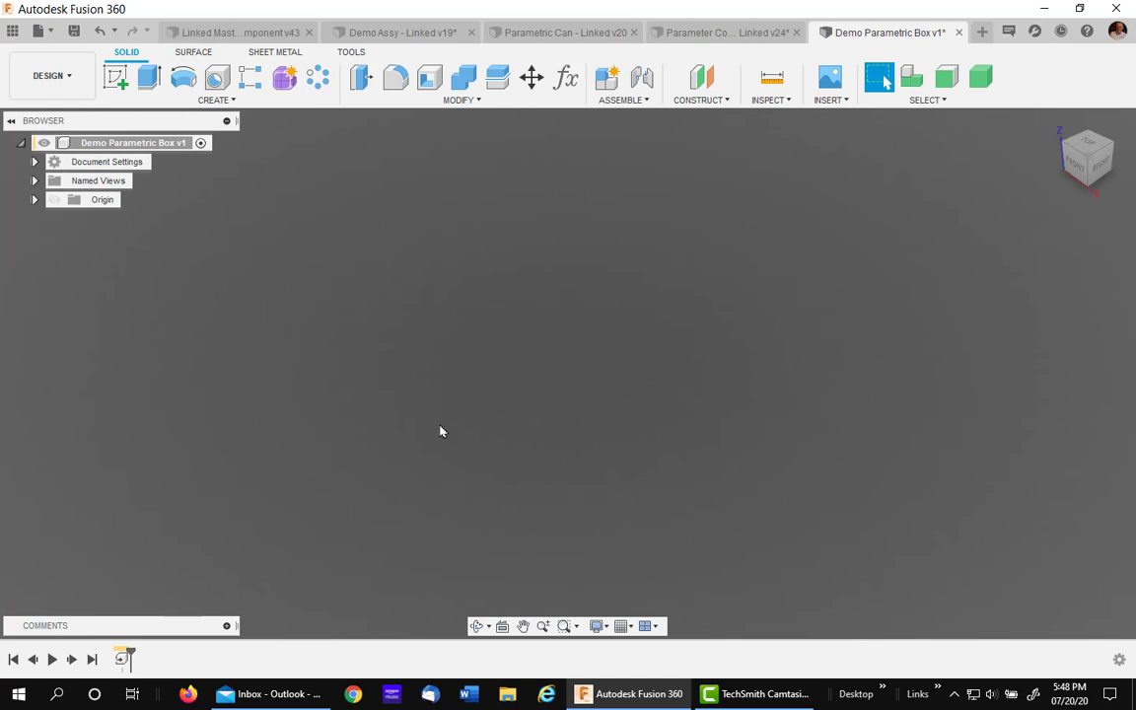
mouse_move(564, 178)
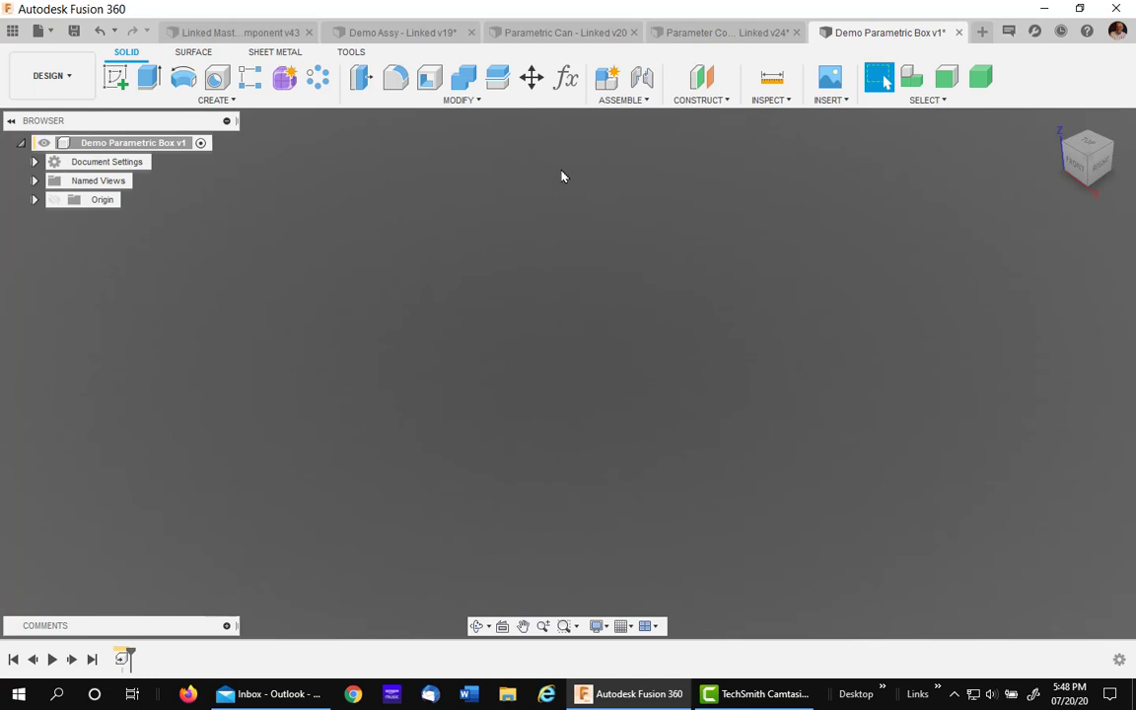
Mark the derived box width, length, wall thickness, height and corner radius parameters as favourites
click(564, 79)
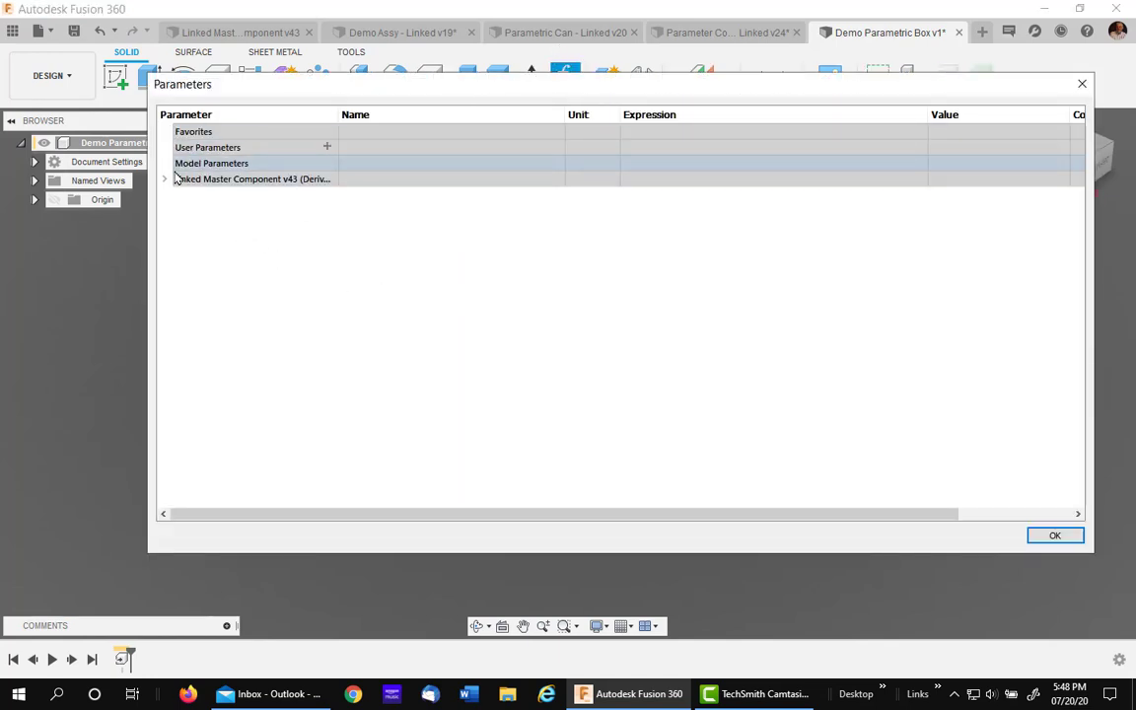
click(164, 177)
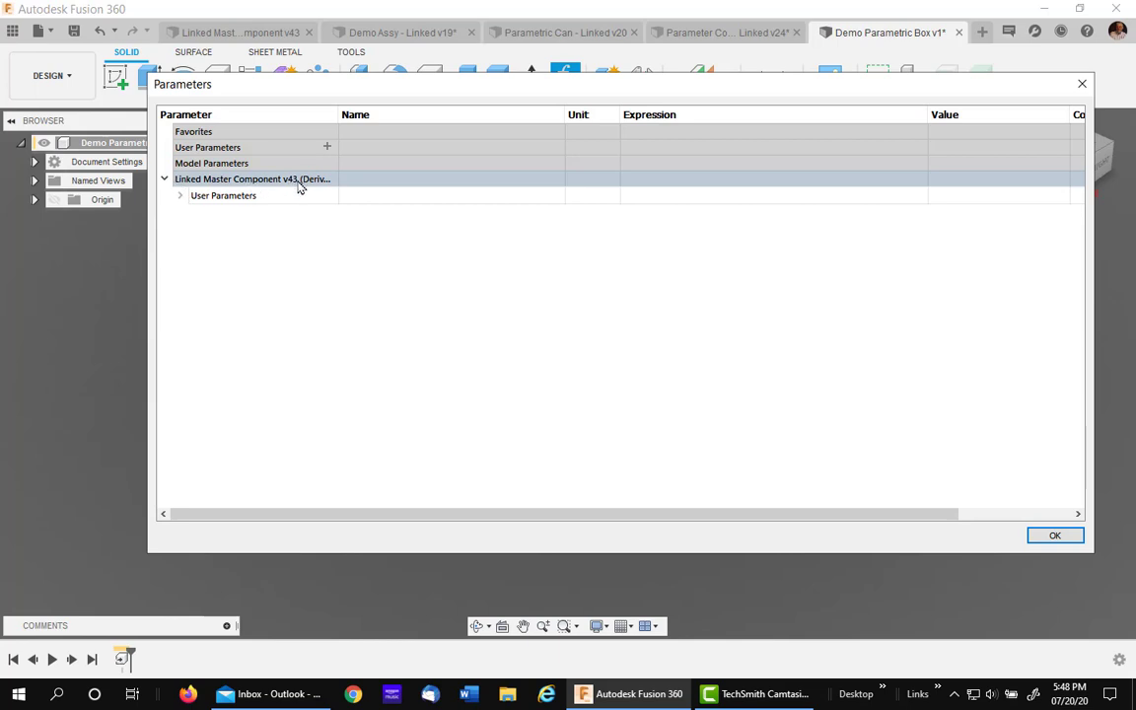
click(181, 195)
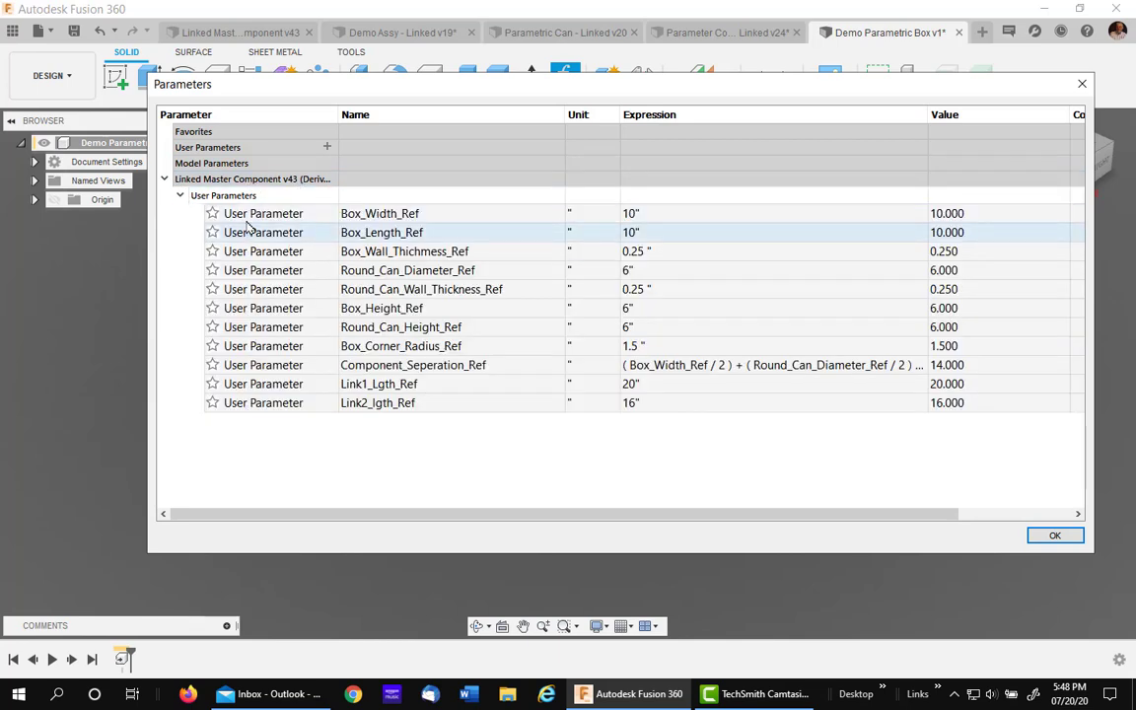
mouse_move(304, 483)
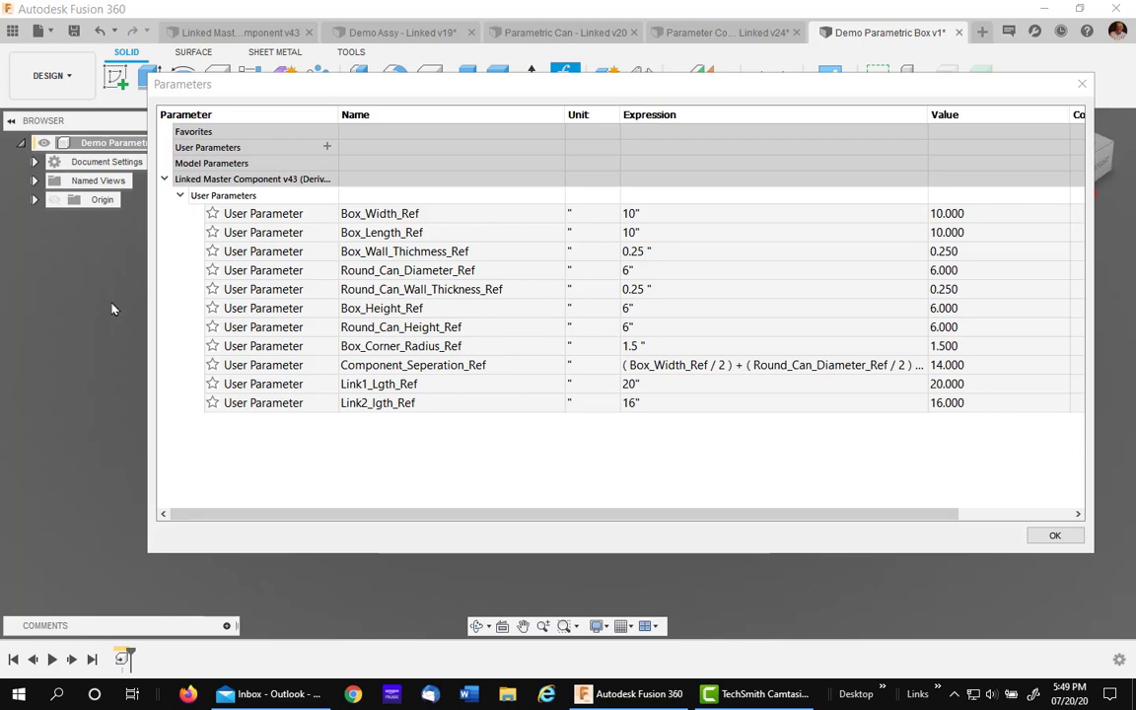
mouse_move(112, 481)
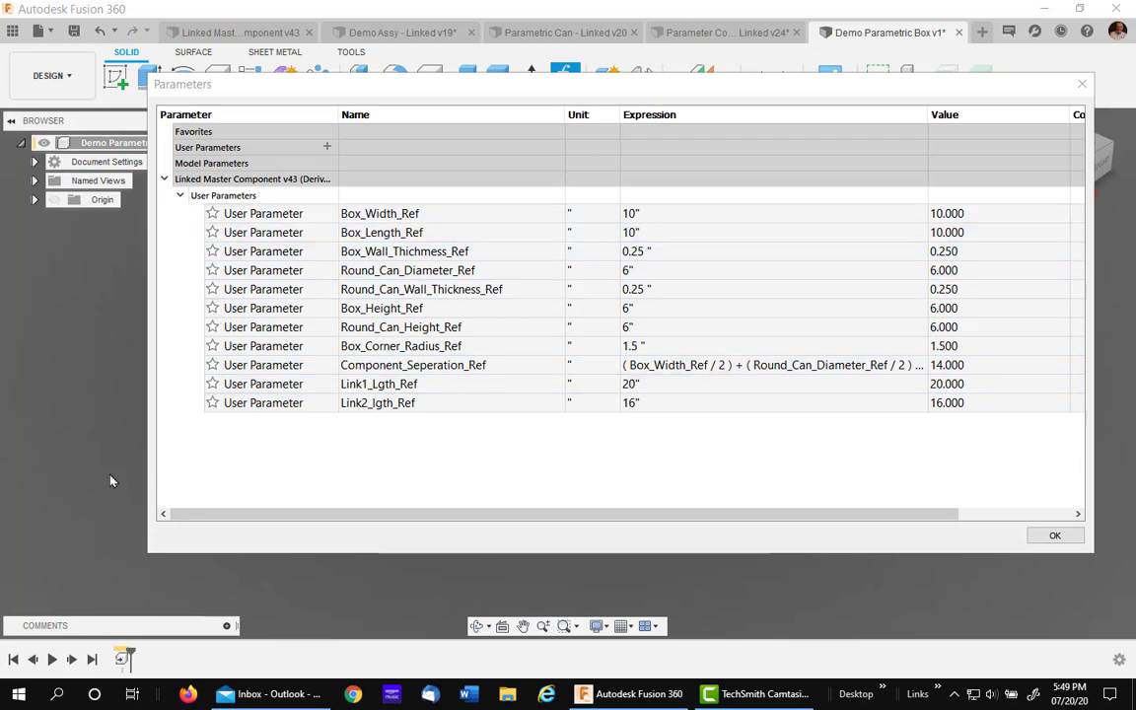
mouse_move(103, 482)
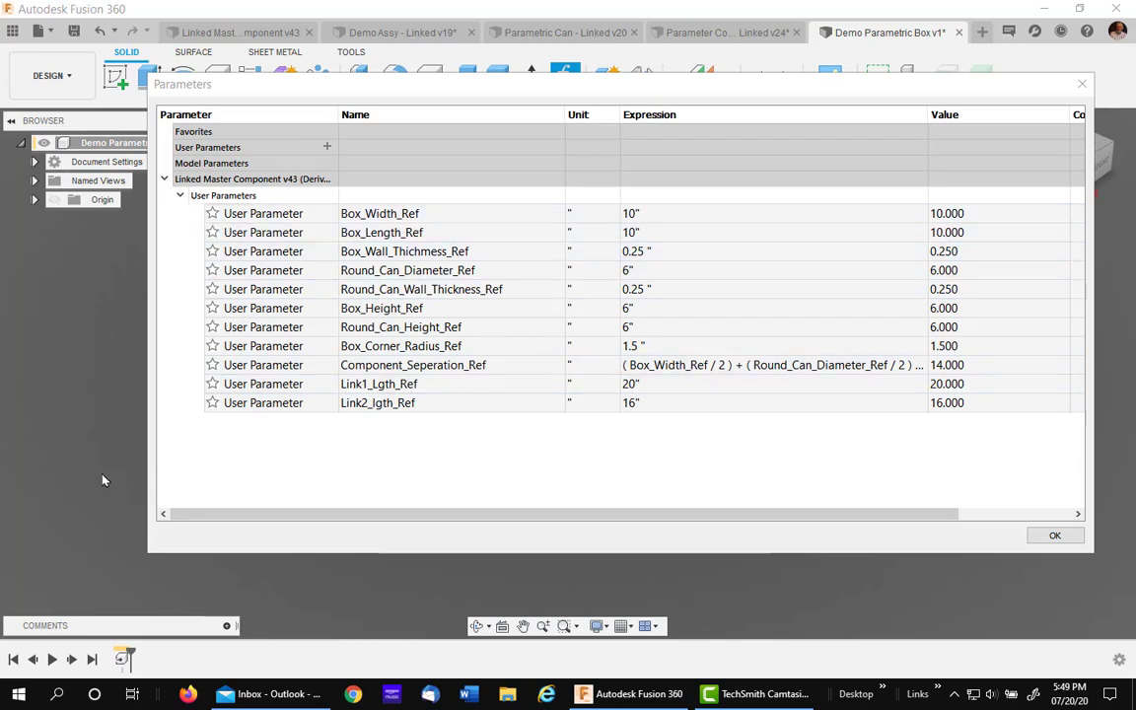
click(378, 213)
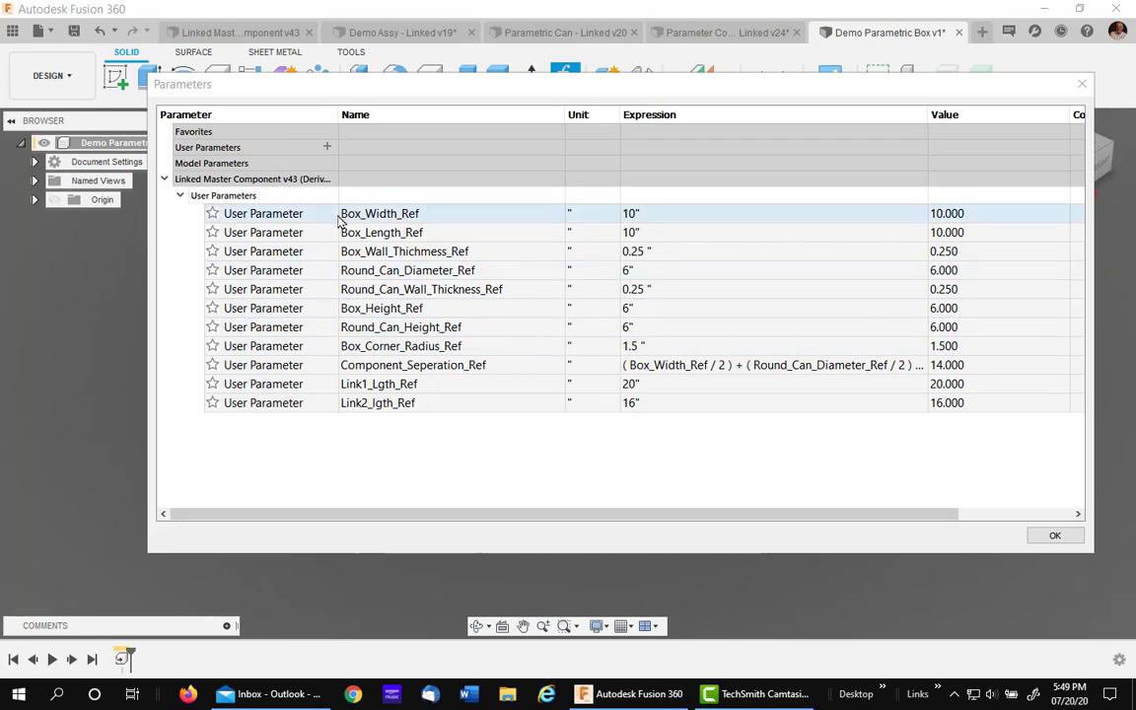
click(213, 213)
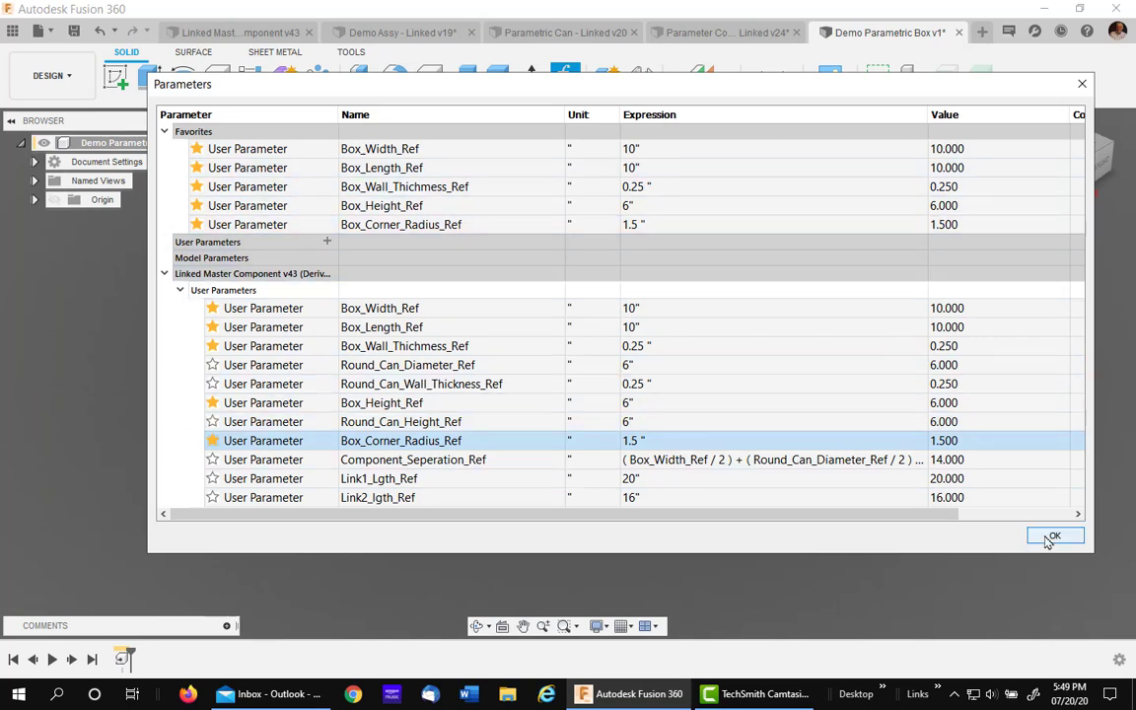
click(1053, 537)
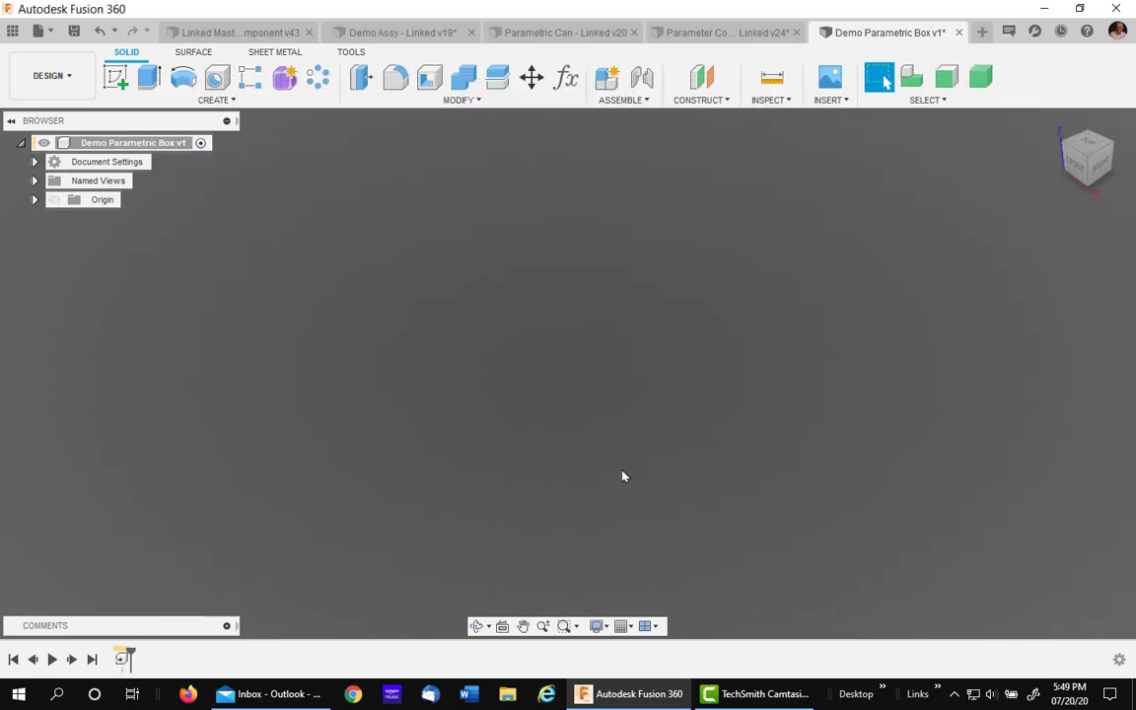
mouse_move(396, 359)
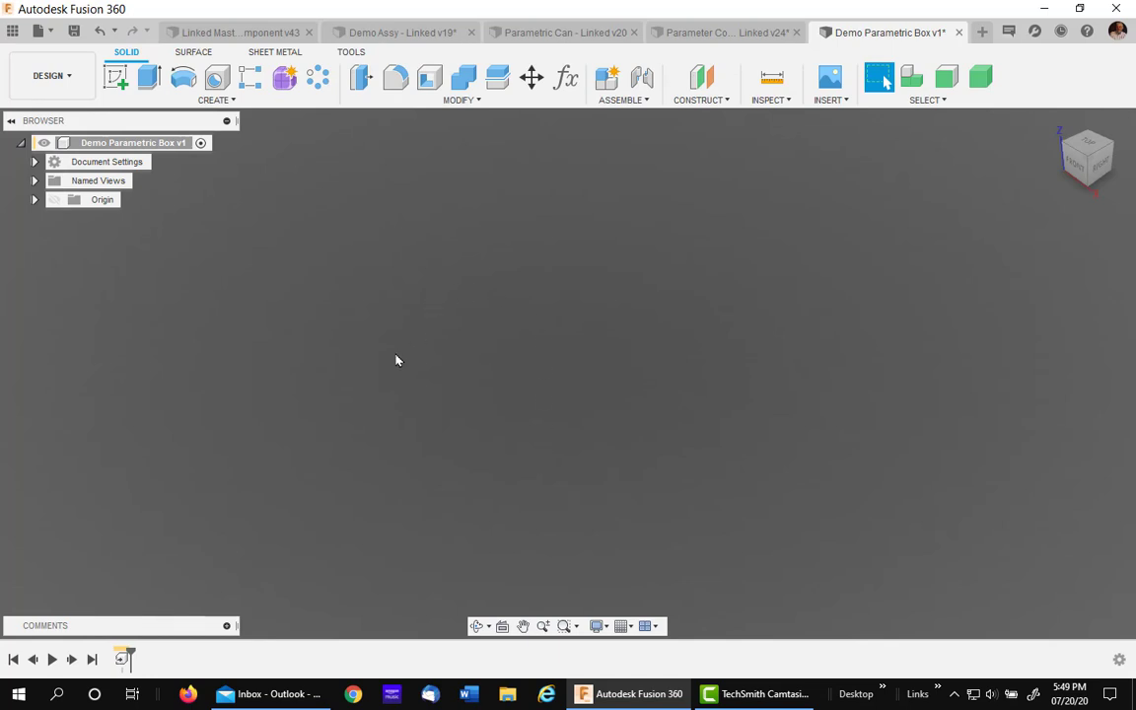
mouse_move(193, 372)
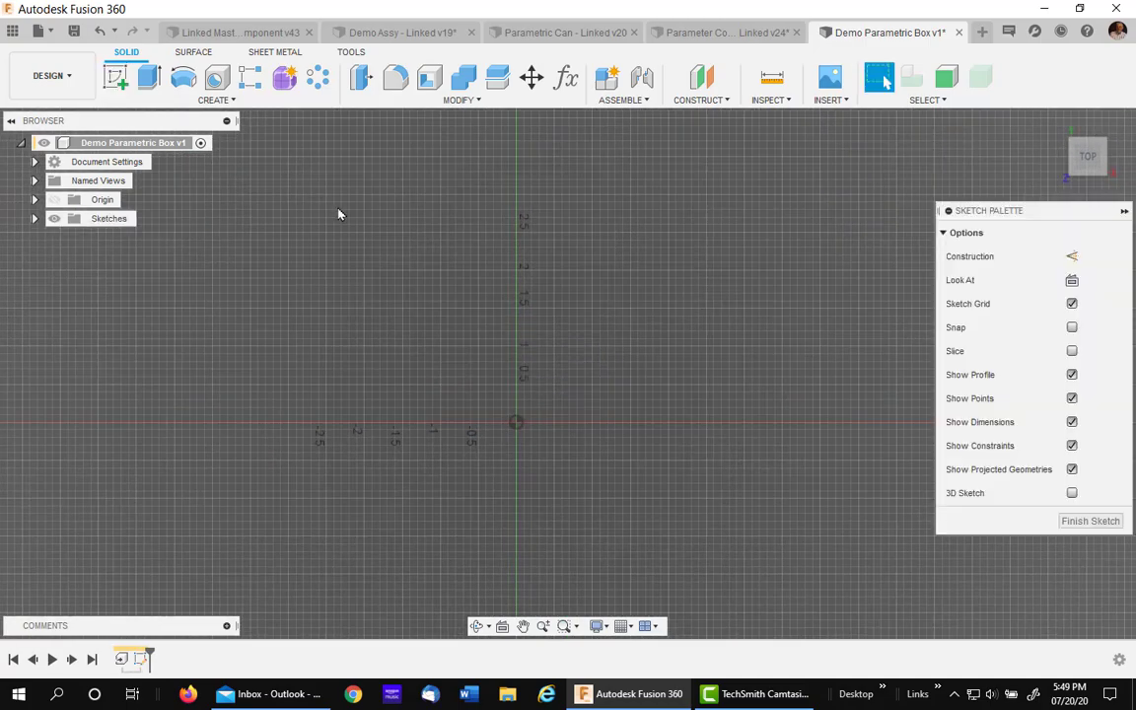
Draw a centre rectangle at the origin sized by Box_Width_Ref and Box_Length_Ref
click(150, 77)
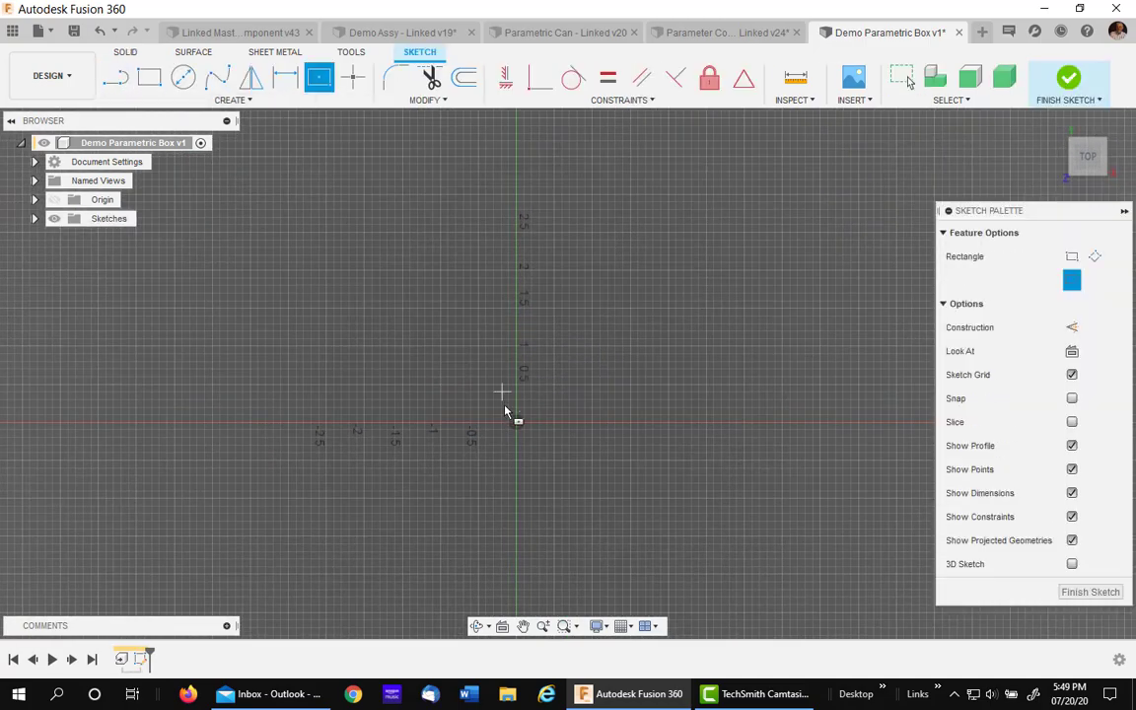
drag(517, 422, 418, 252)
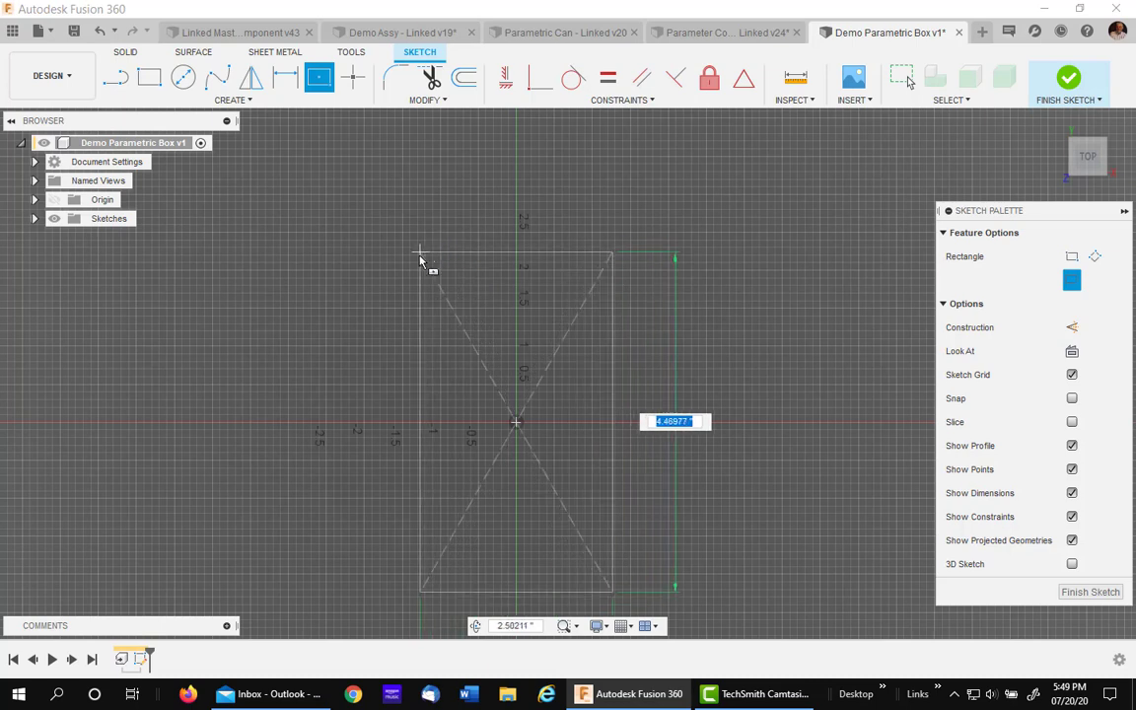
mouse_move(414, 268)
text(b)
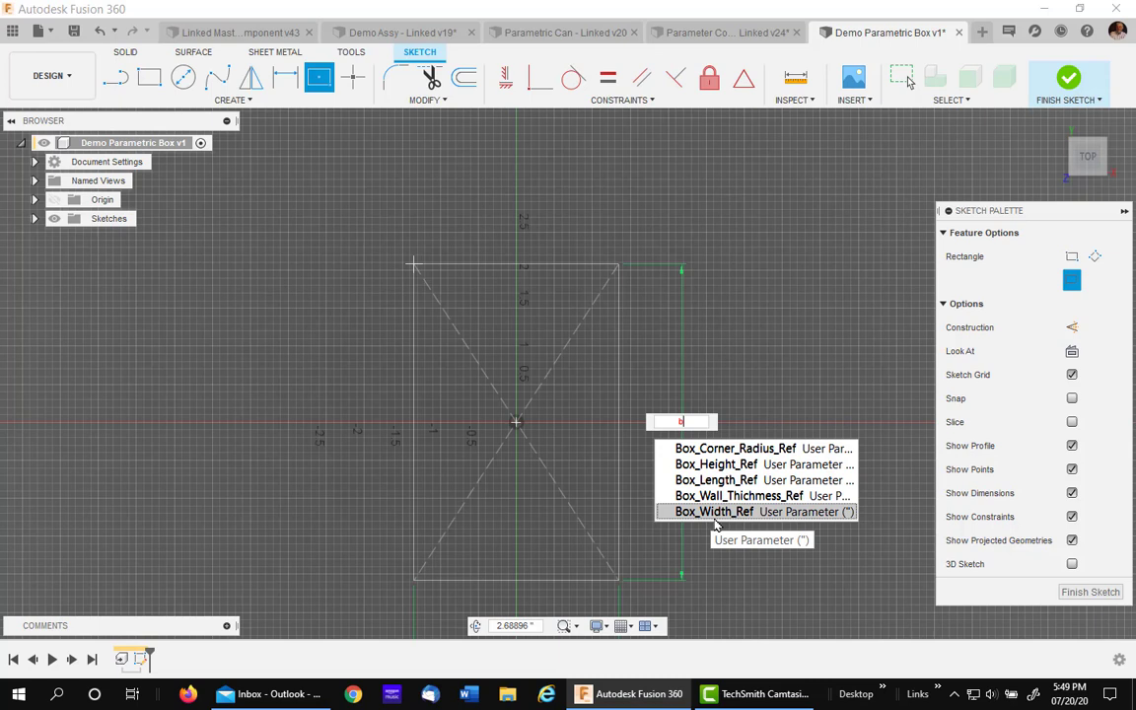
mouse_move(757, 448)
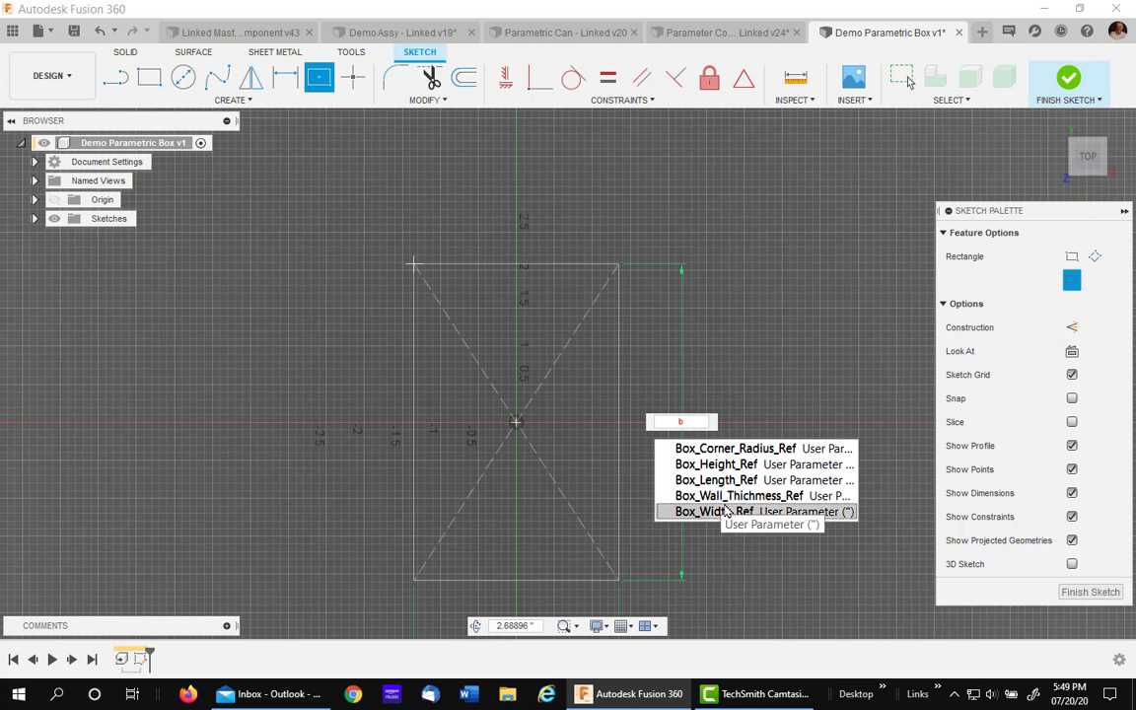
mouse_move(716, 481)
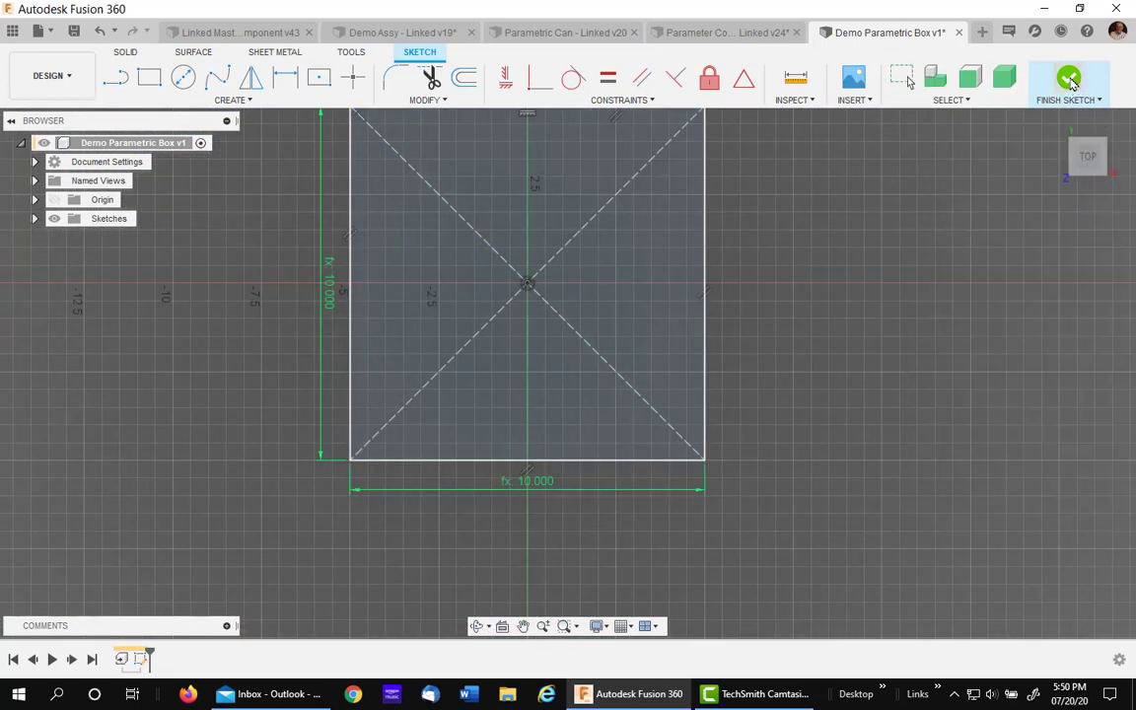
Extrude the square profile into a solid block with distance Box_Height_Ref
click(1069, 83)
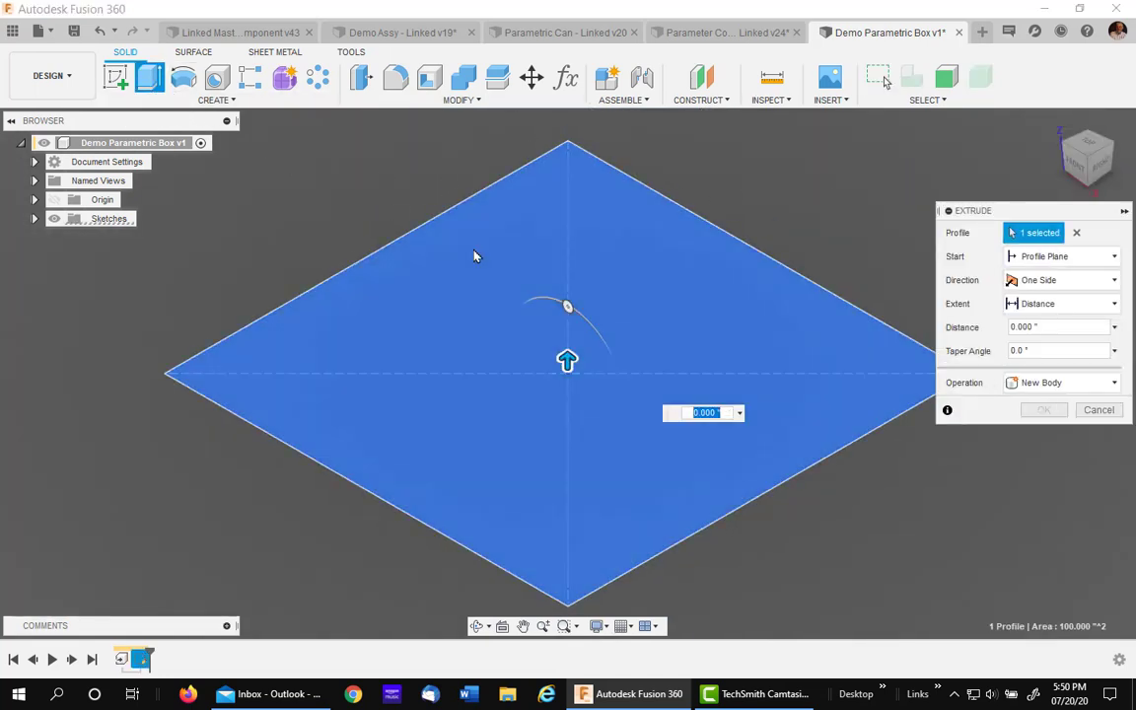
mouse_move(590, 274)
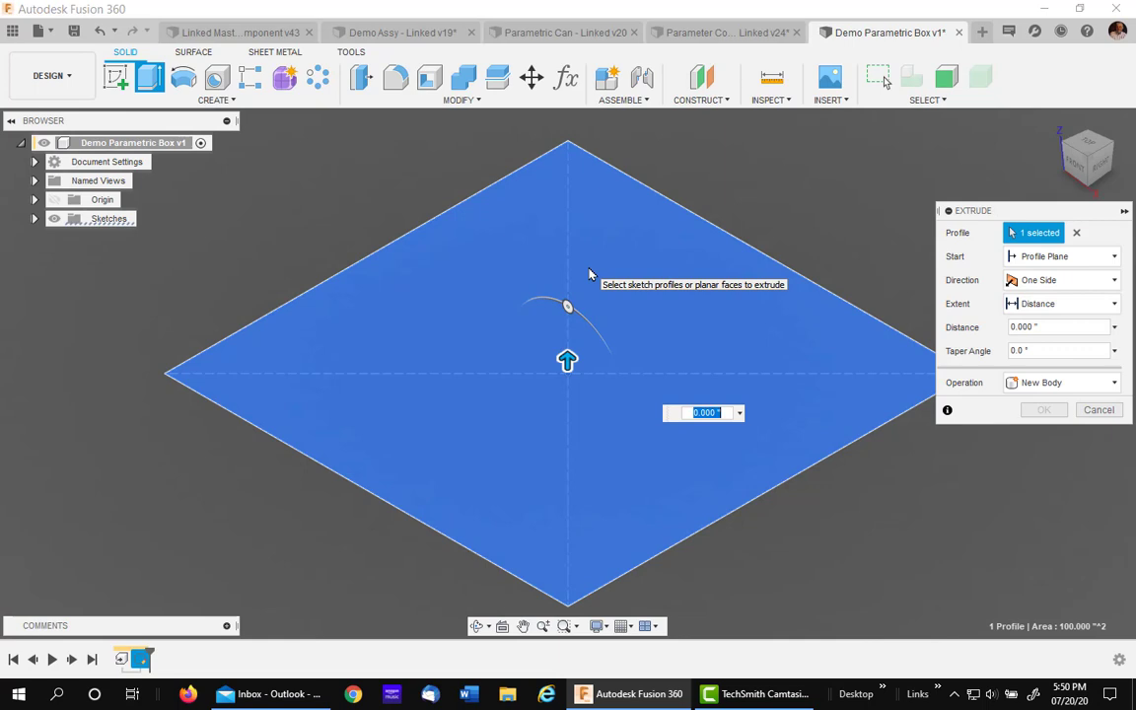
text(b)
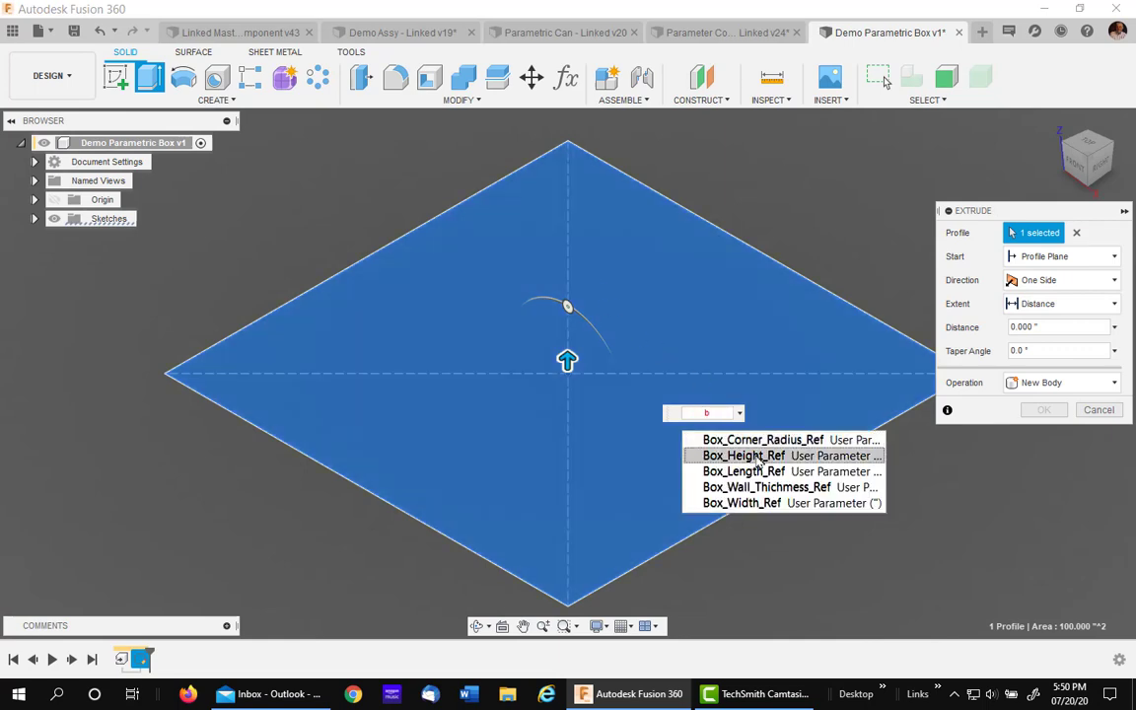
click(743, 453)
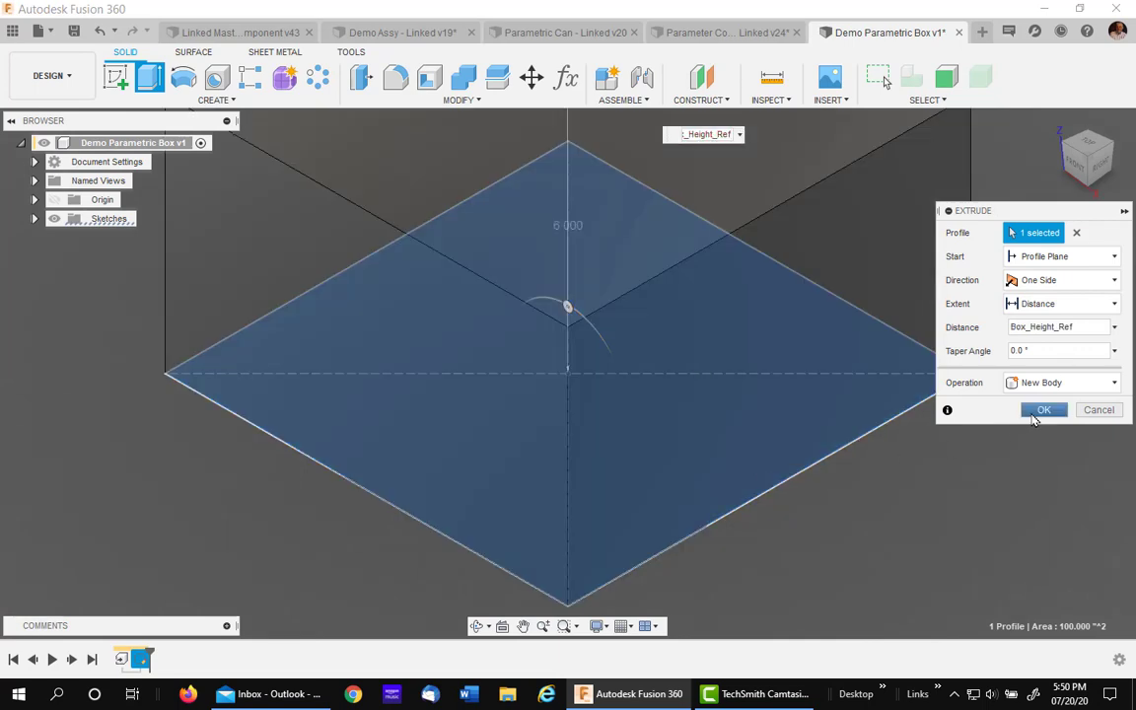
click(1043, 408)
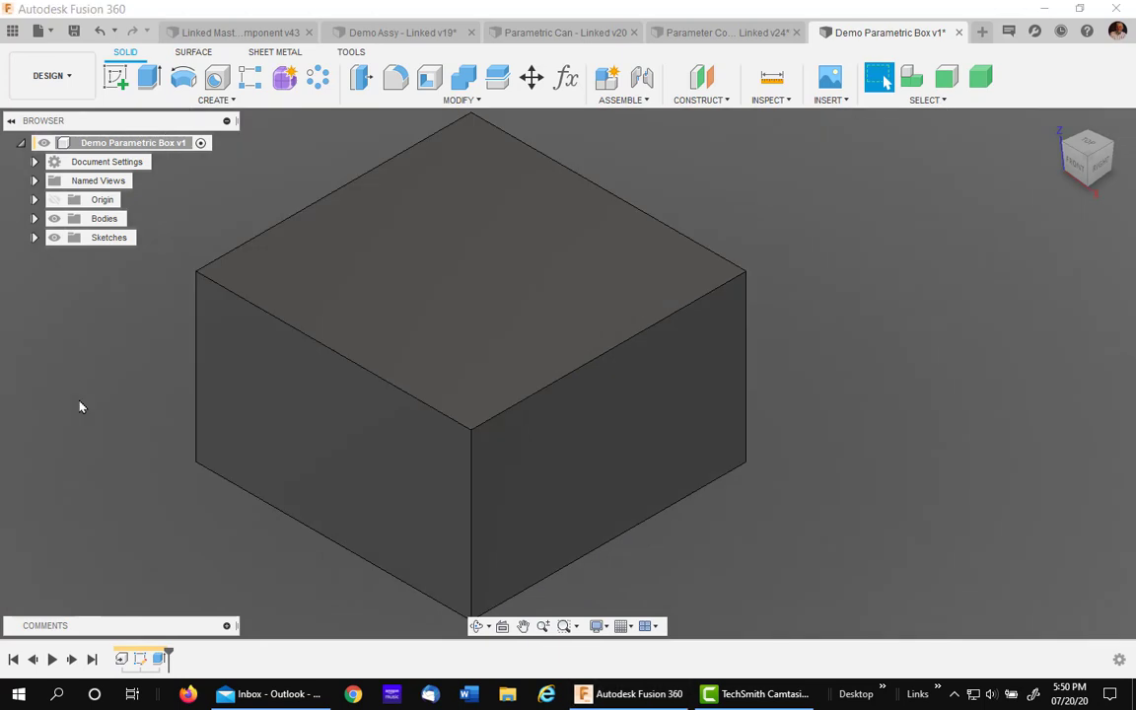
mouse_move(67, 422)
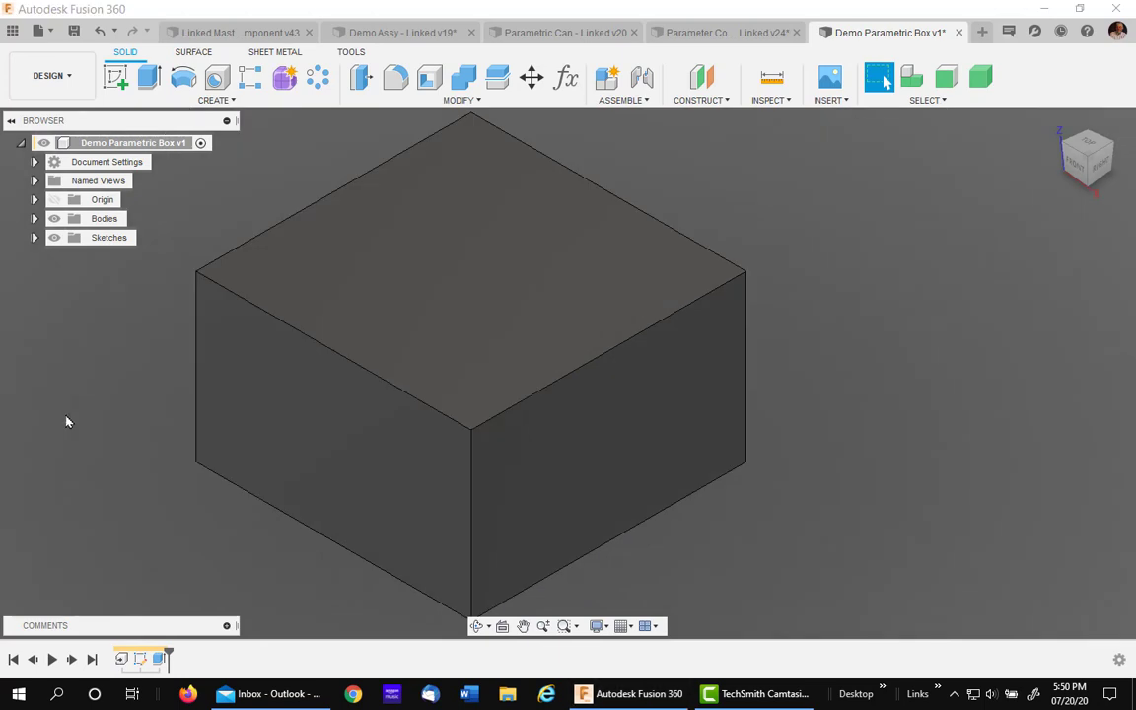
mouse_move(308, 176)
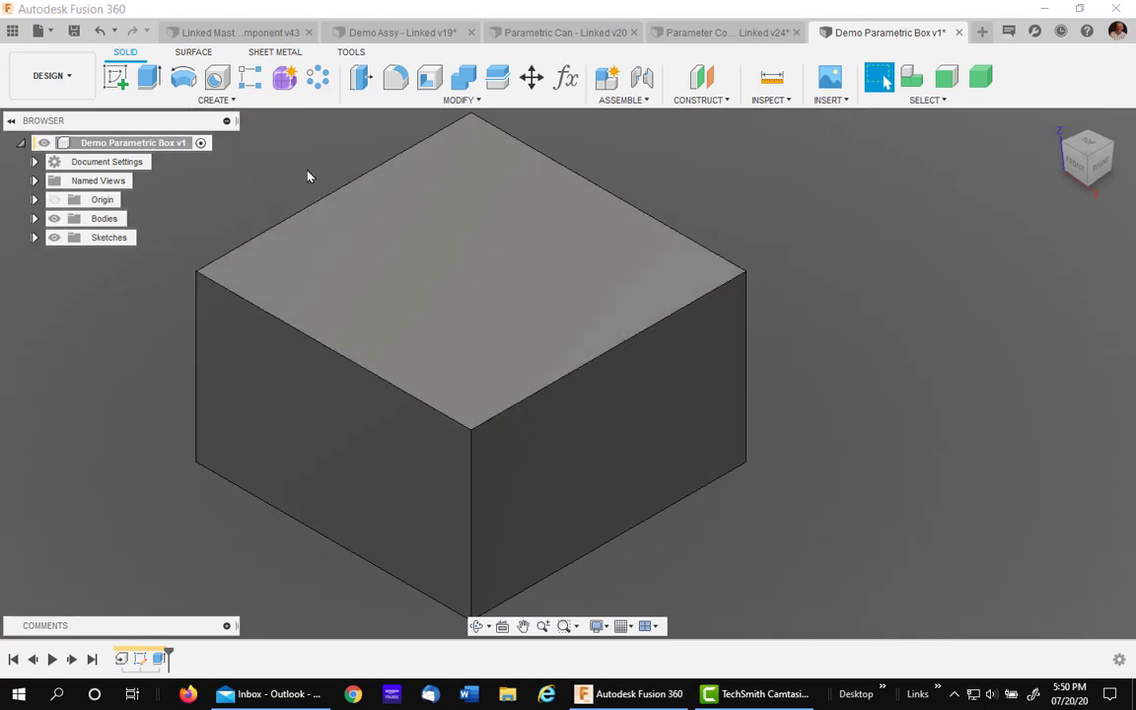
Fillet the block's four vertical edges with radius Box_Corner_Radius_Ref
click(395, 77)
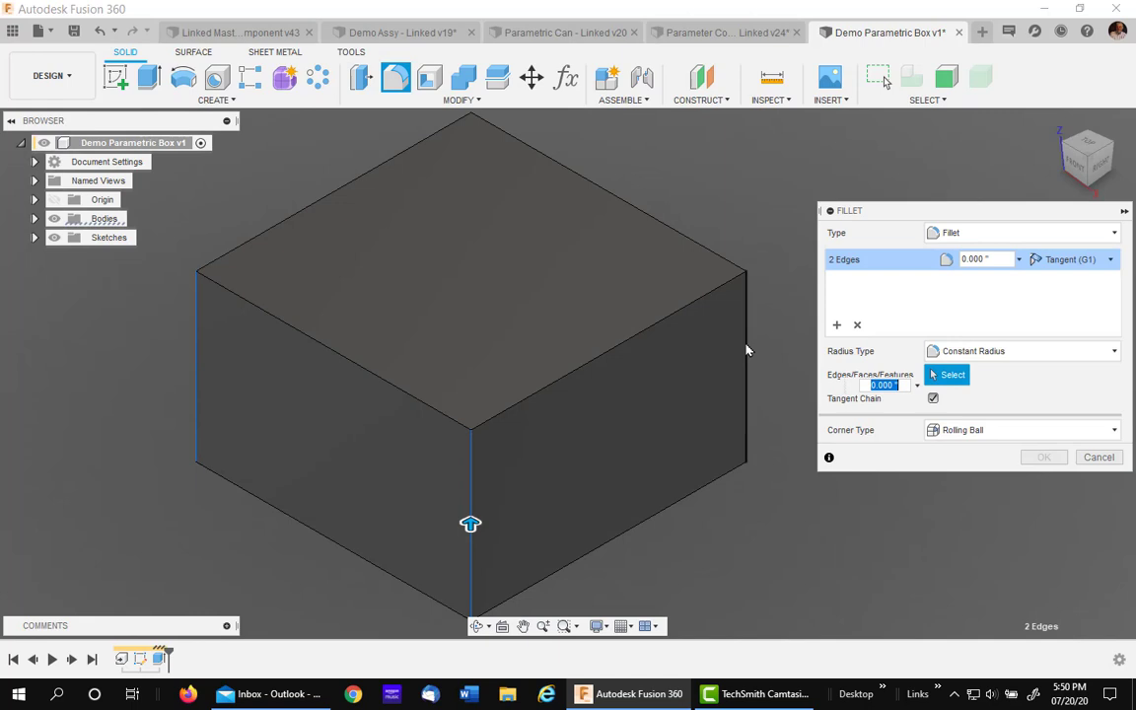
click(746, 351)
text(b)
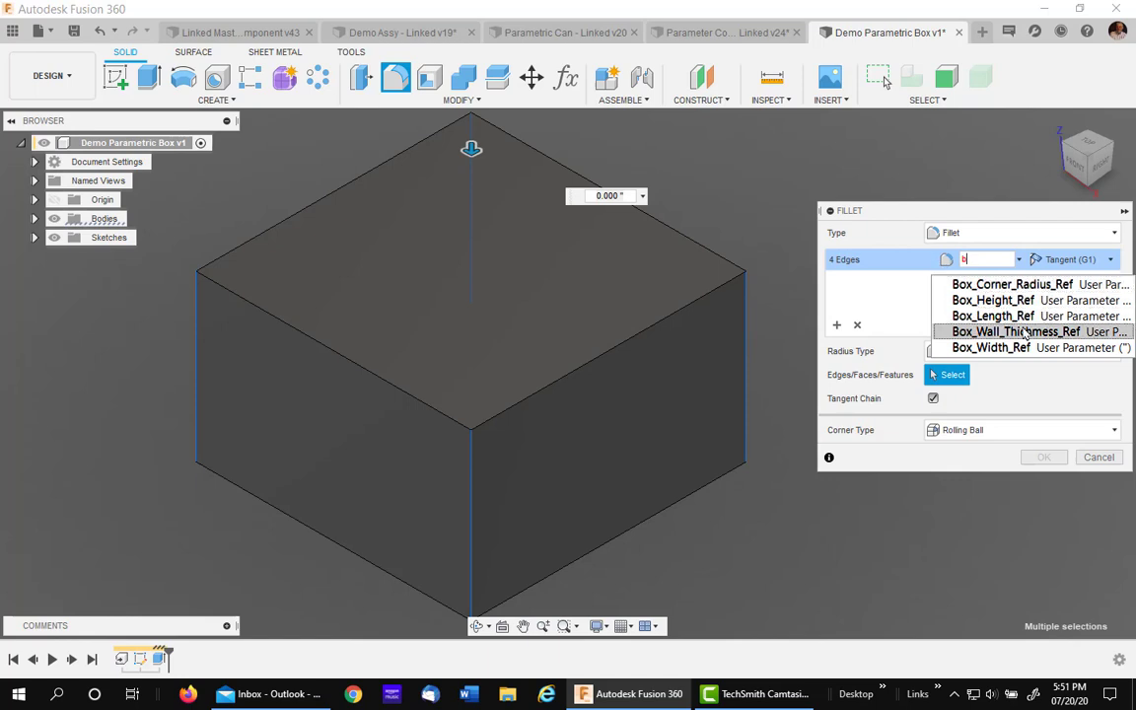
mouse_move(1010, 284)
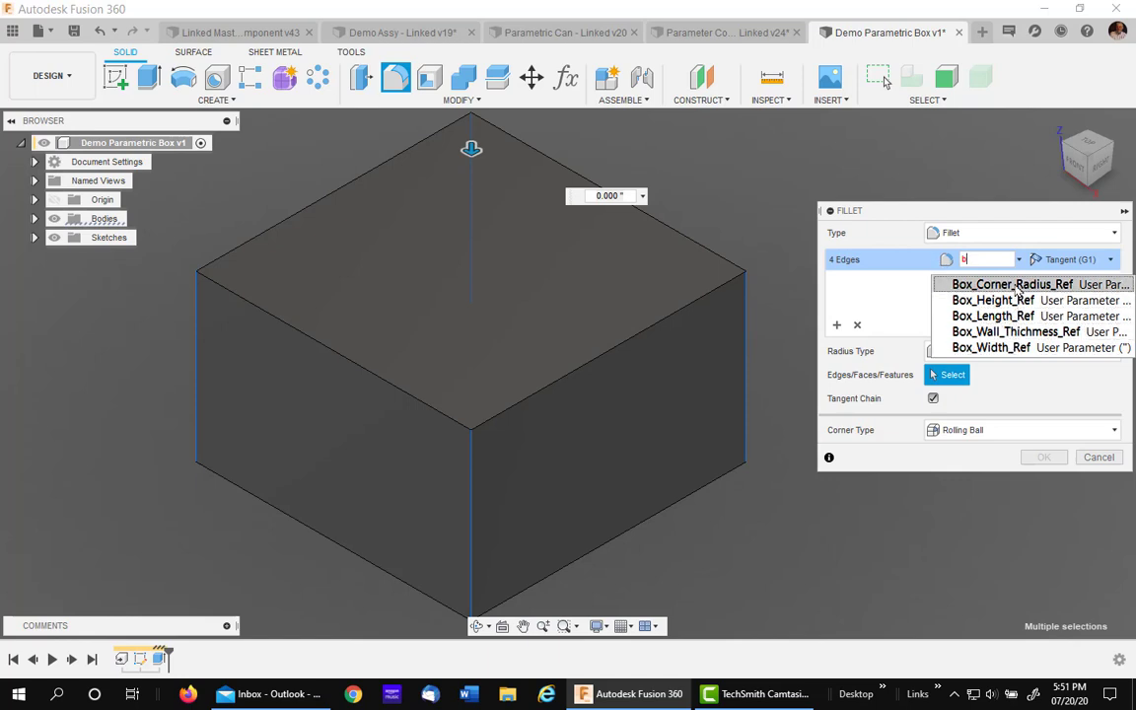
click(1010, 284)
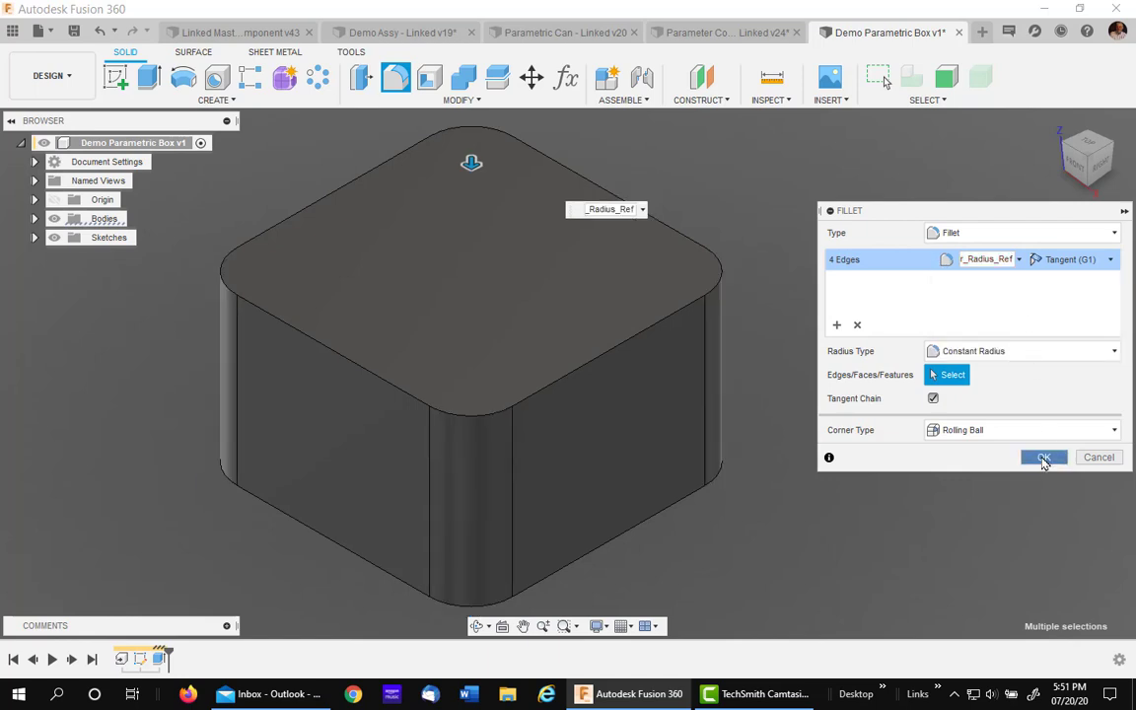
click(1043, 458)
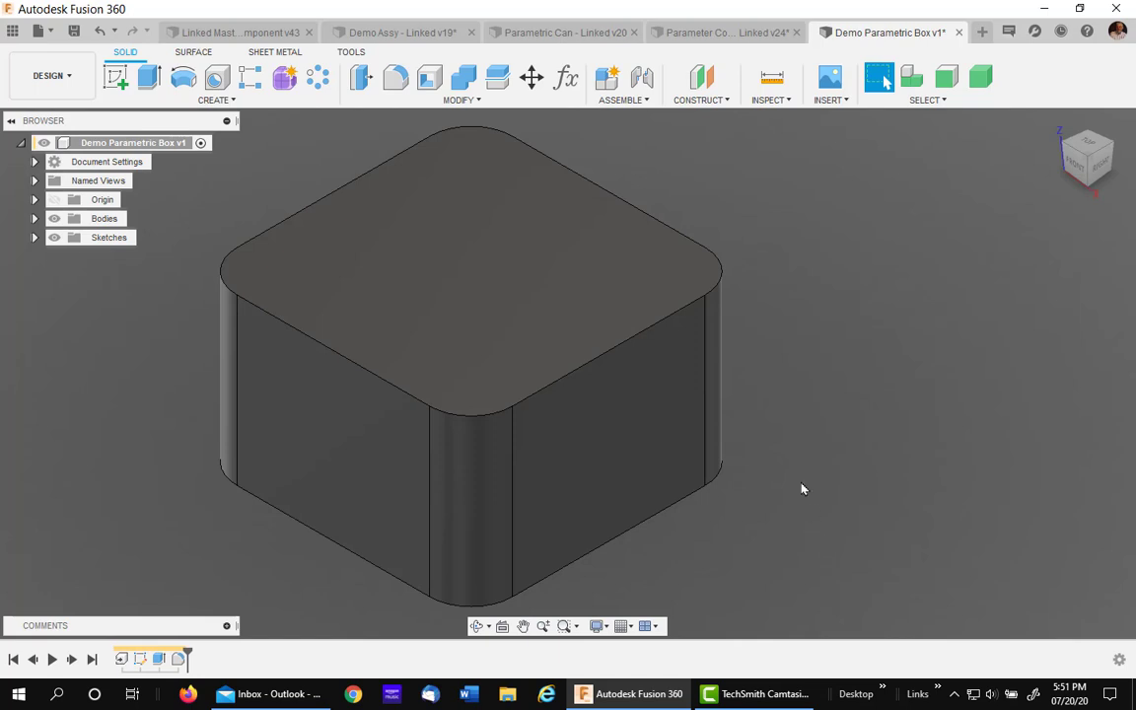
mouse_move(430, 79)
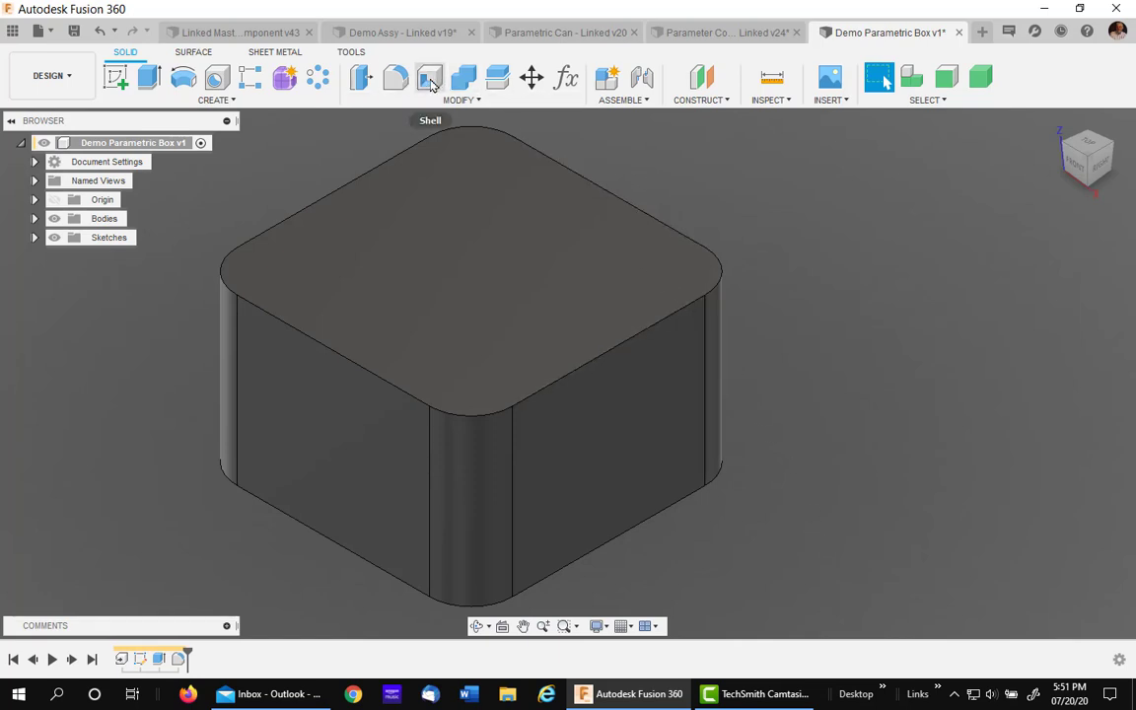
Shell the block from its top face with inside thickness Box_Wall_Thickness_Ref, then save
click(430, 79)
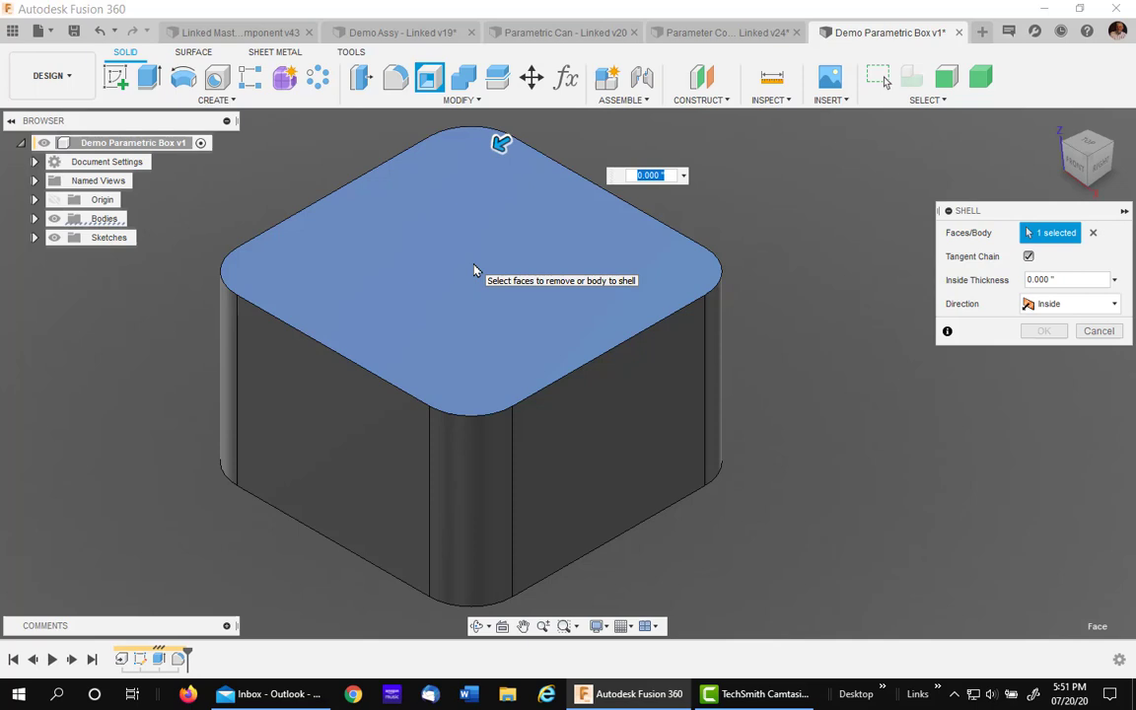
mouse_move(798, 241)
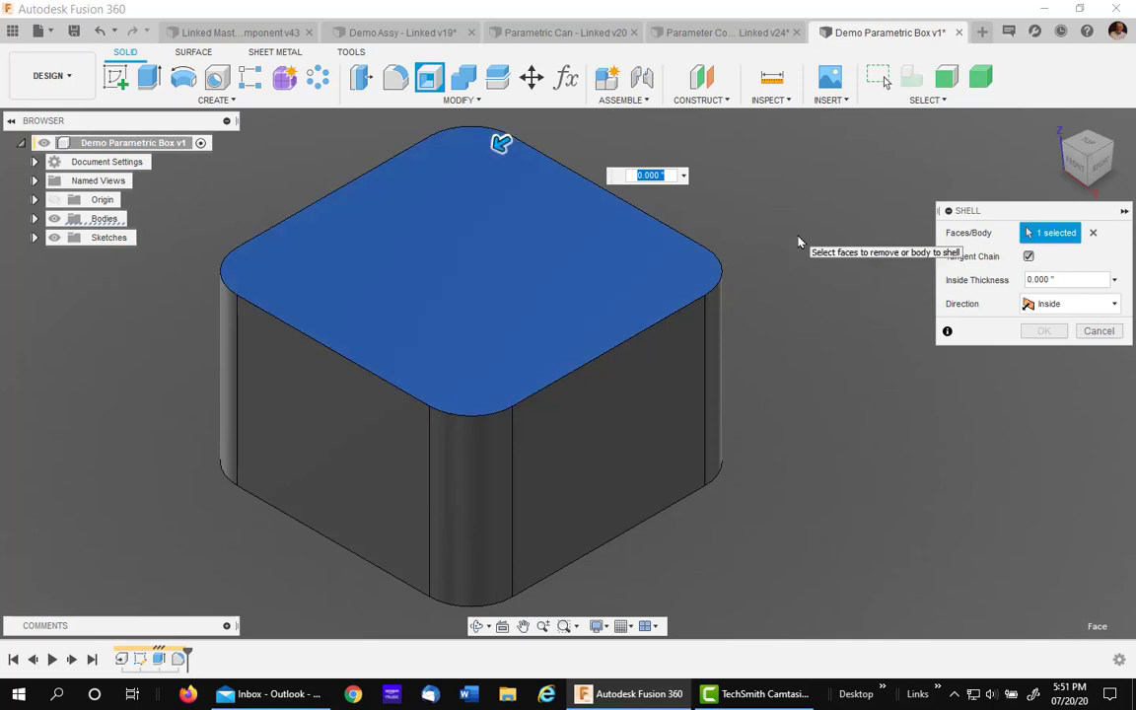
text(b)
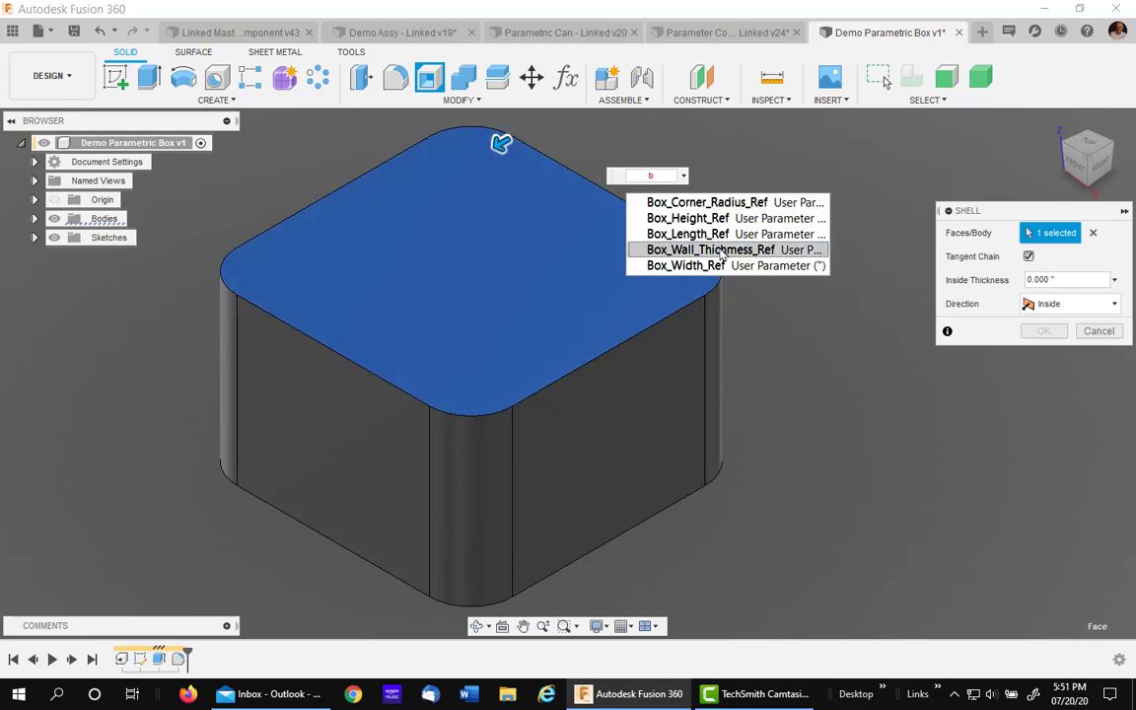
click(710, 248)
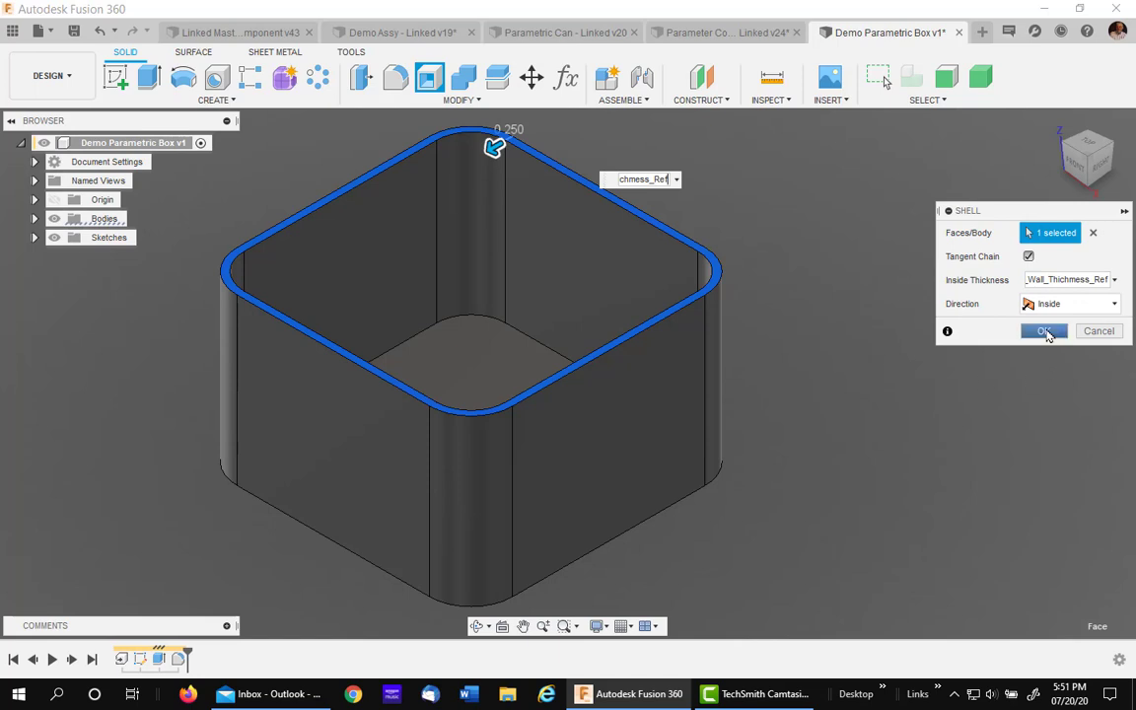
click(1044, 331)
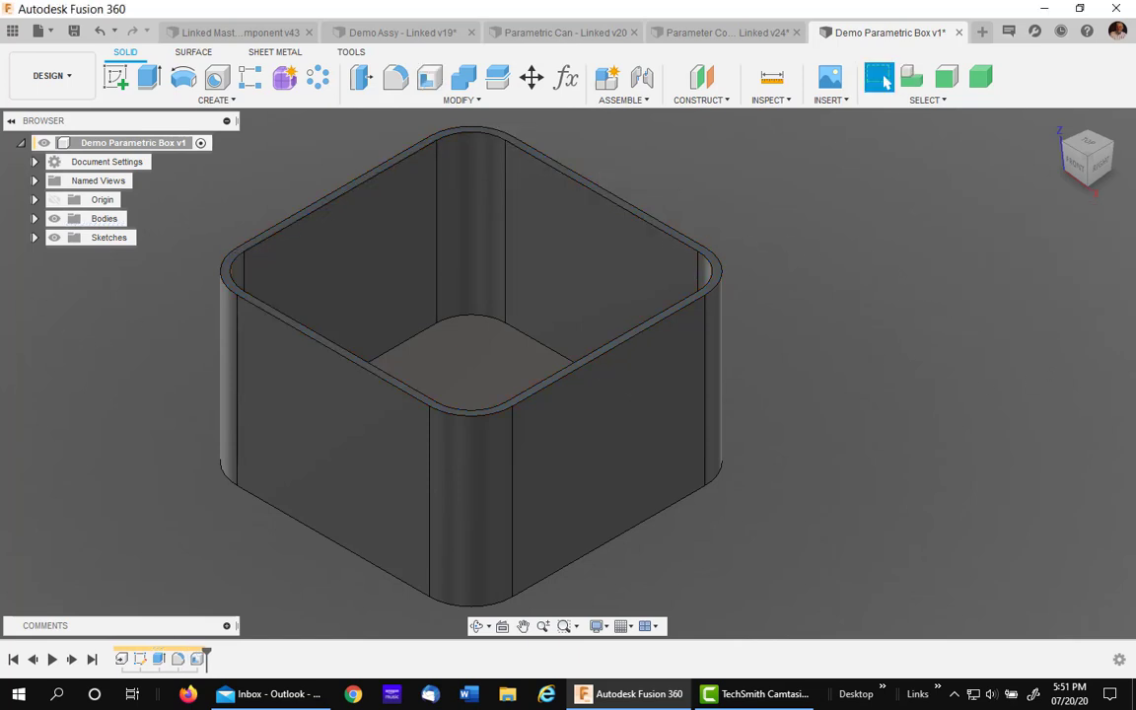
click(75, 31)
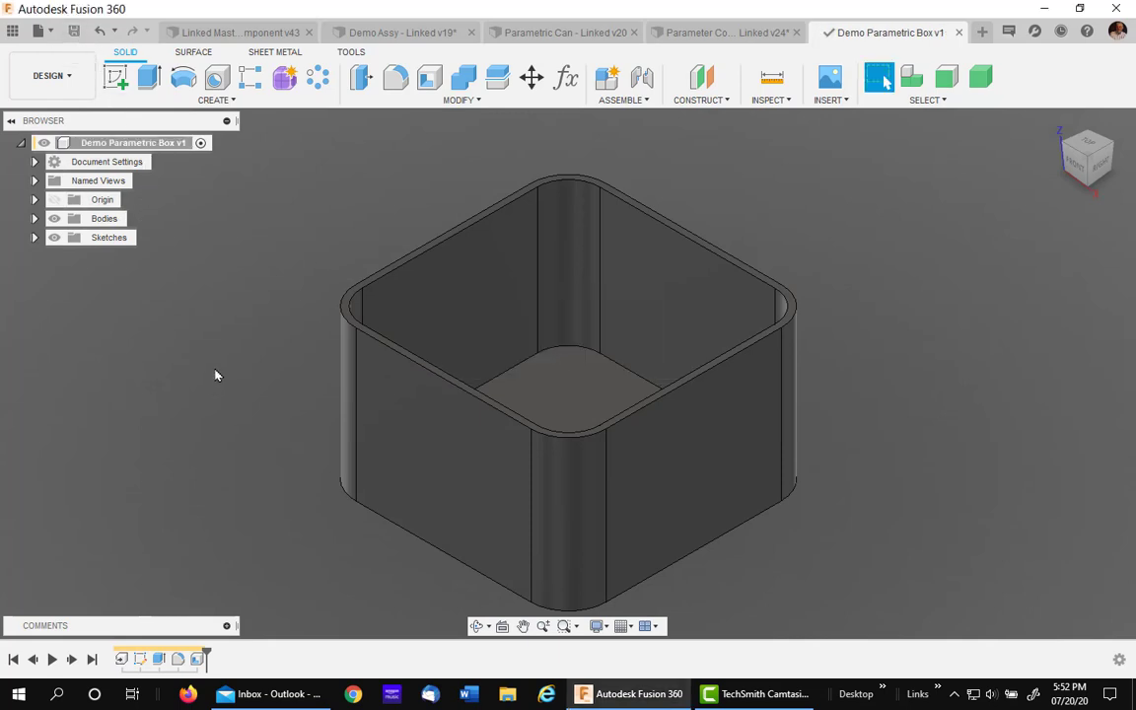
mouse_move(236, 32)
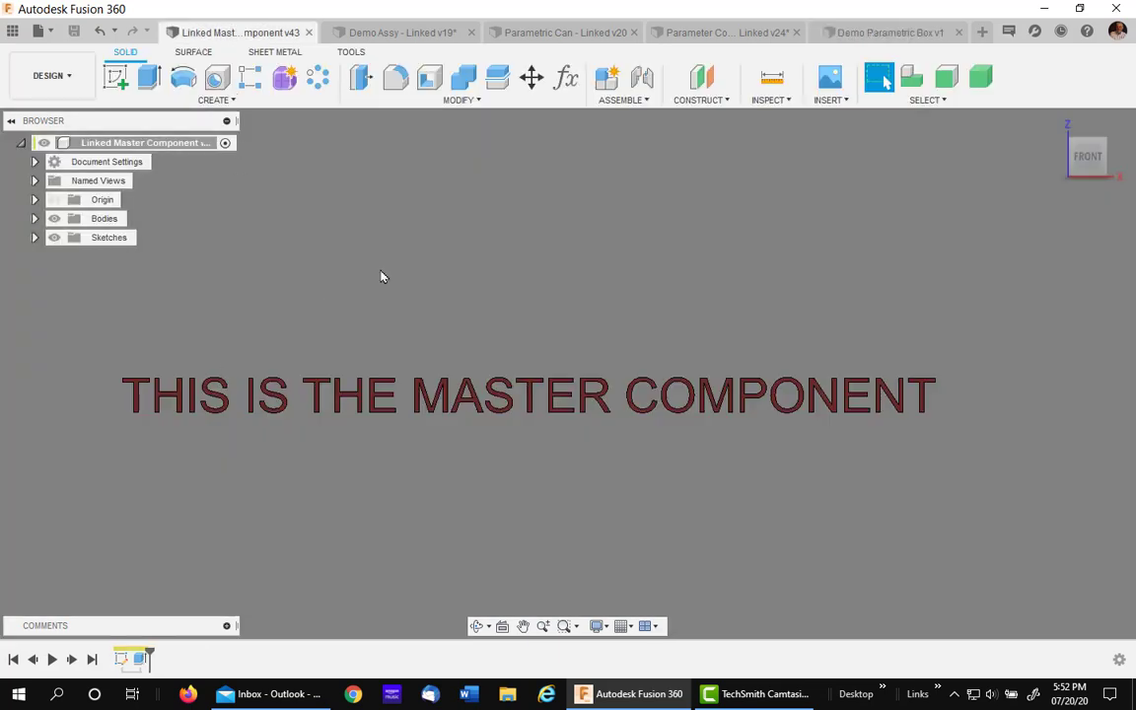
In Change Parameters, set Box_Width to 2 in and Box_Length to 20 in
click(564, 79)
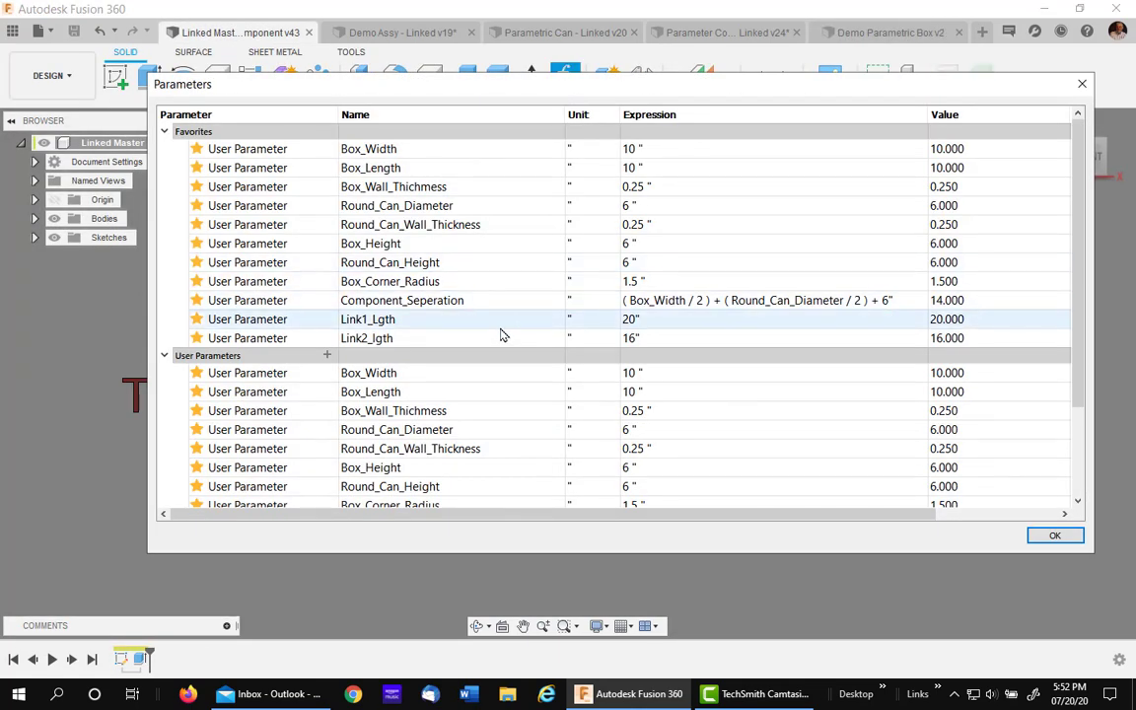
click(367, 148)
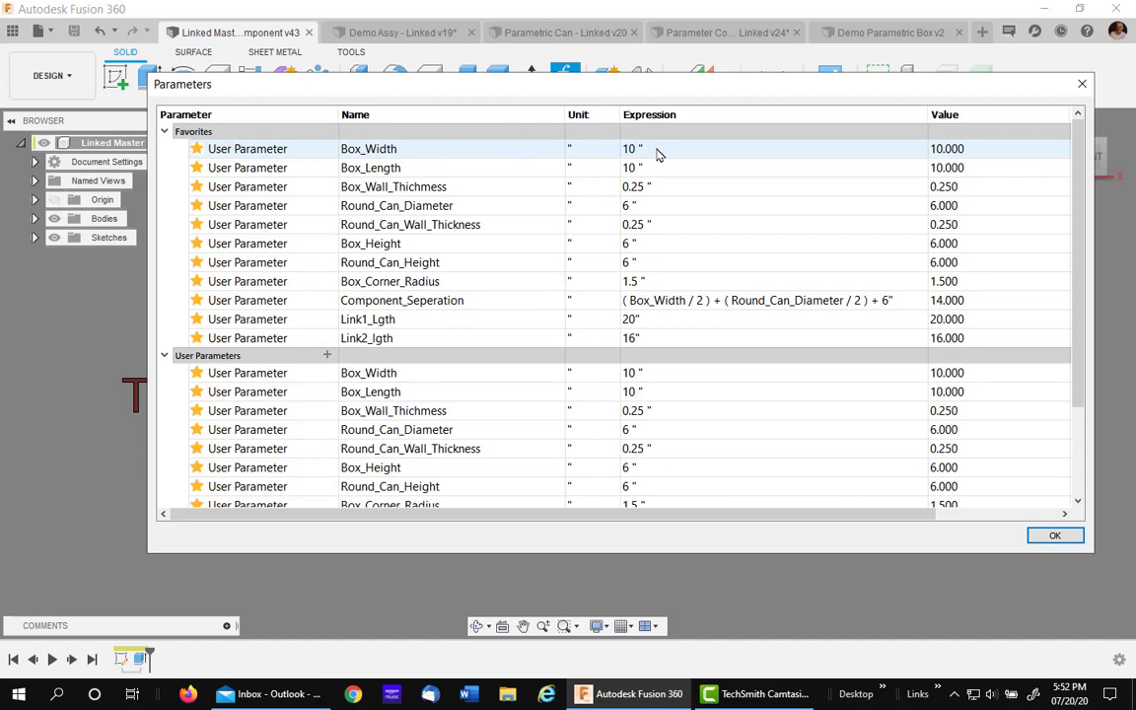
double_click(630, 147)
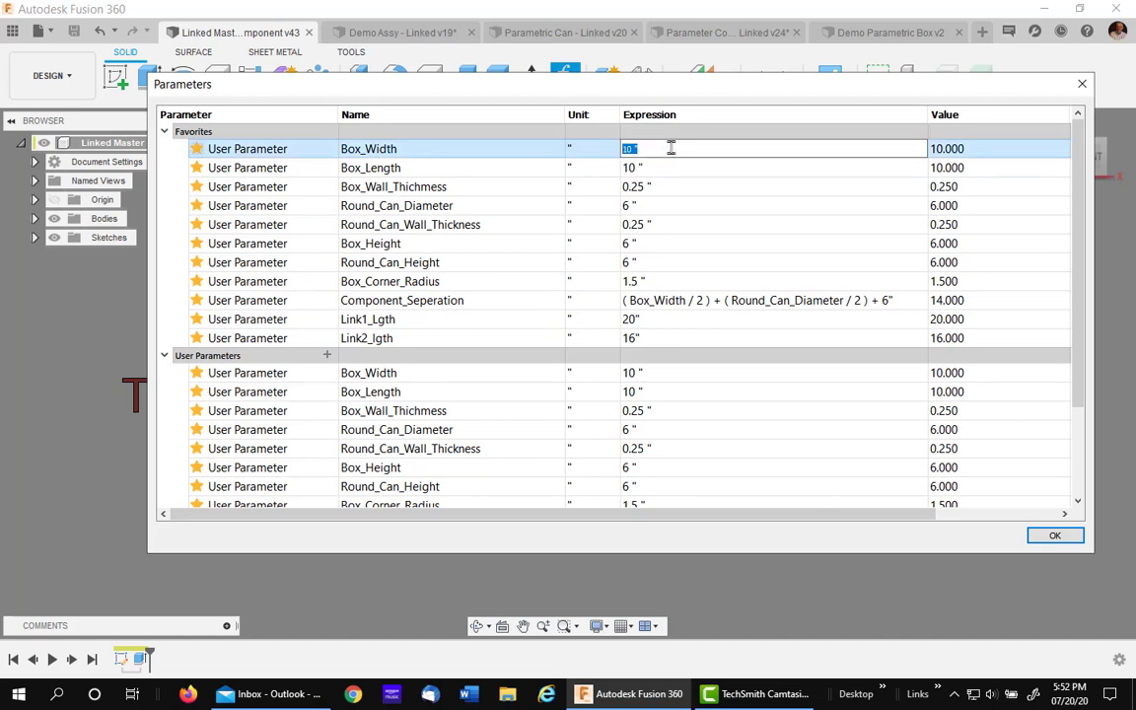
text(2)
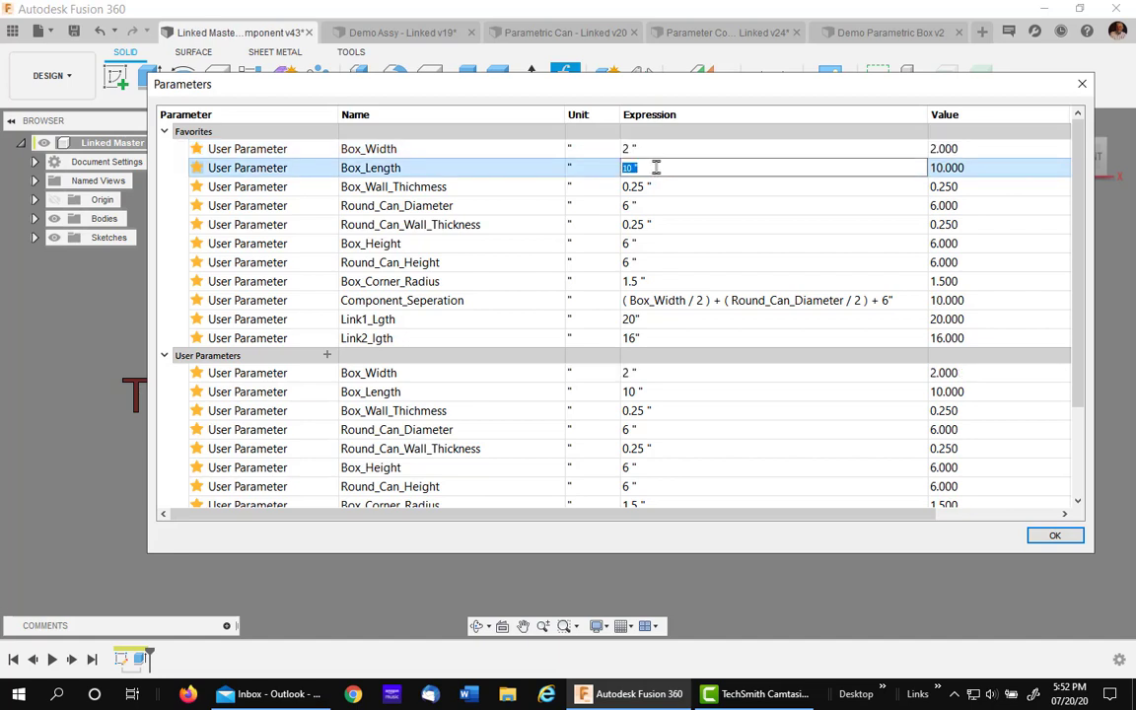
text(20)
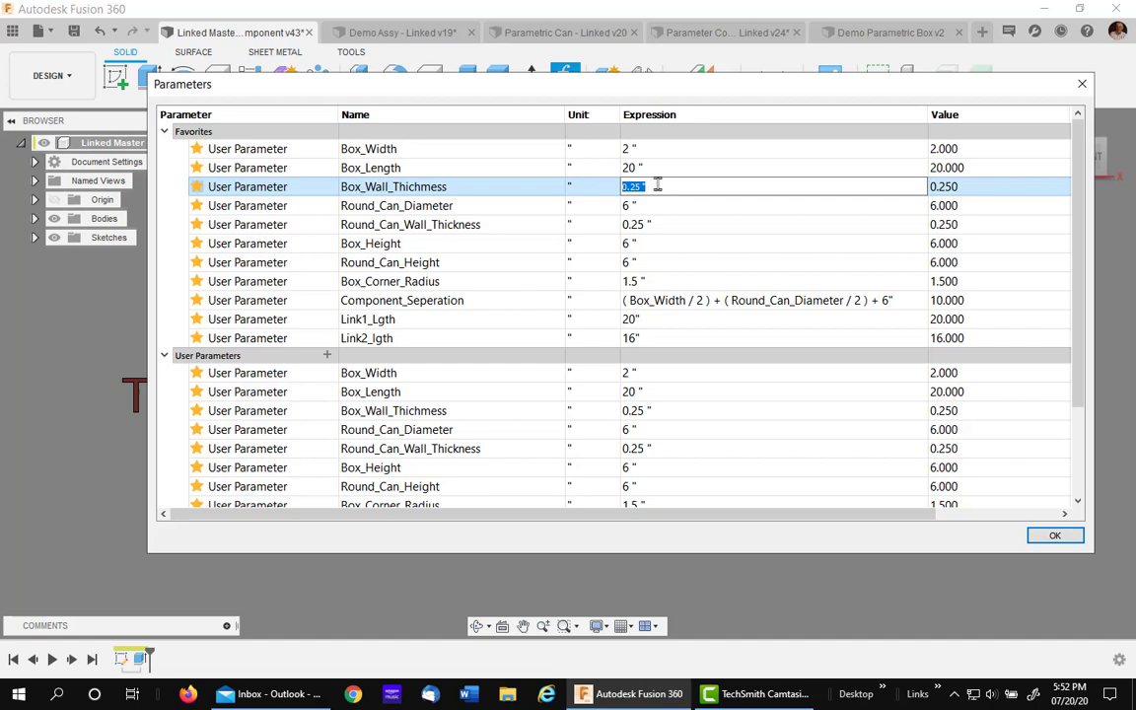
Set Box_Wall_Thickness 0.5, Box_Height 10 and Box_Corner_Radius 0.5, then apply the parameters
text(.12)
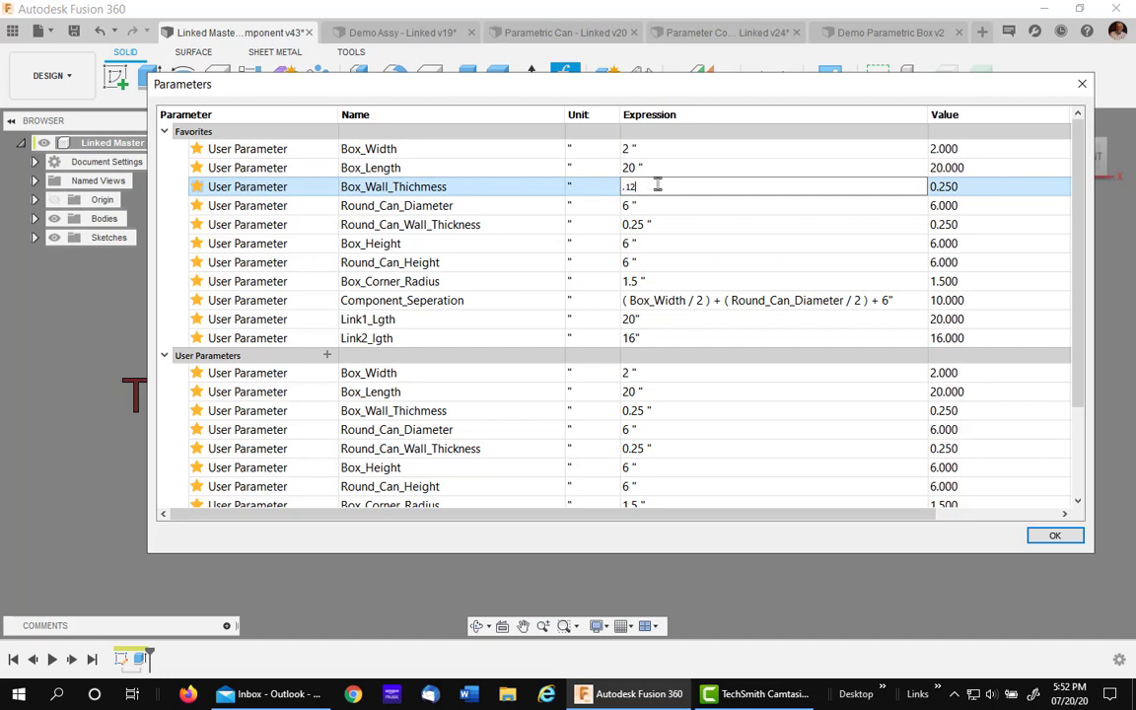
text(.5 ")
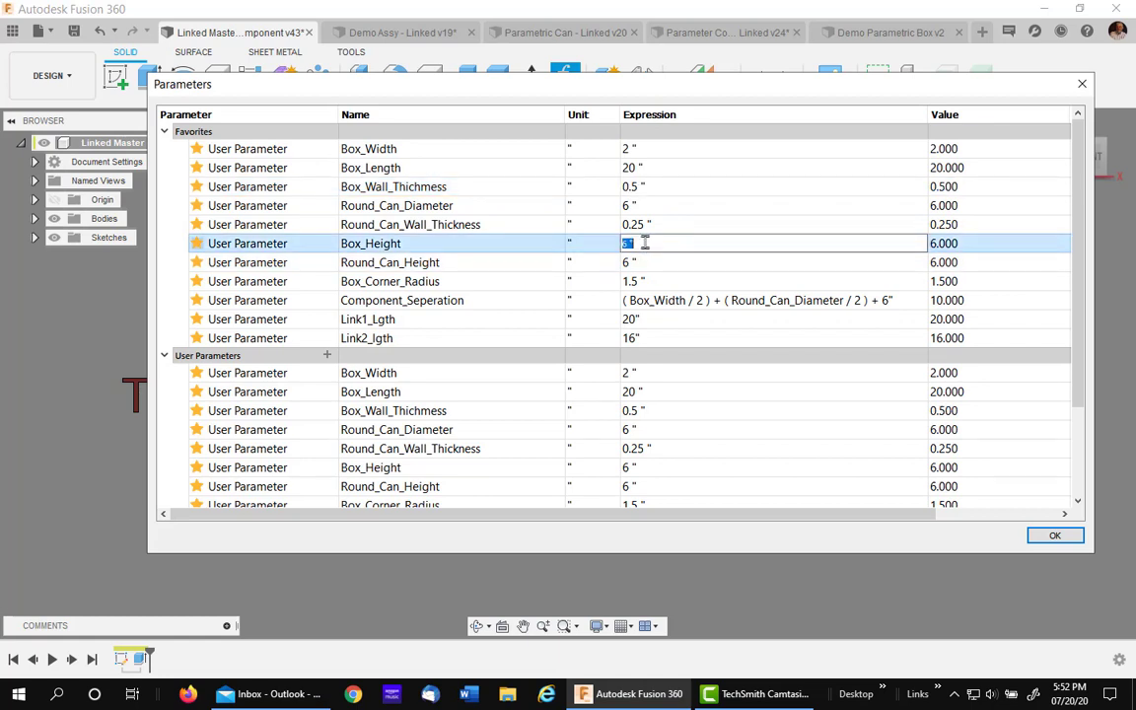
text(10)
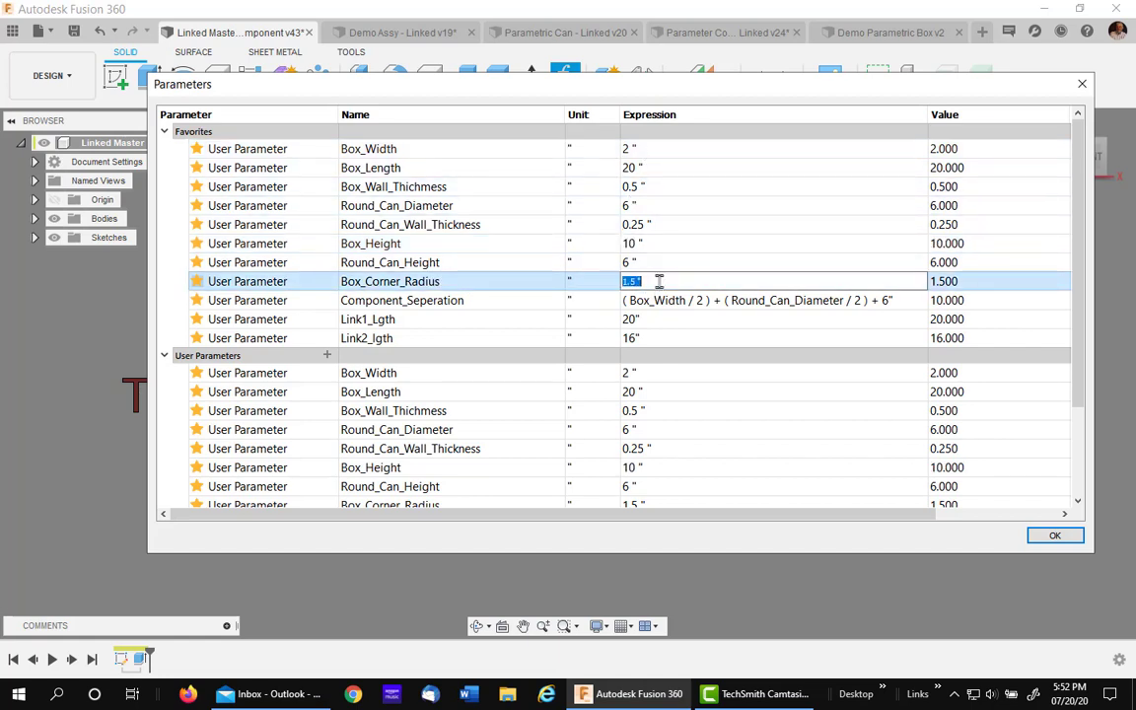
text(.5)
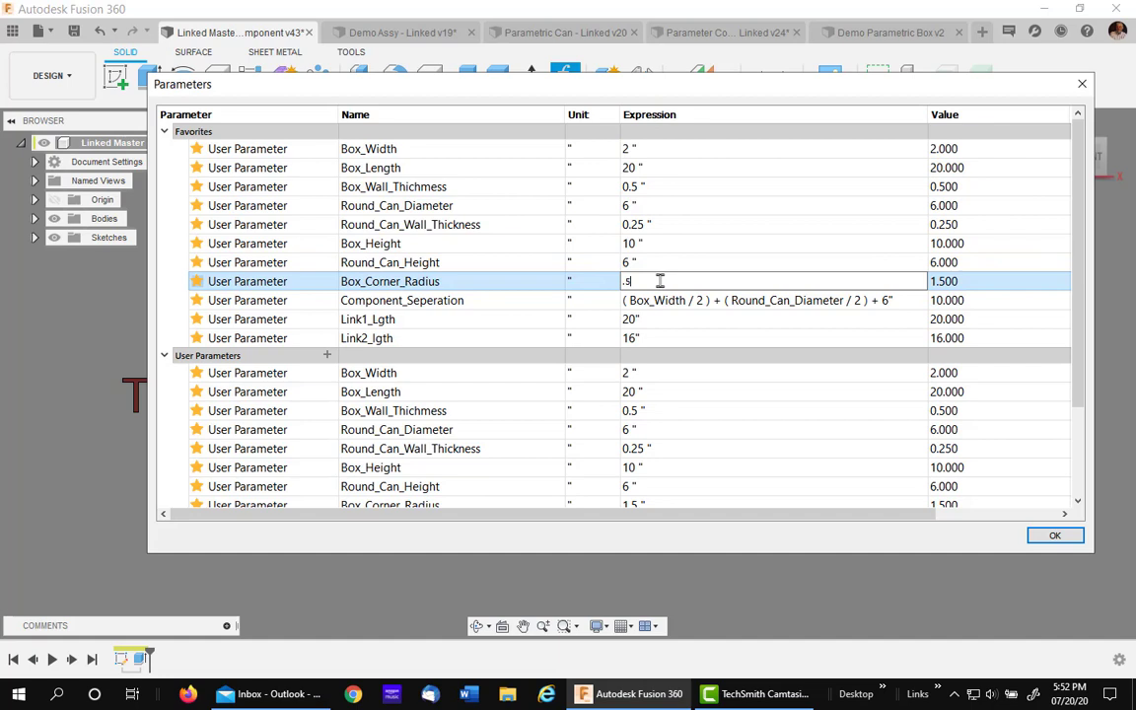
click(1053, 534)
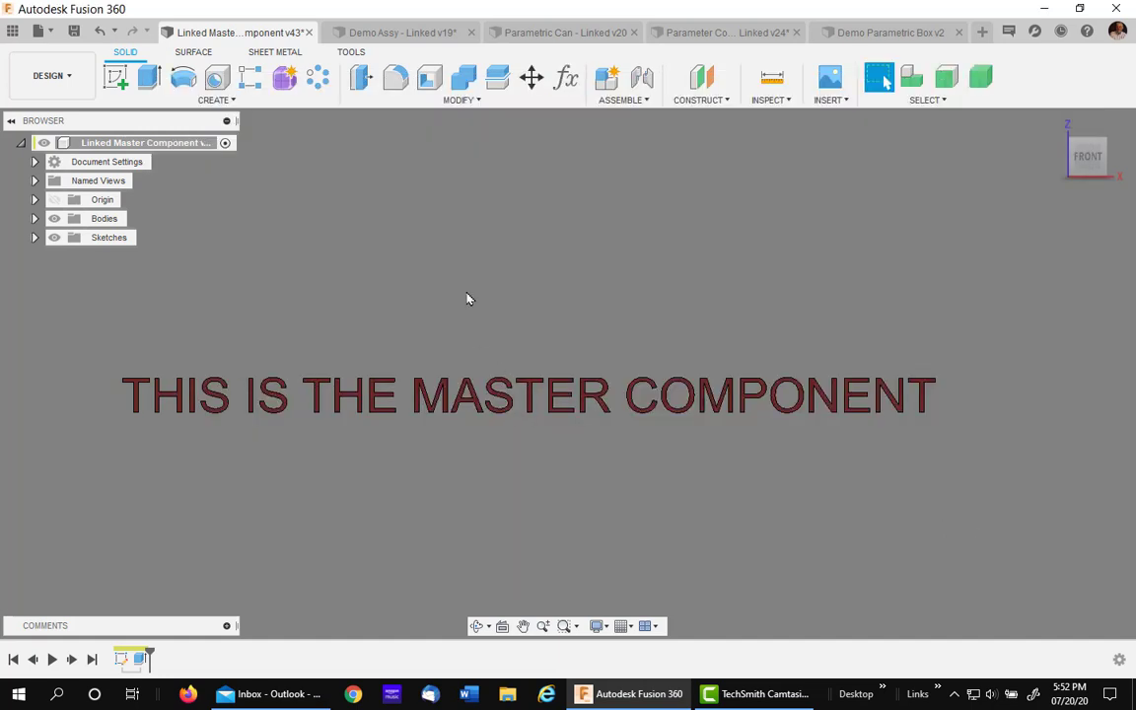
mouse_move(331, 296)
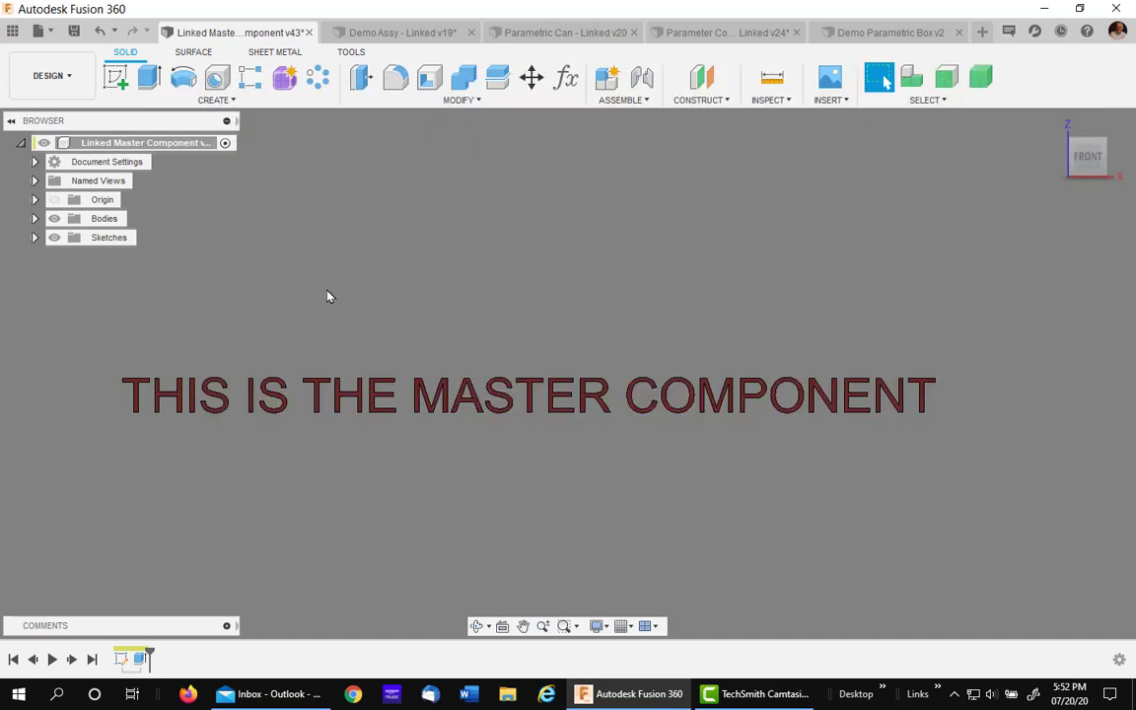
mouse_move(75, 32)
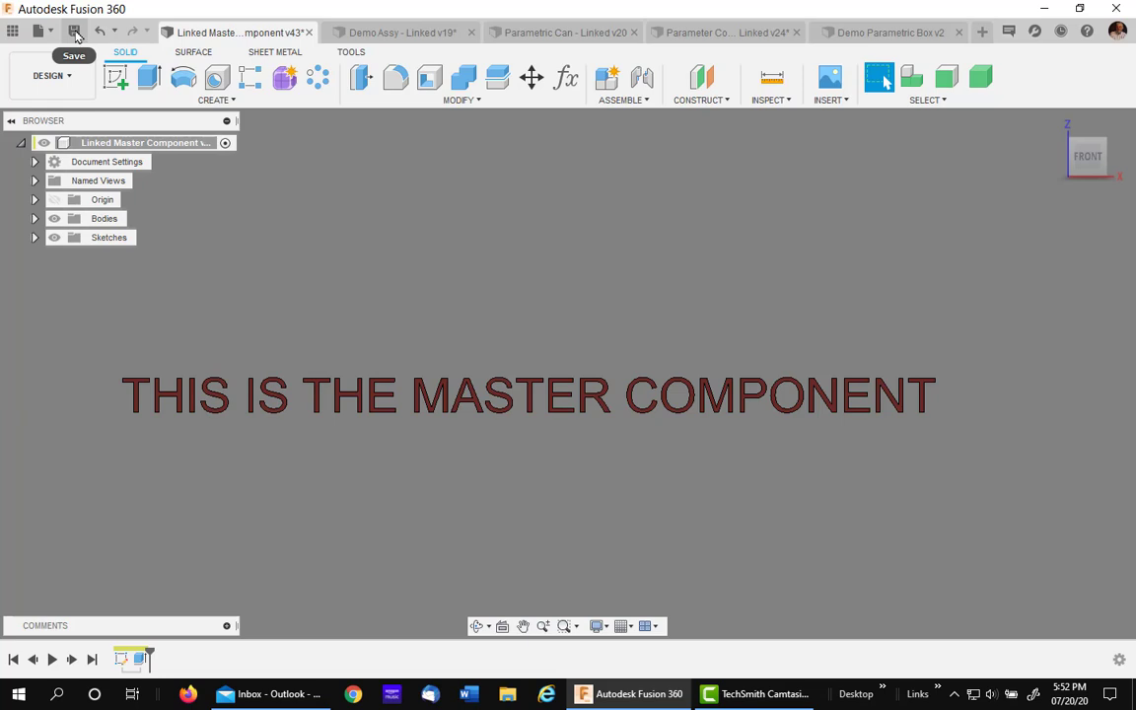
Save the Linked Master Component as a new version, keeping the default description
click(75, 32)
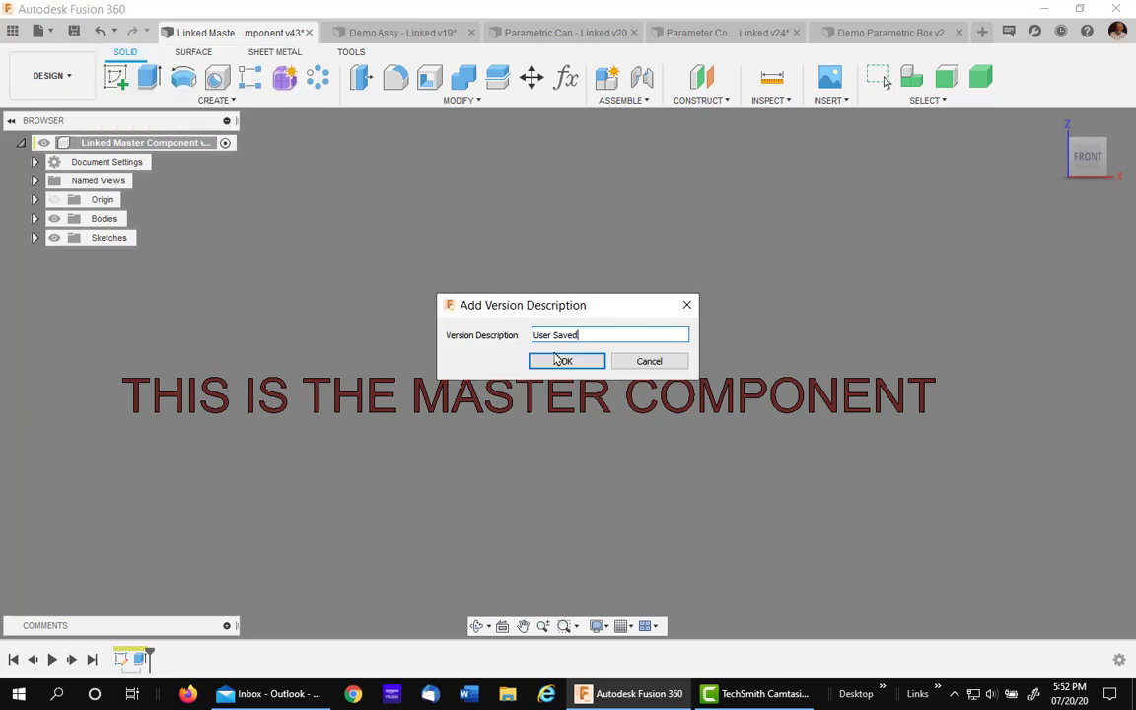
click(566, 358)
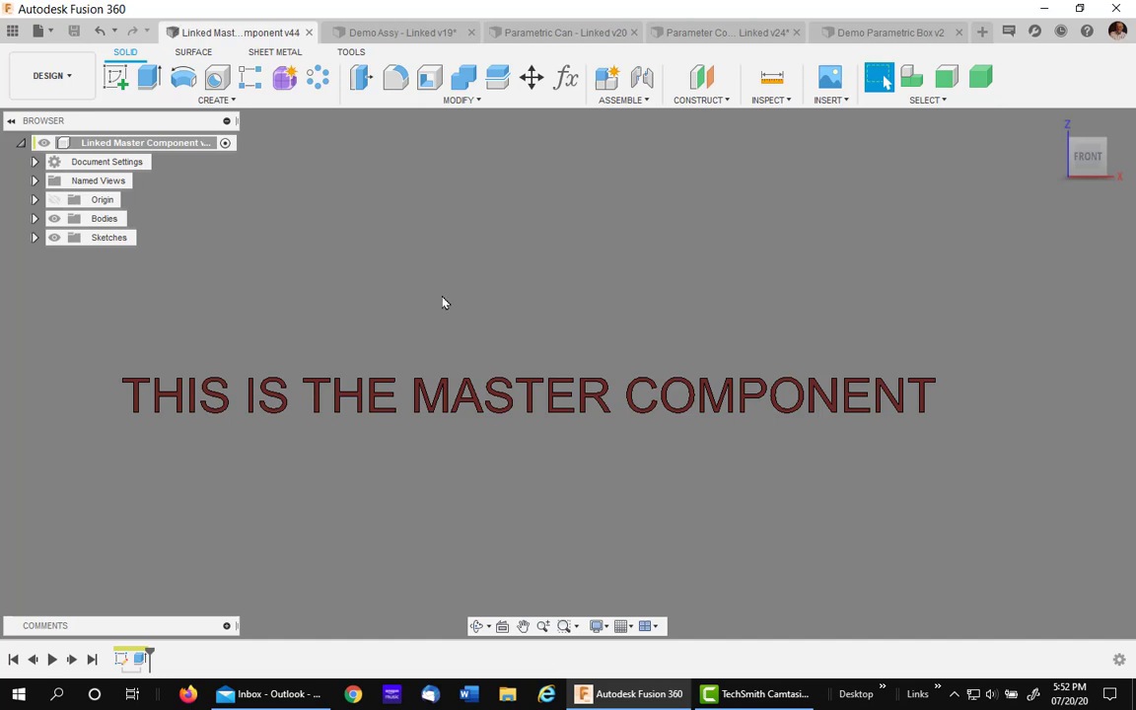
In Demo Parametric Box, Get Latest on the derive feature so the box becomes 2 in wide, 20 in long
click(883, 31)
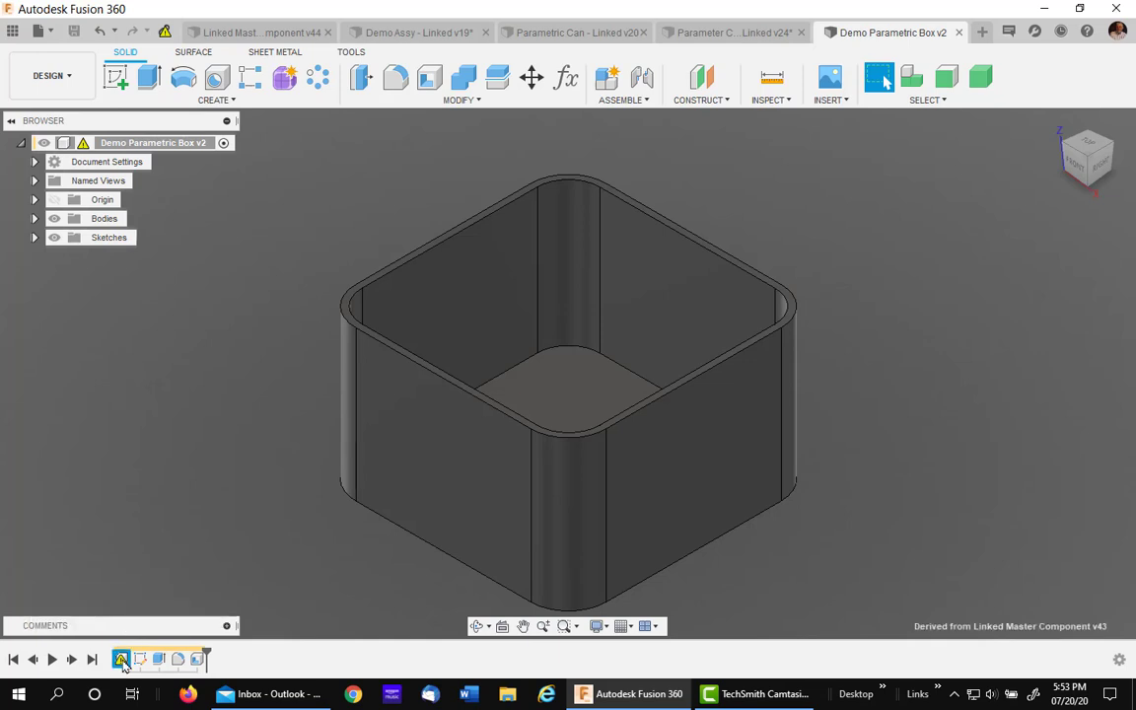
right_click(122, 659)
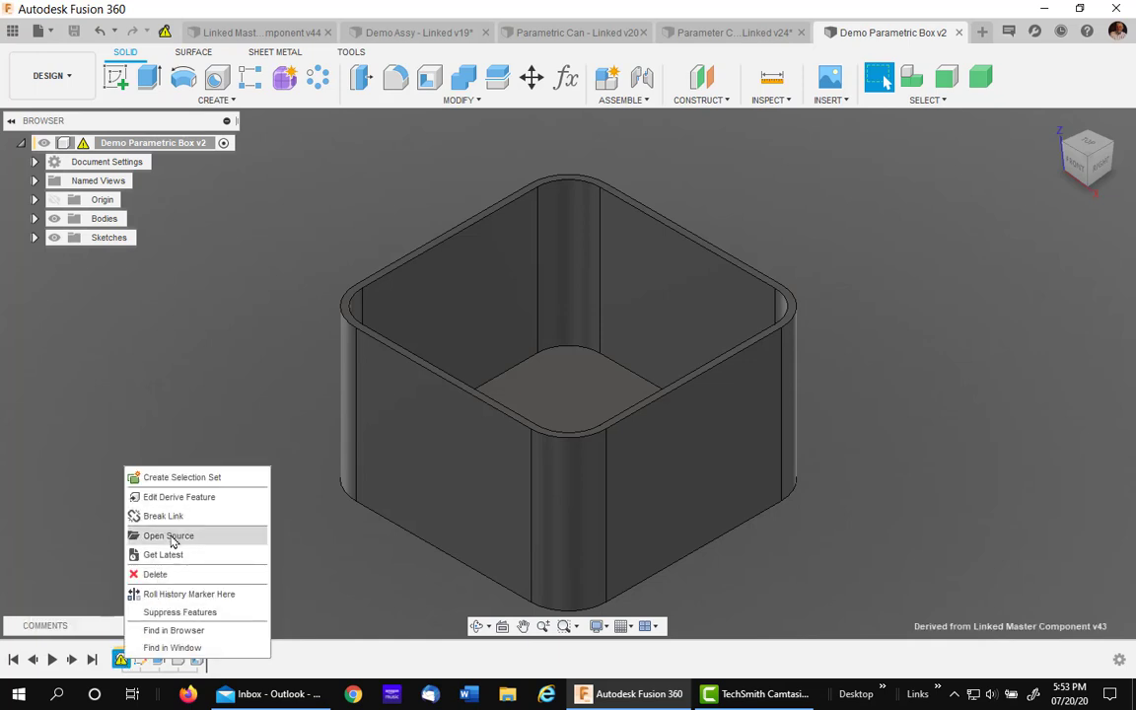
mouse_move(162, 555)
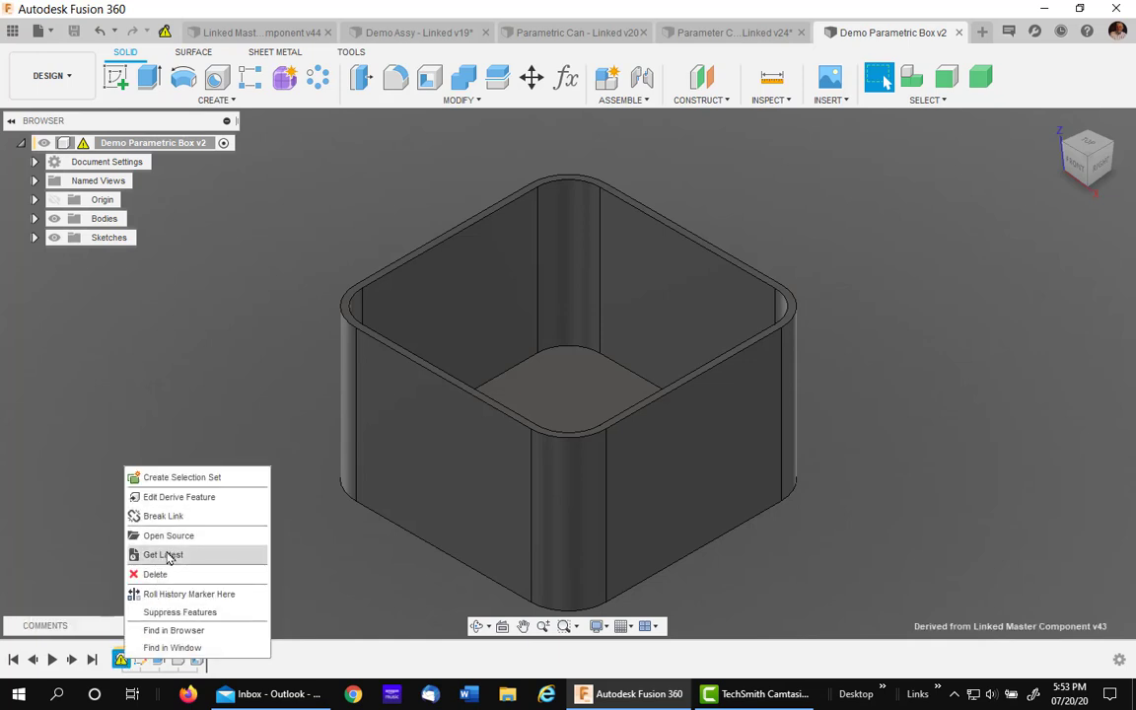
click(162, 554)
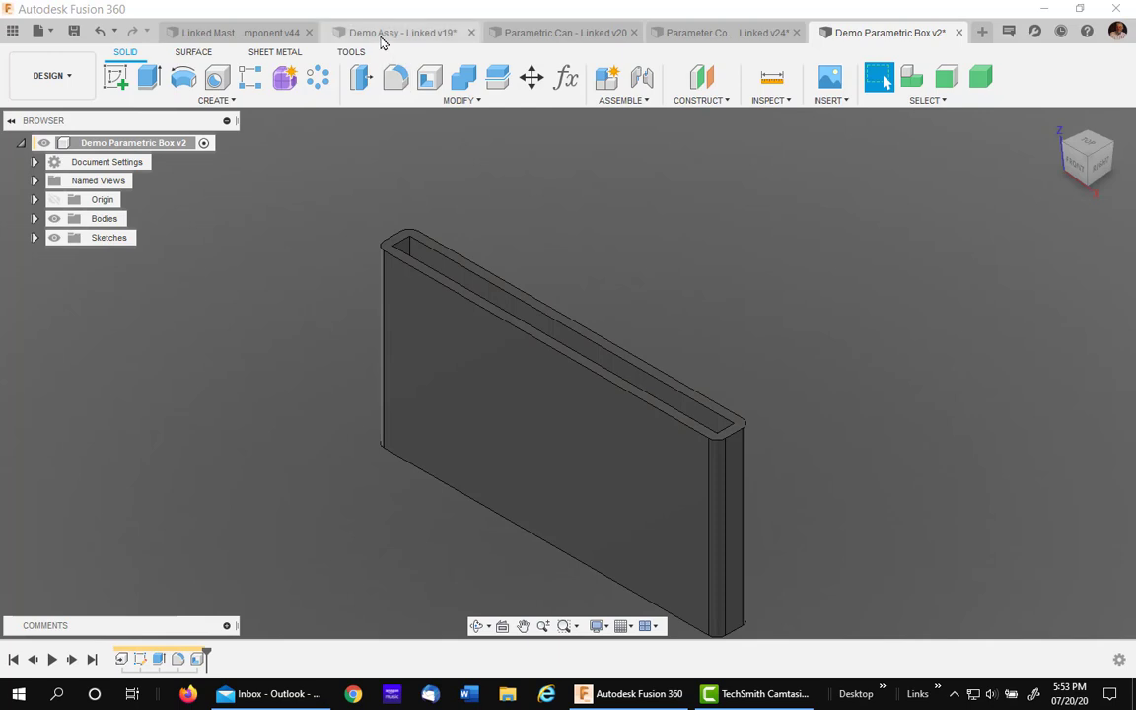
In Demo Assy, let the linked box update and review Component_Seperation_Ref in the parameters list
click(398, 31)
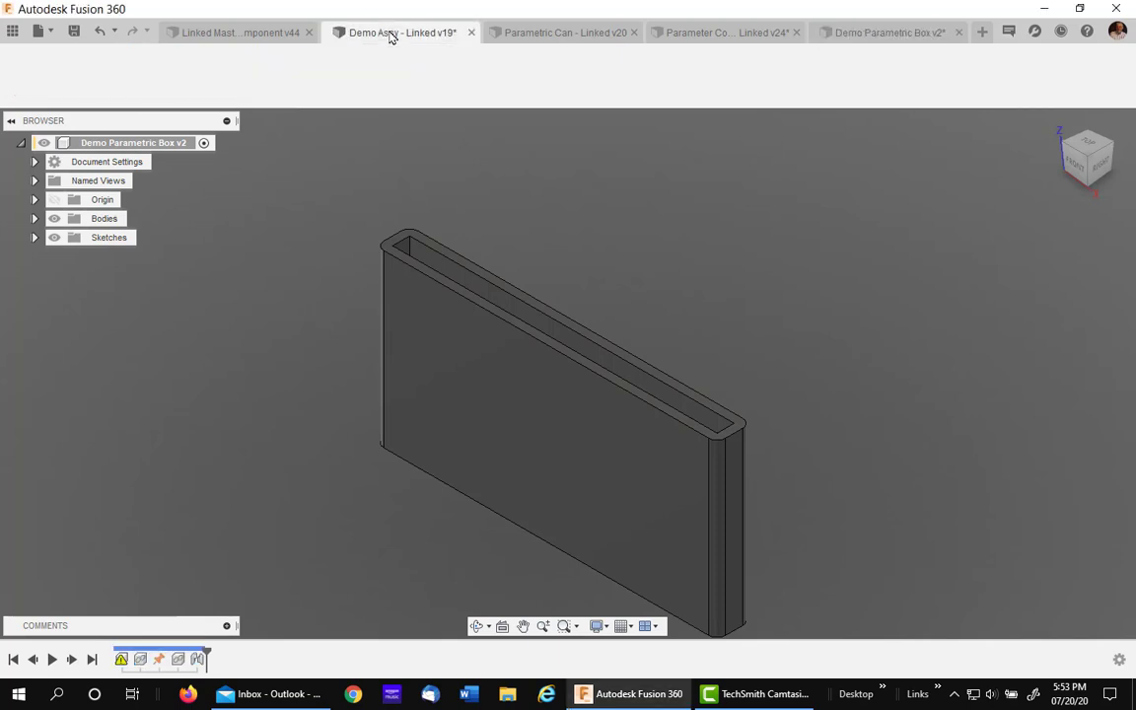
click(403, 32)
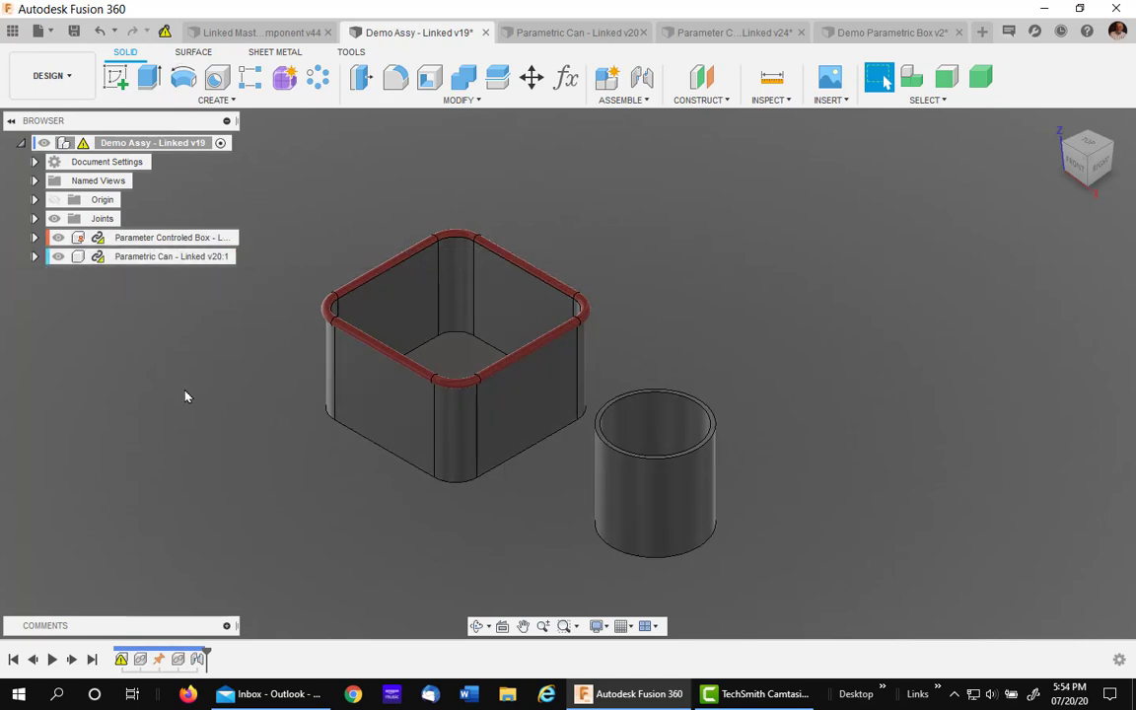
mouse_move(165, 32)
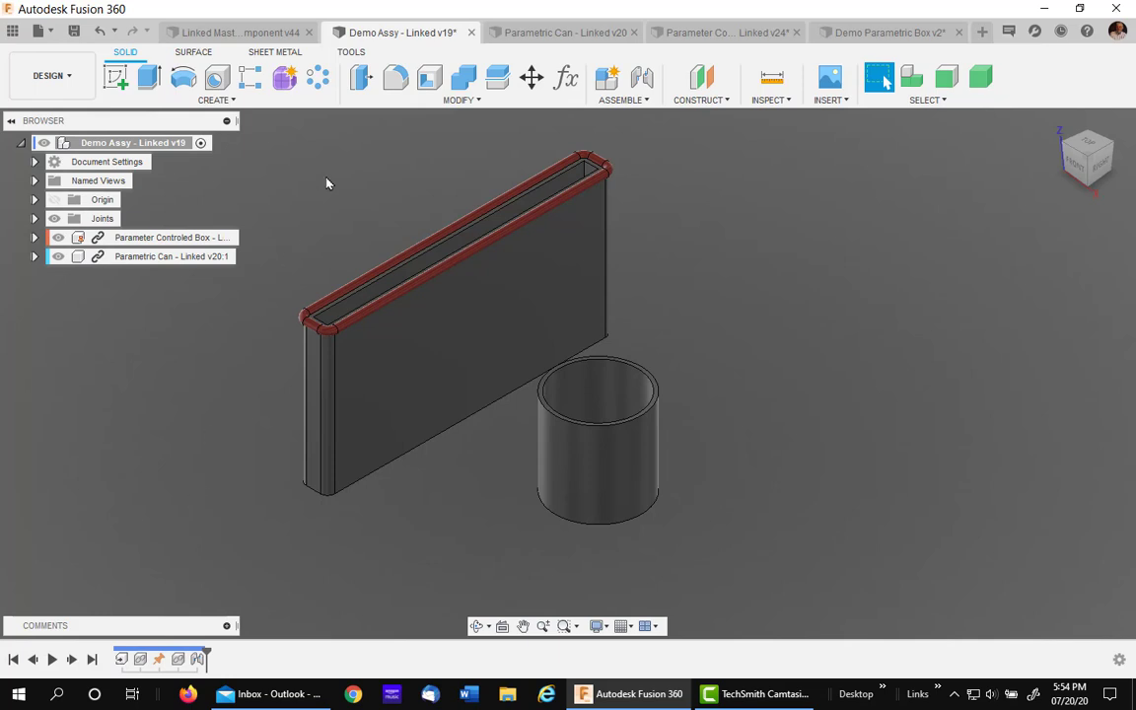
mouse_move(564, 79)
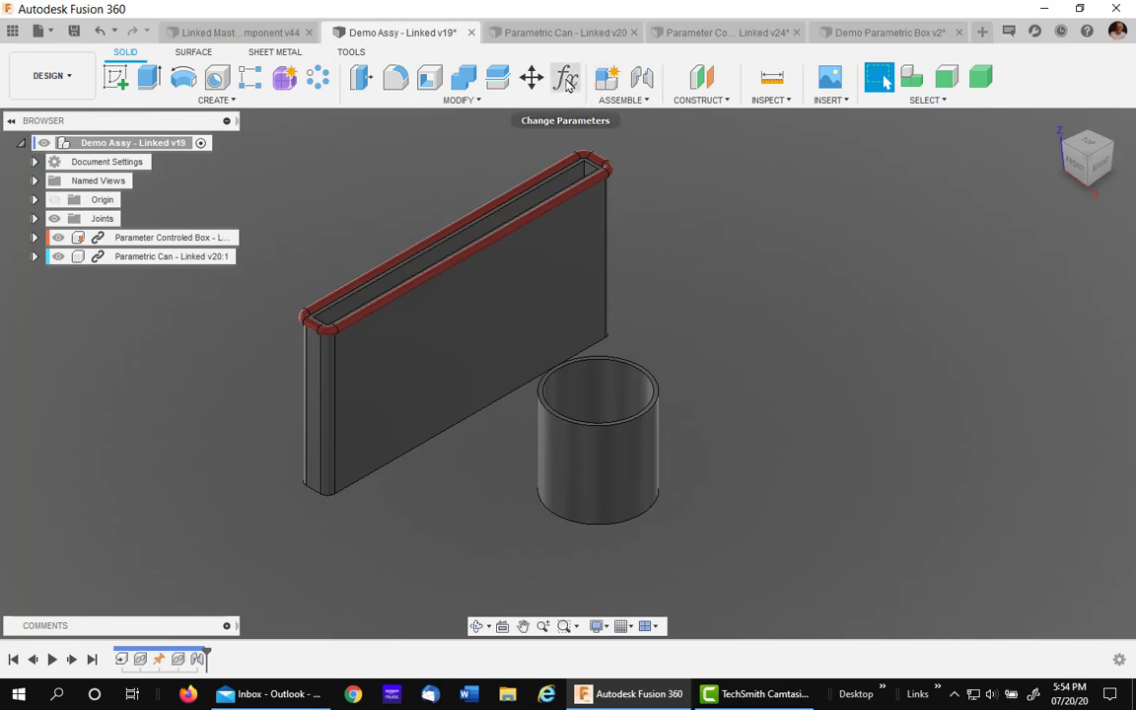
click(564, 79)
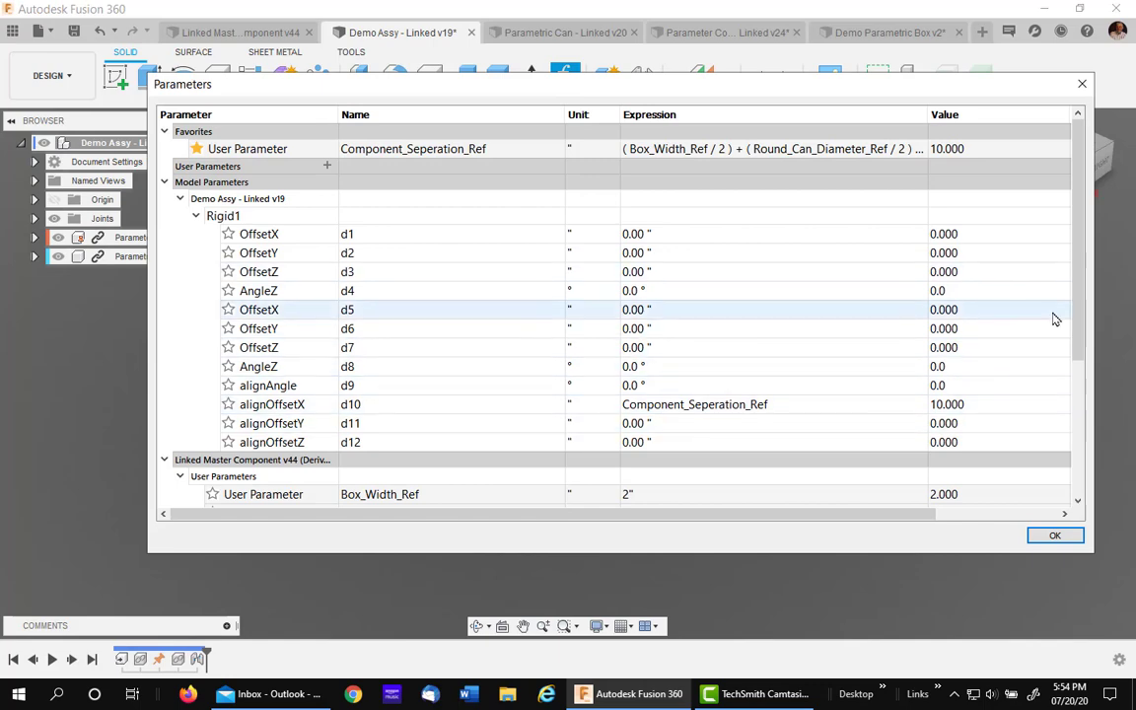
scroll(down, 3)
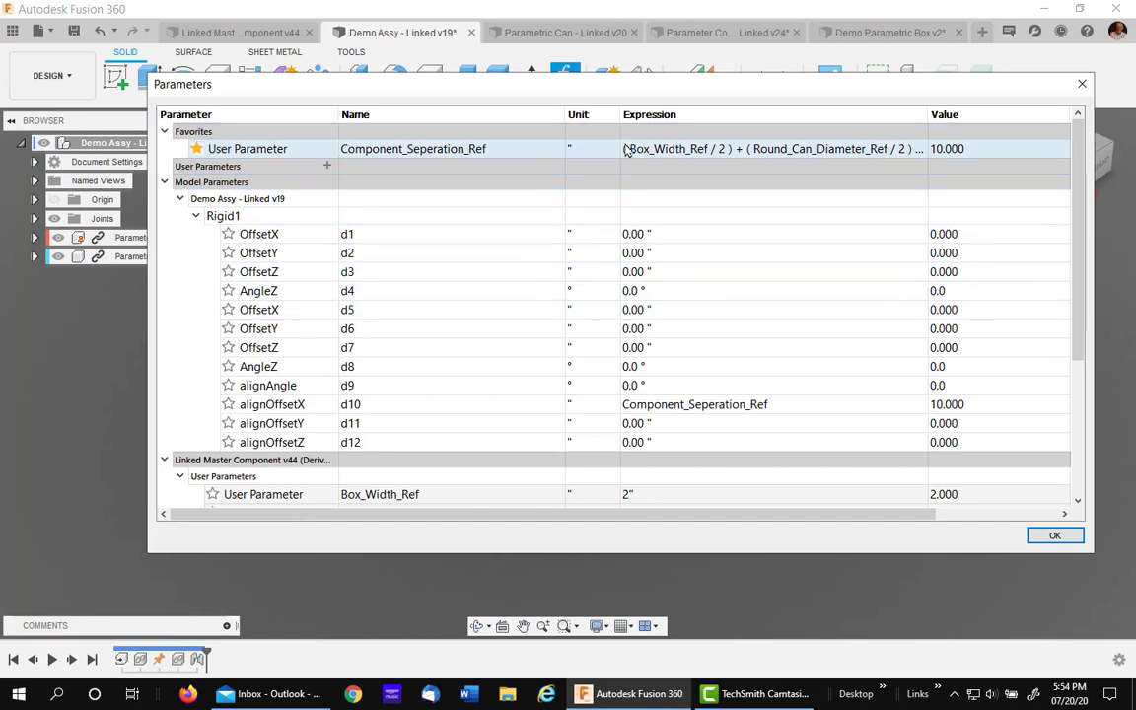
click(1053, 535)
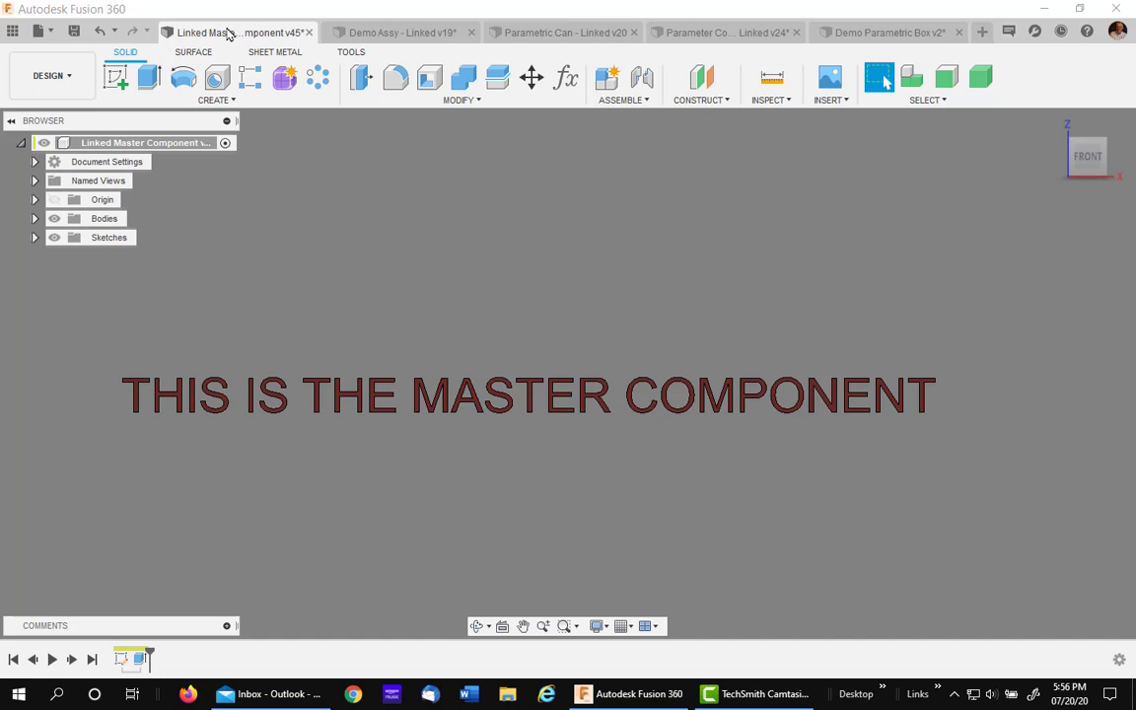
mouse_move(588, 314)
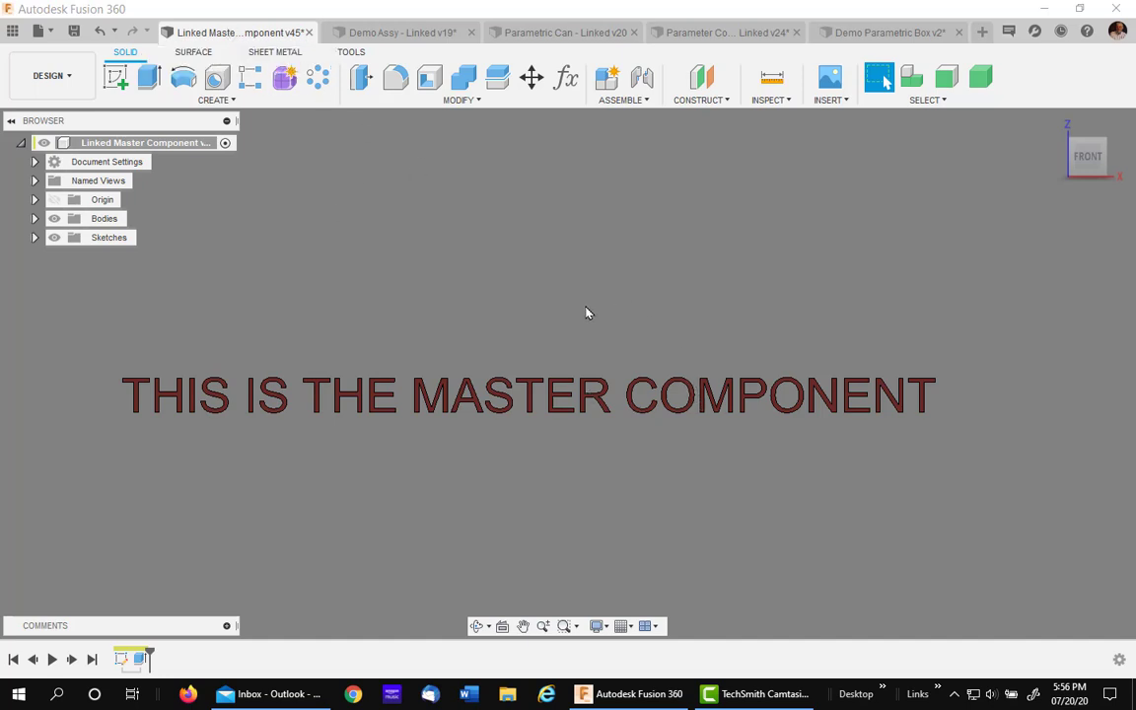
mouse_move(493, 327)
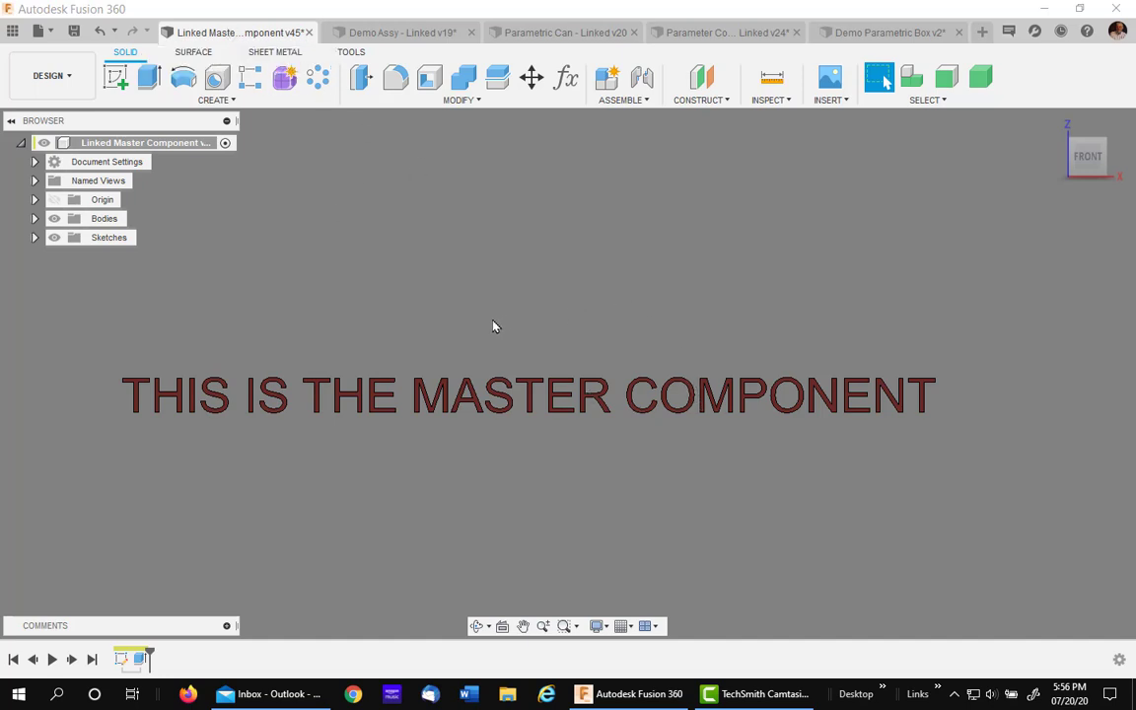
mouse_move(402, 378)
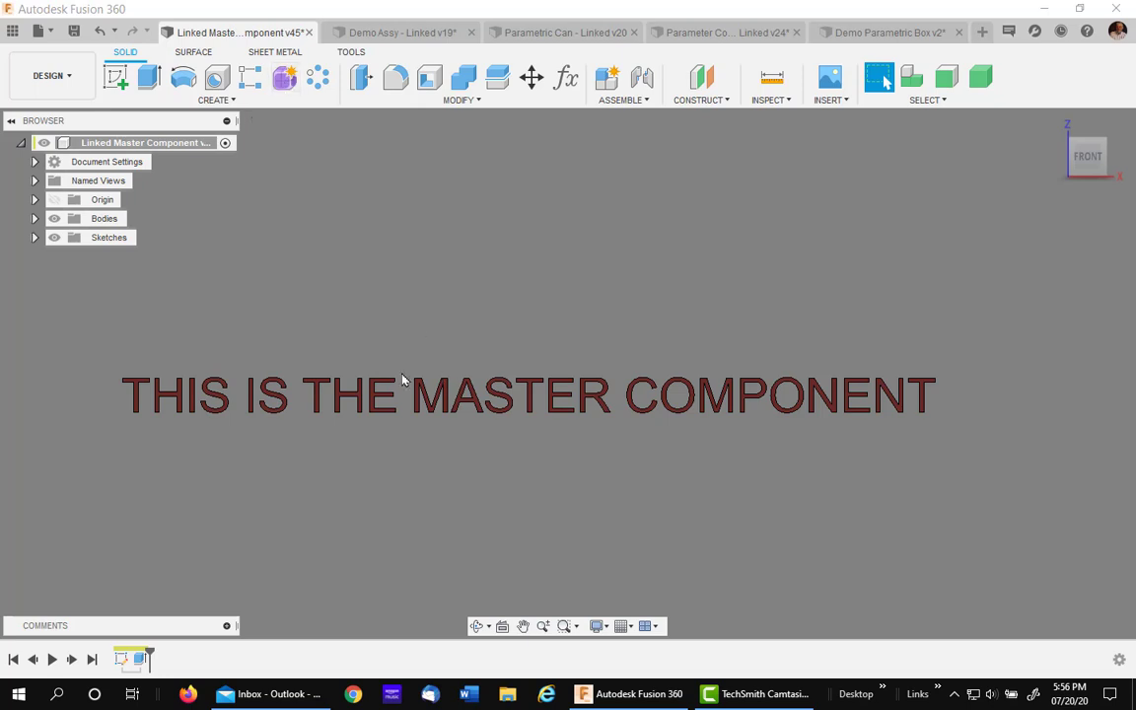
mouse_move(564, 79)
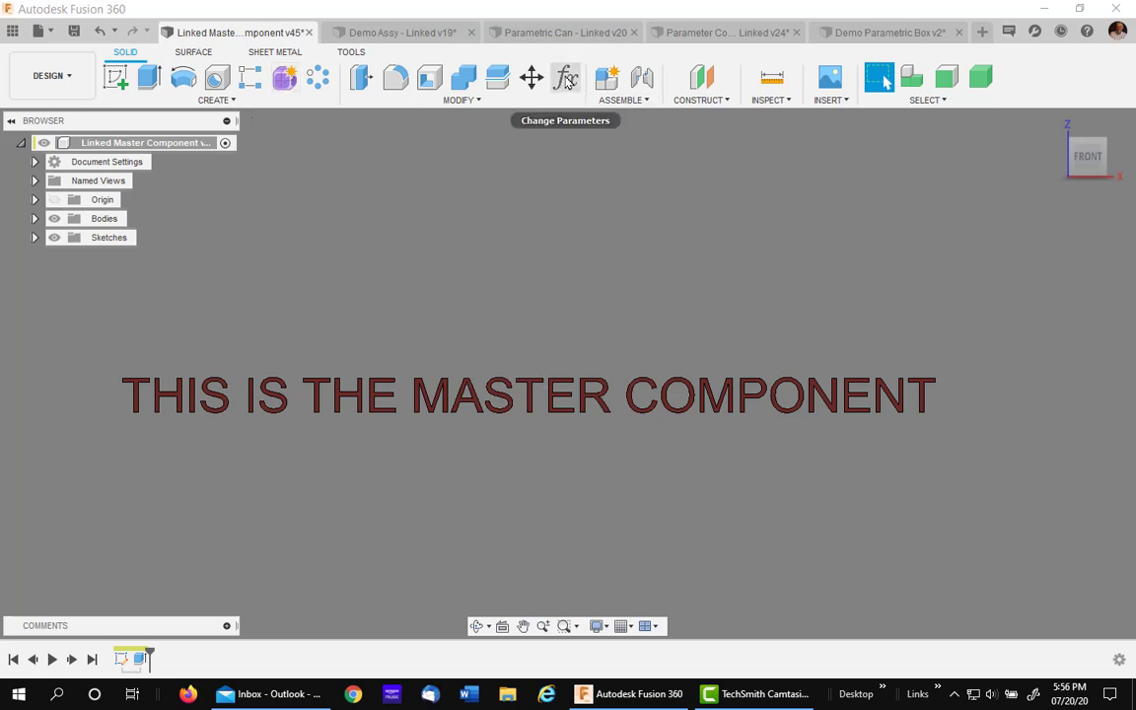
Add a user parameter Drain_Hole_Dia with expression 1 in to the master component
click(564, 79)
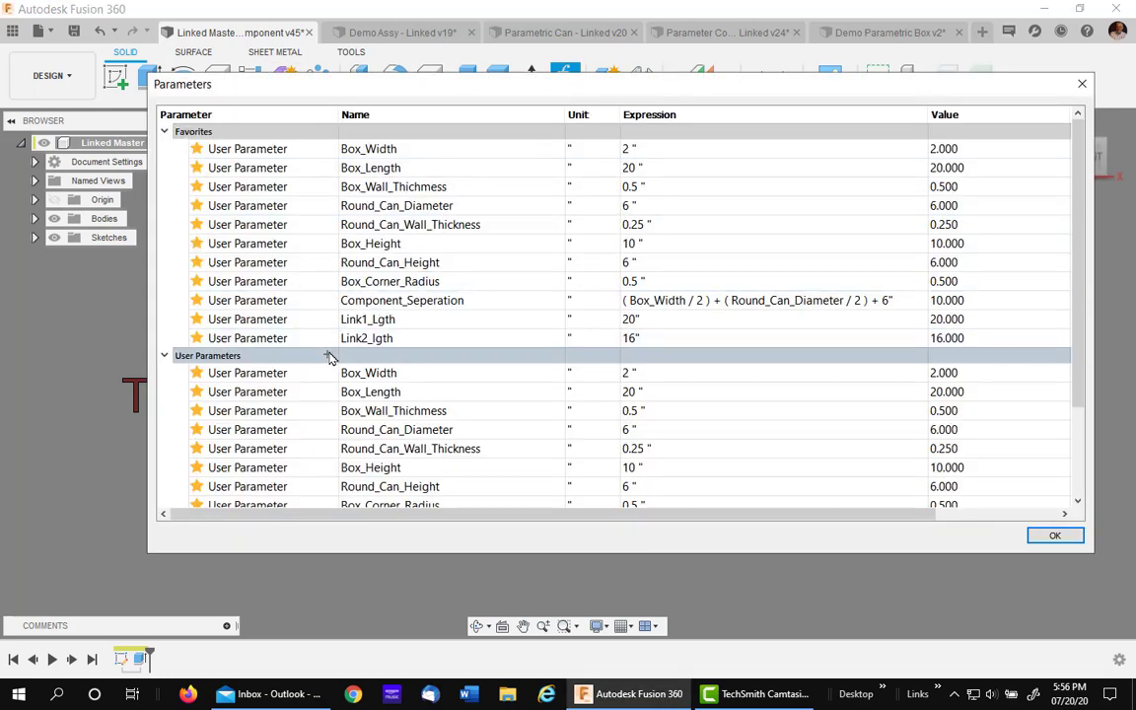
click(331, 355)
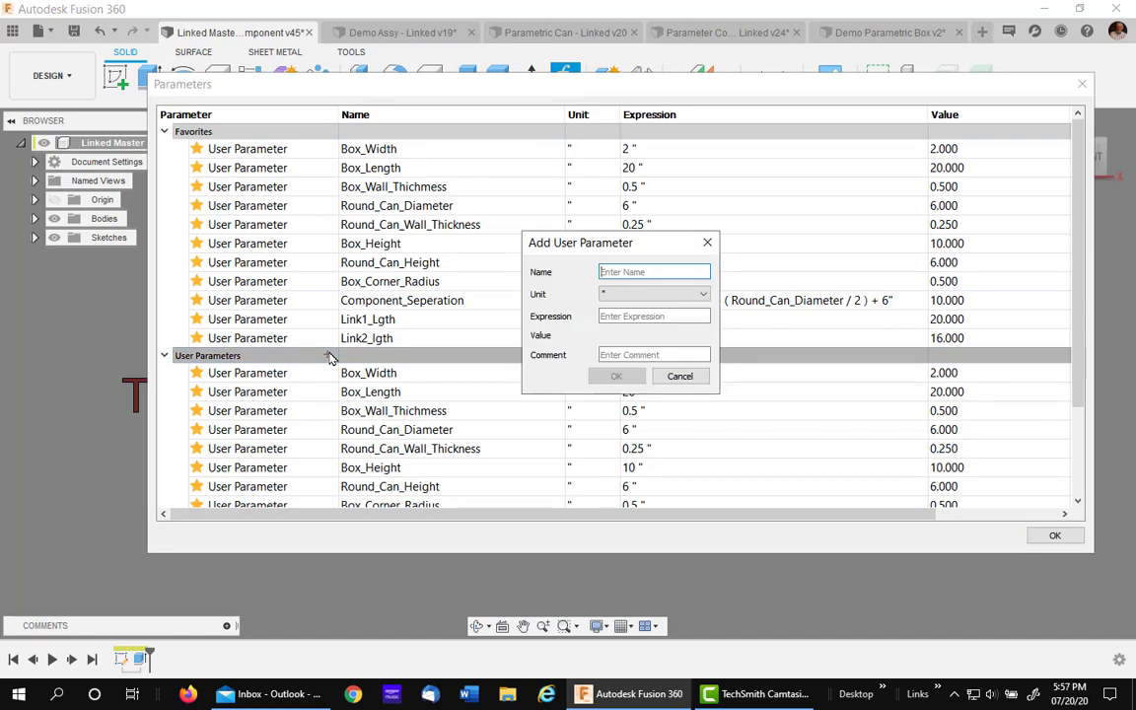
text(Drain_)
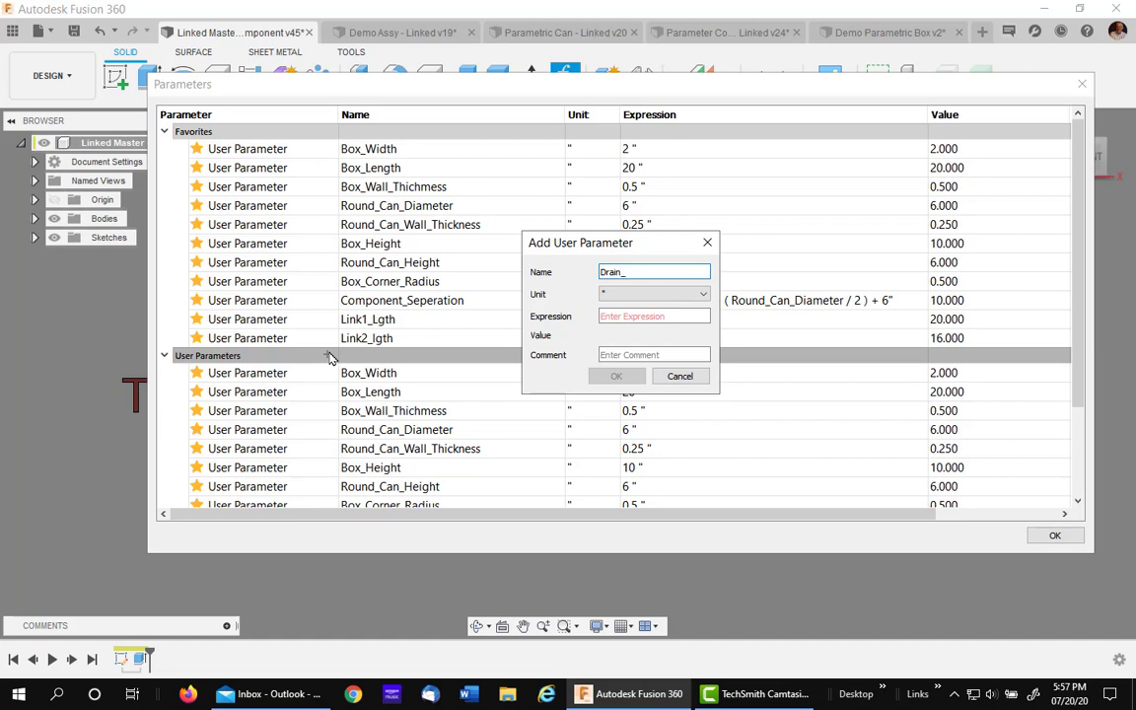
text(JH)
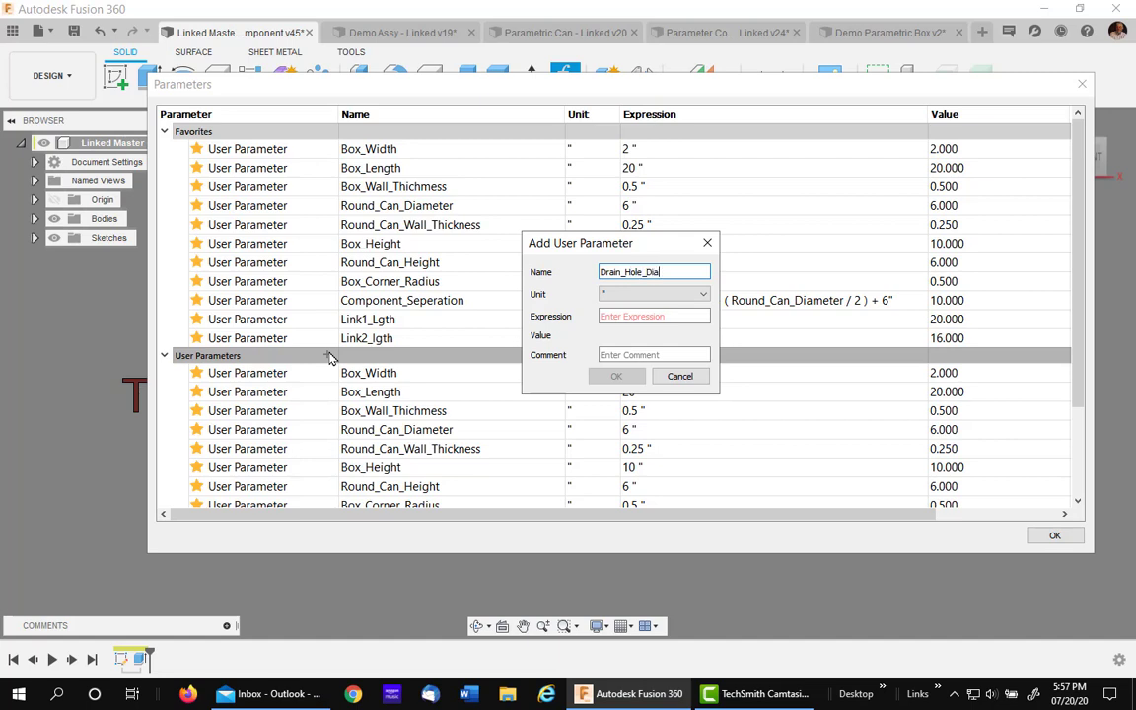
click(655, 315)
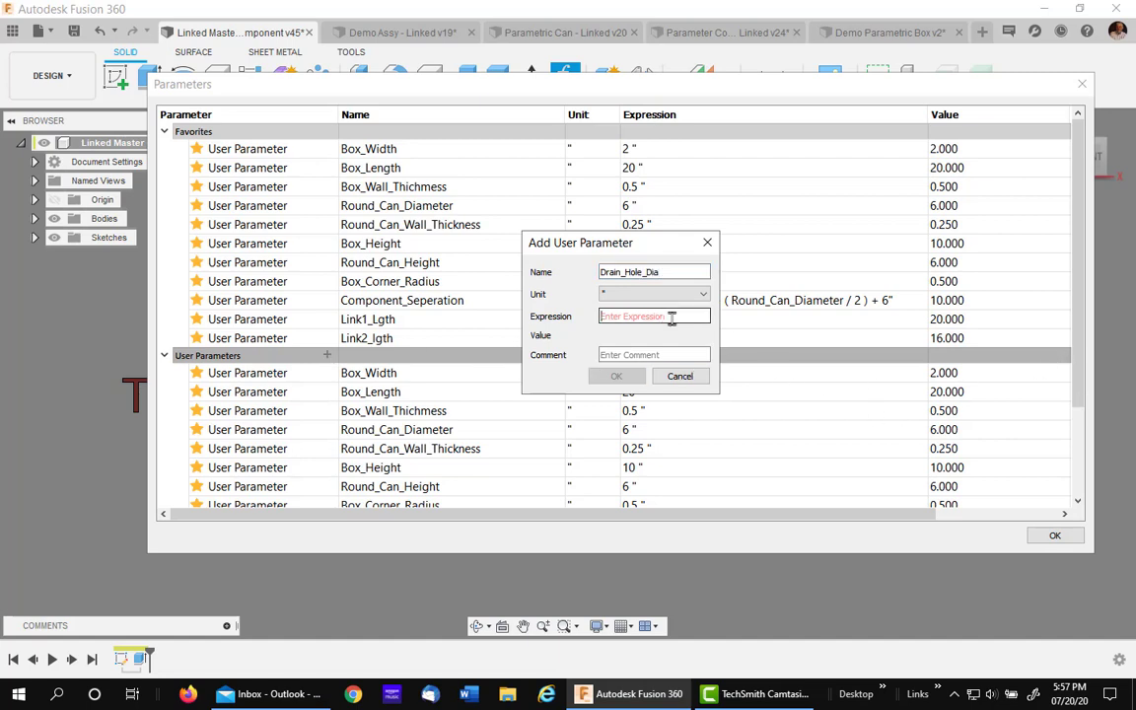
text(1)
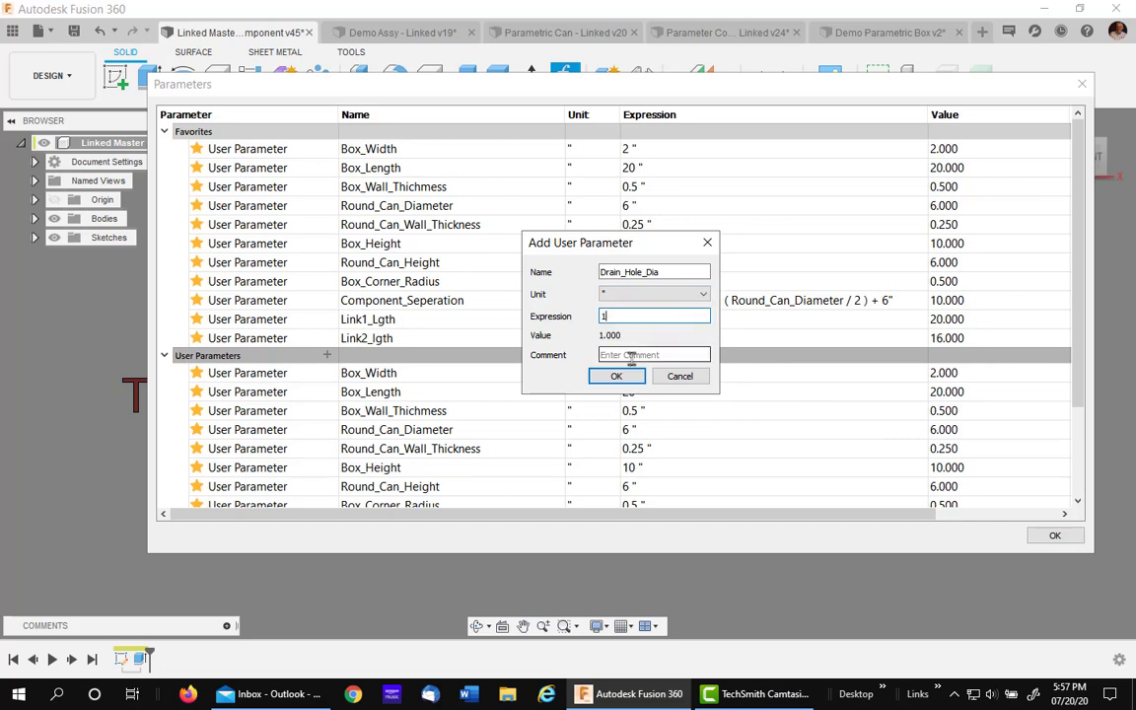
click(615, 374)
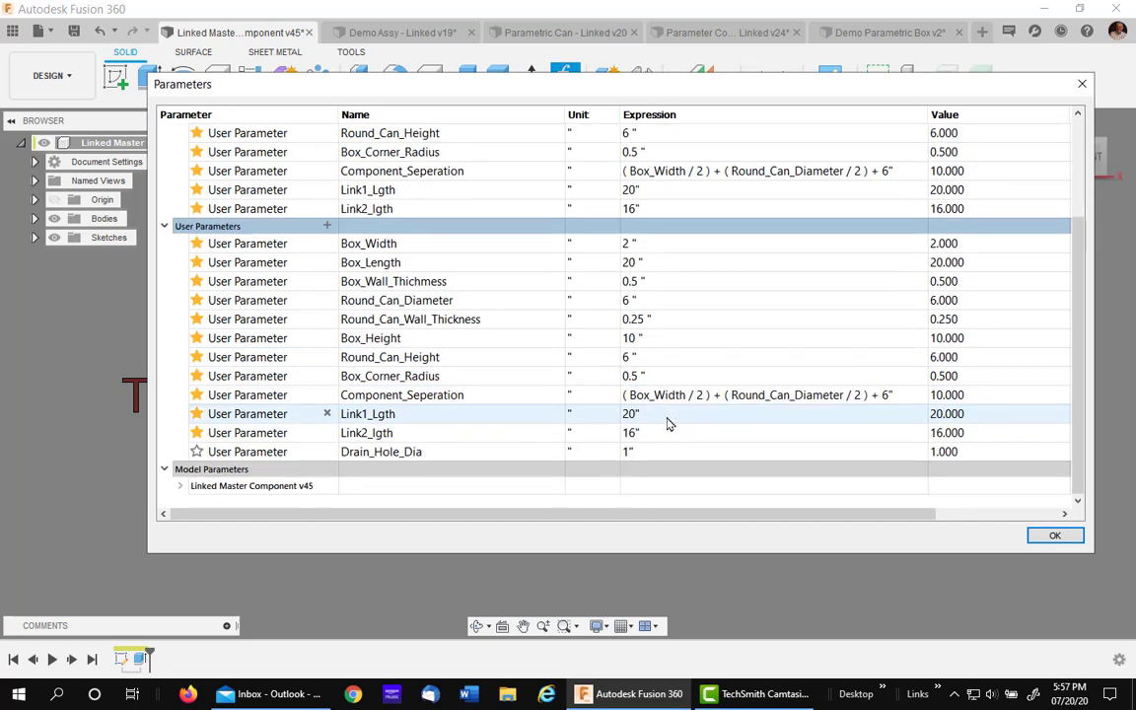
Mark Drain_Hole_Dia as a favourite and close the parameters list
click(402, 395)
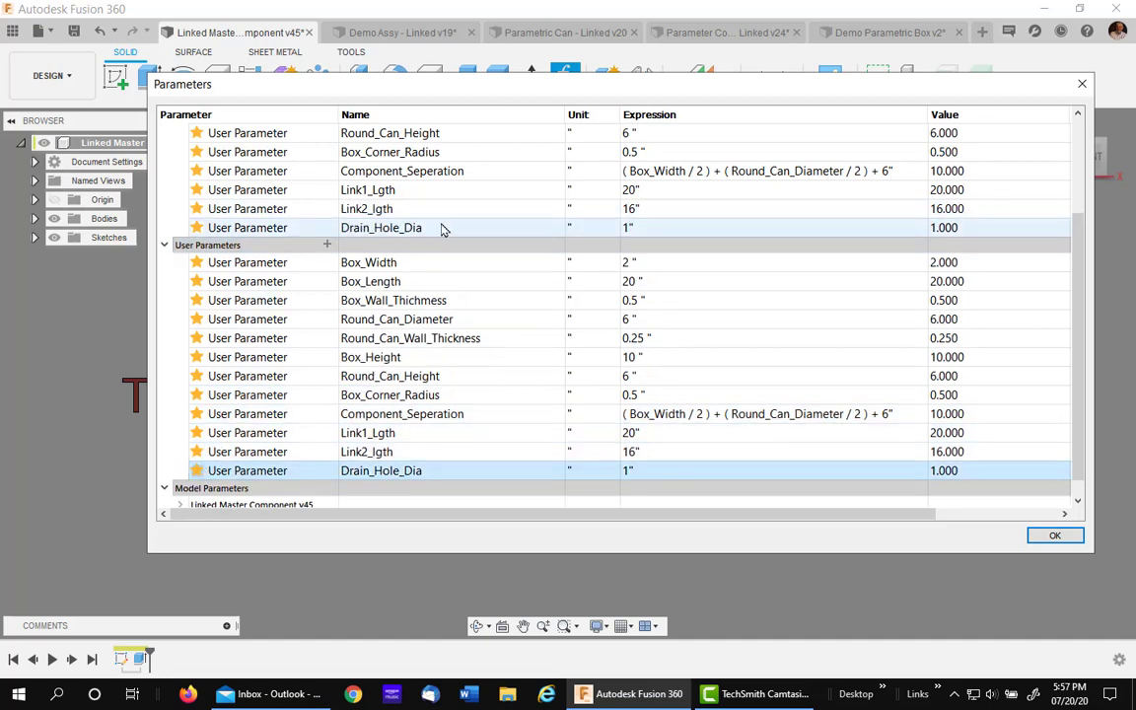
click(1053, 535)
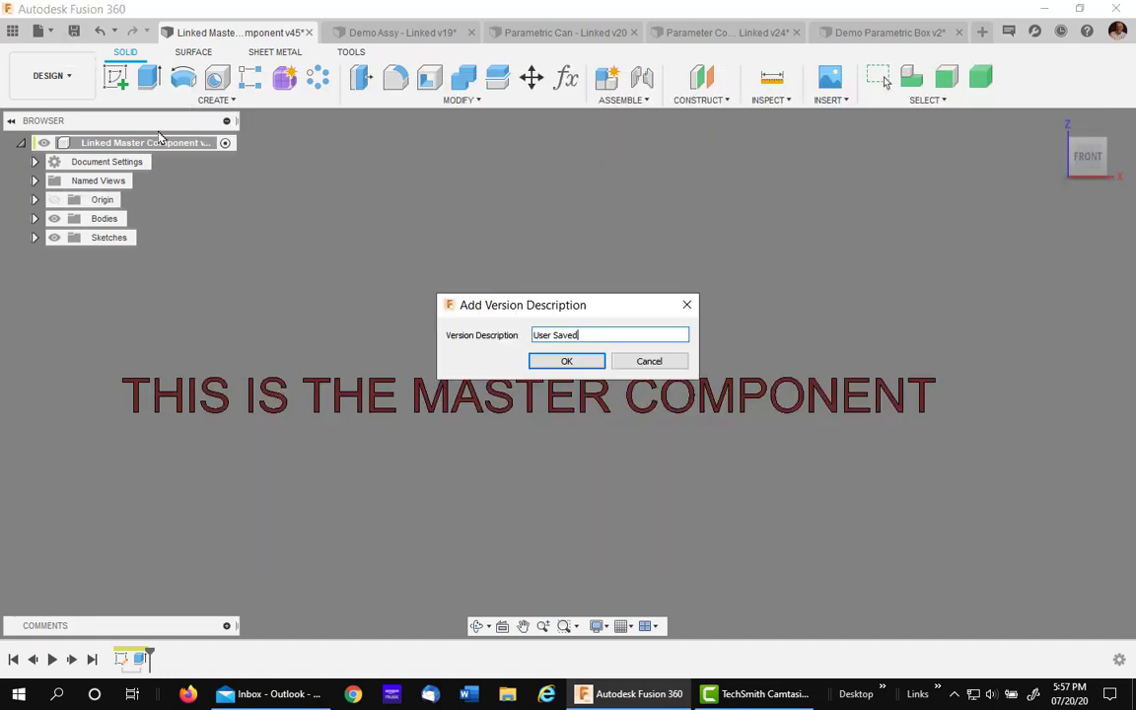
Confirm saving the master as a new version including Drain_Hole_Dia
click(566, 359)
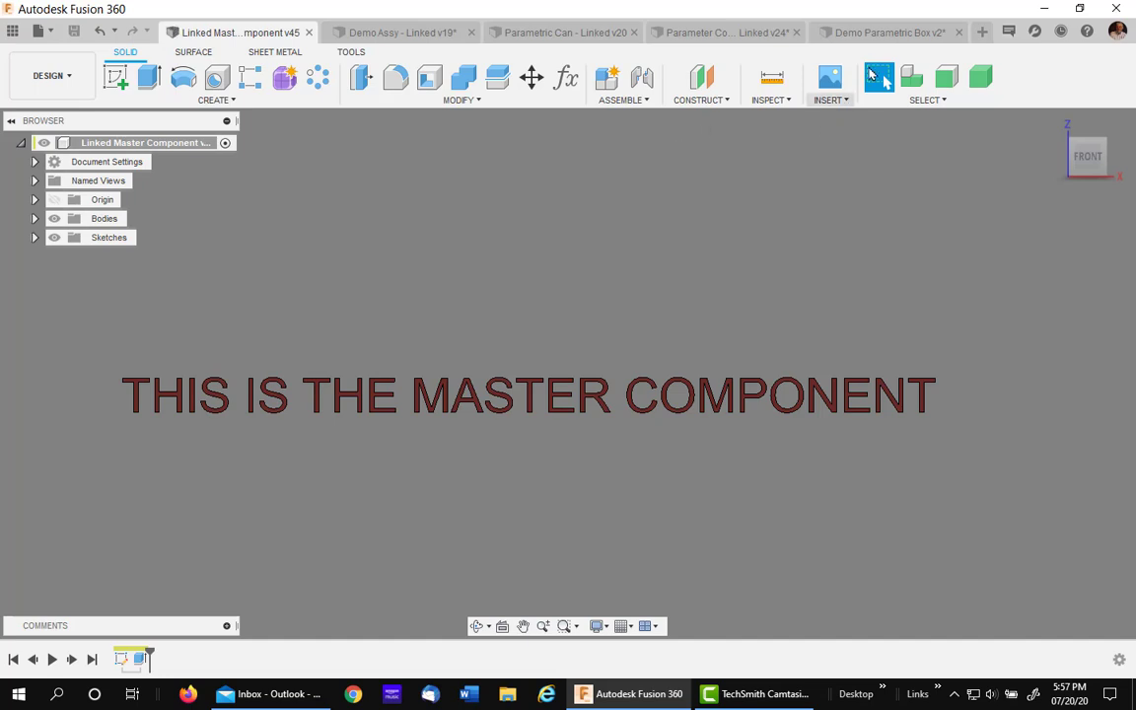
mouse_move(887, 32)
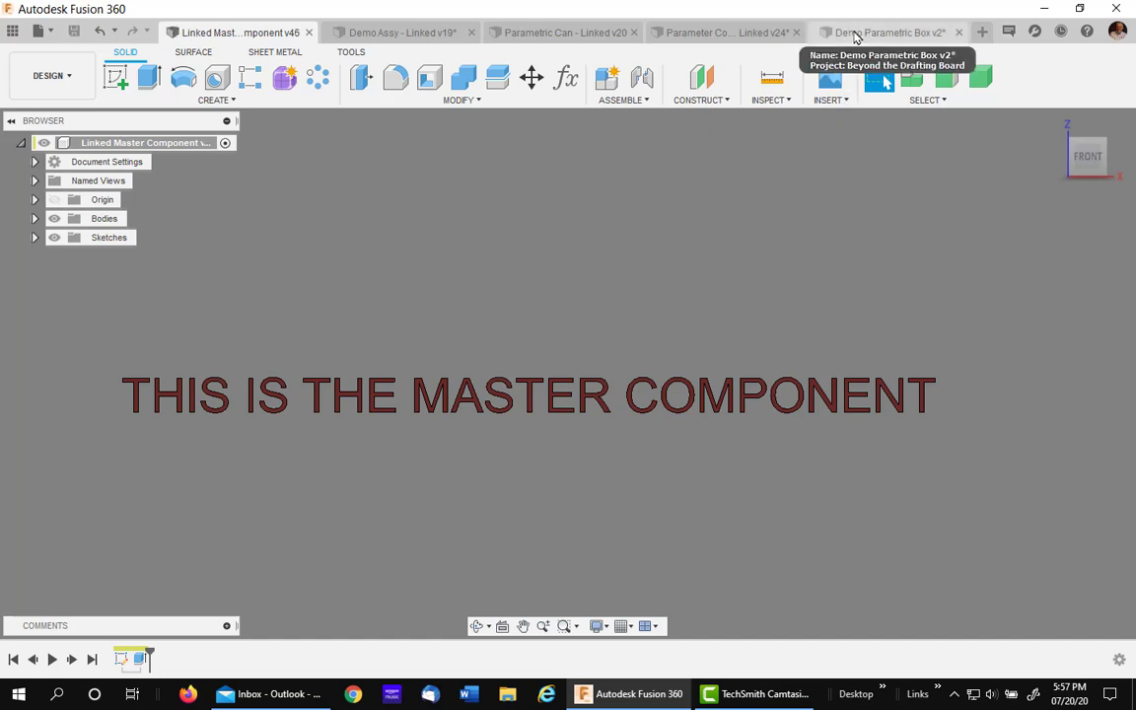
In Demo Parametric Box, update the link so Drain_Hole_Dia_Ref (1 in) appears, starred as a favourite
click(888, 32)
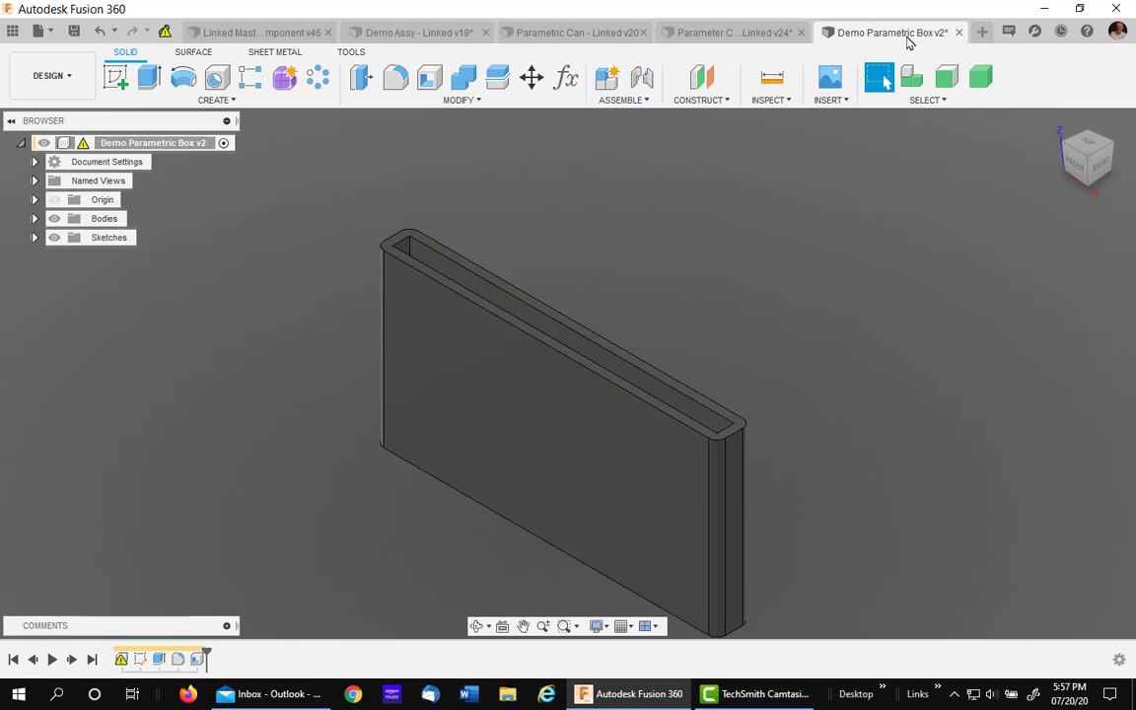
mouse_move(276, 436)
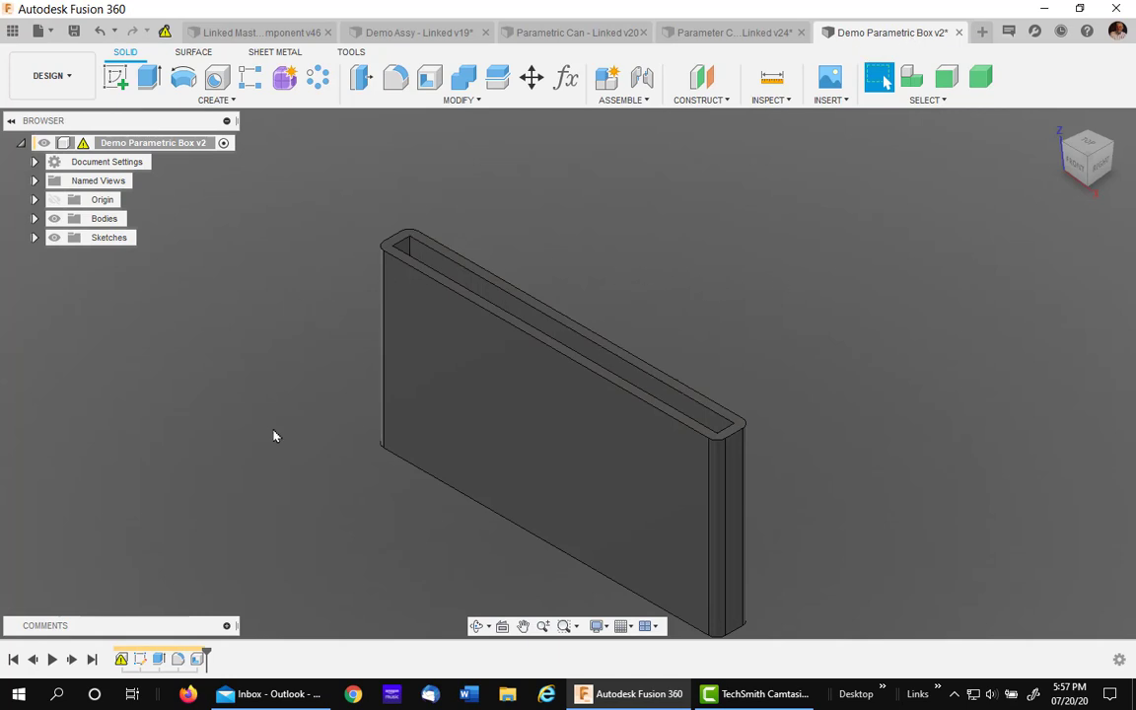
mouse_move(564, 79)
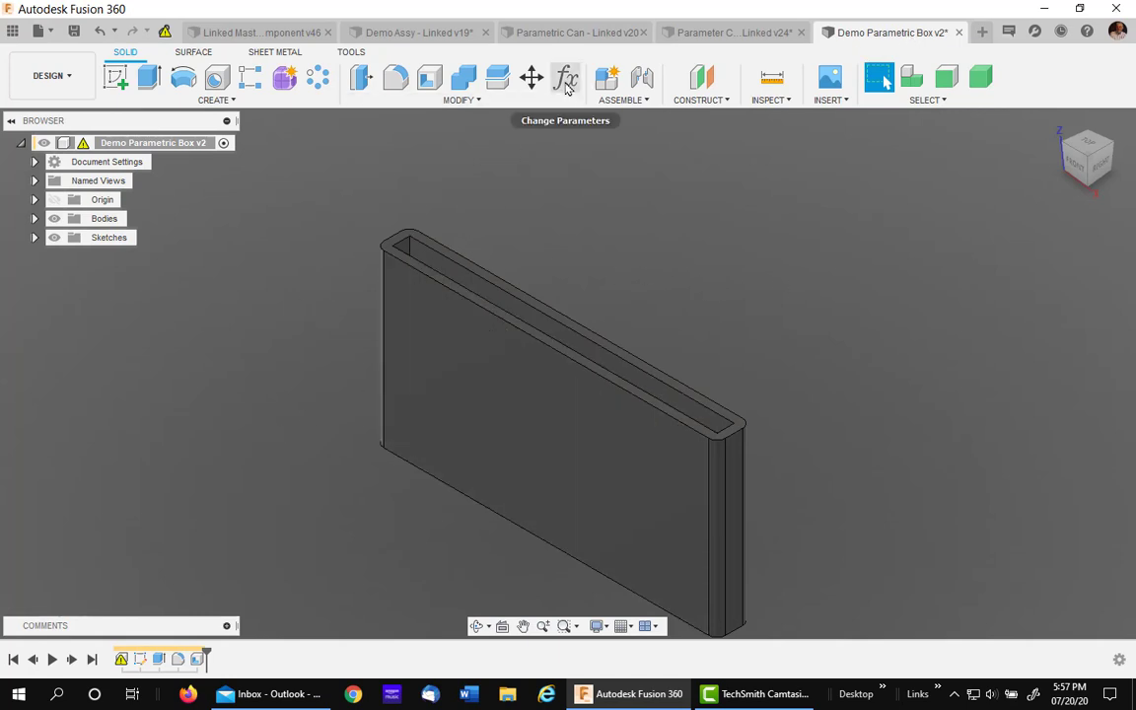
click(564, 79)
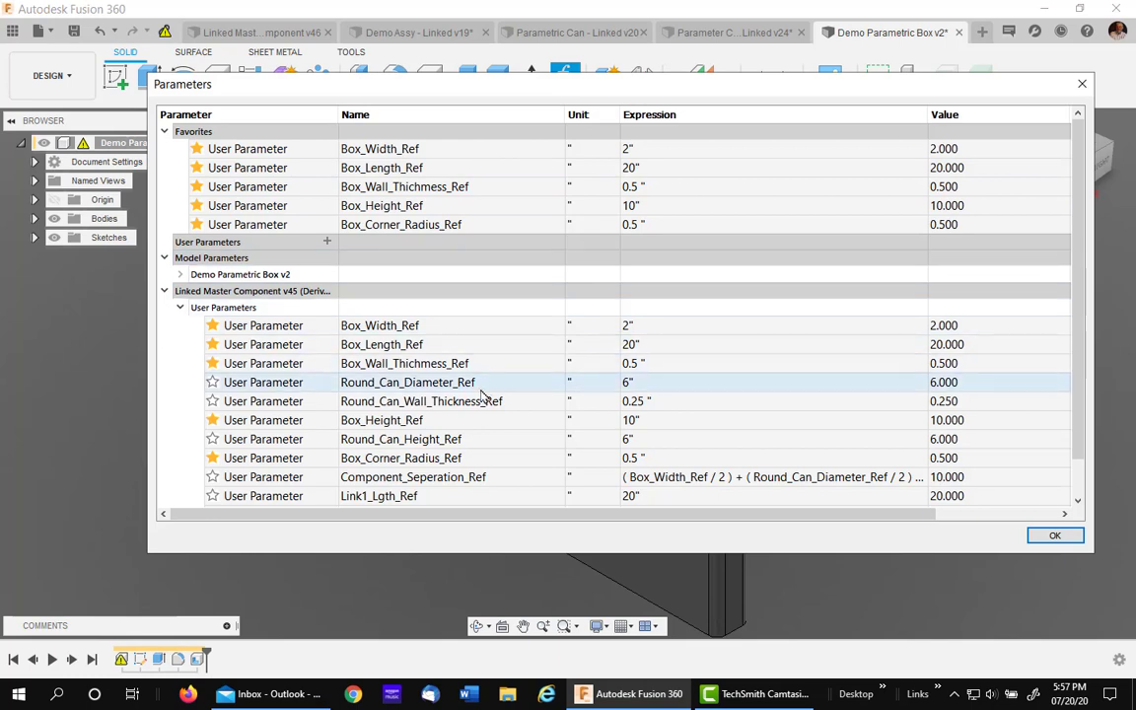
scroll(down, 3)
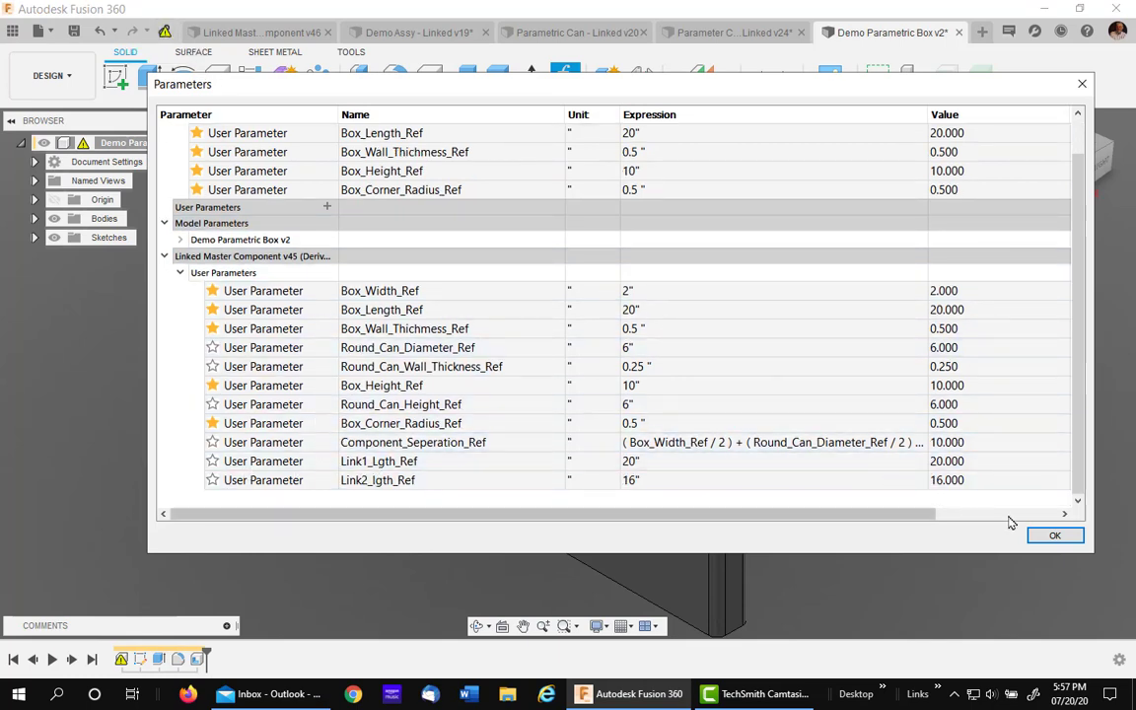
click(1053, 535)
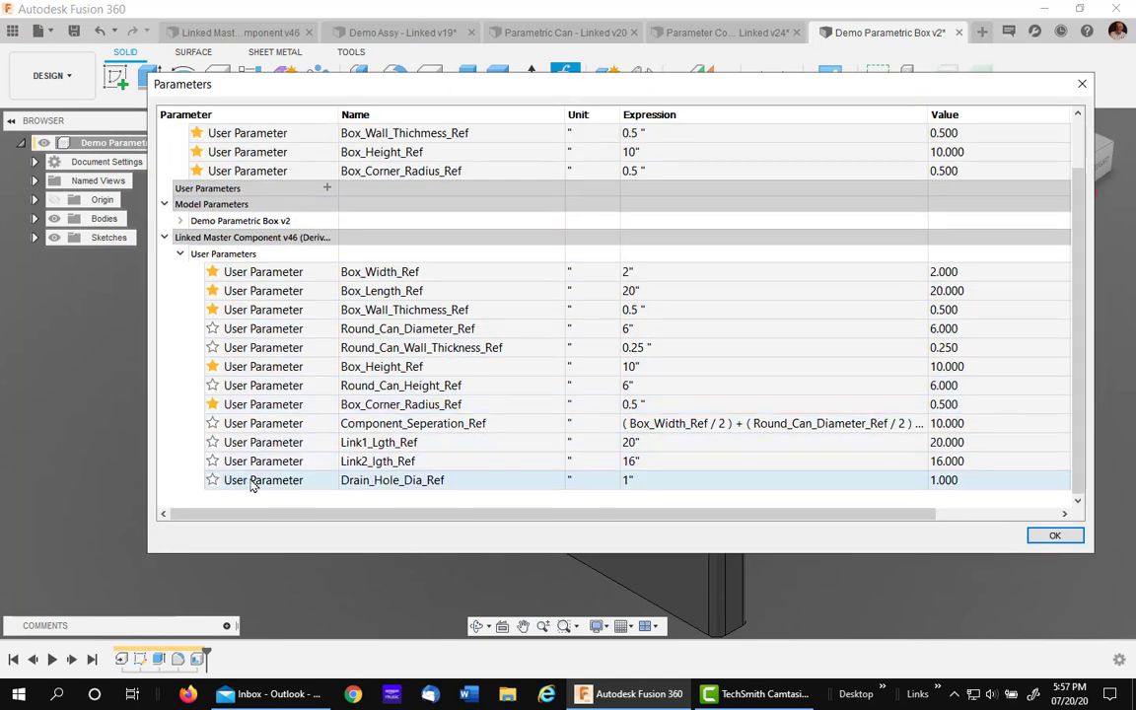
mouse_move(337, 481)
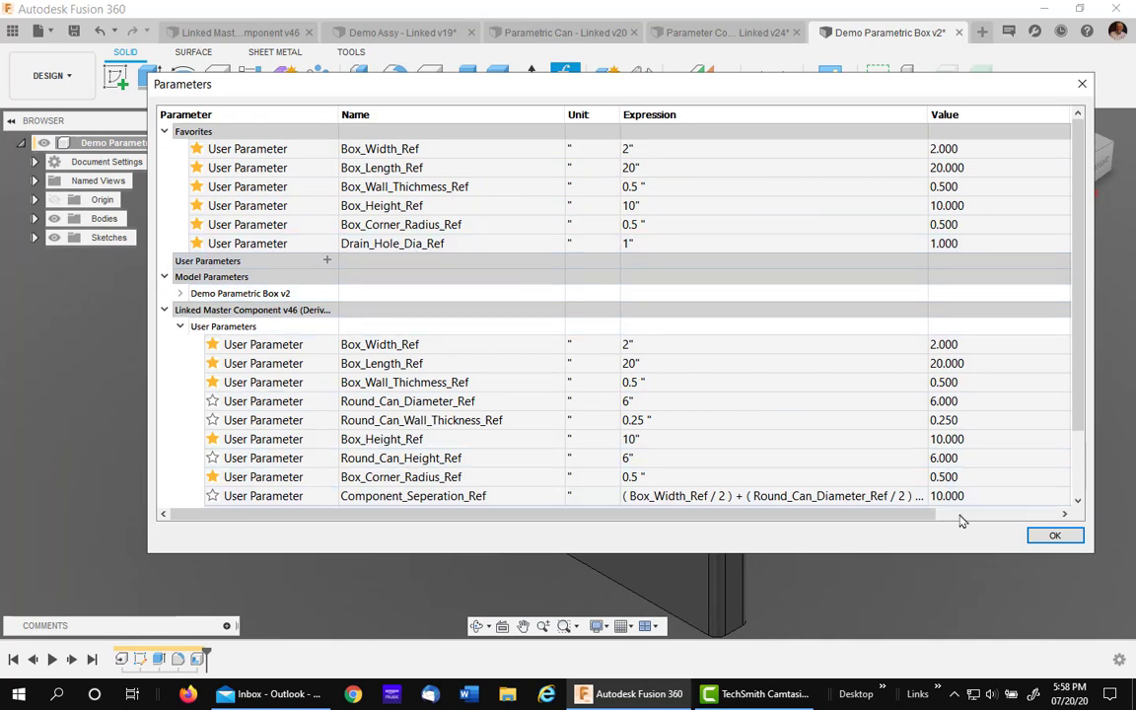
click(1053, 534)
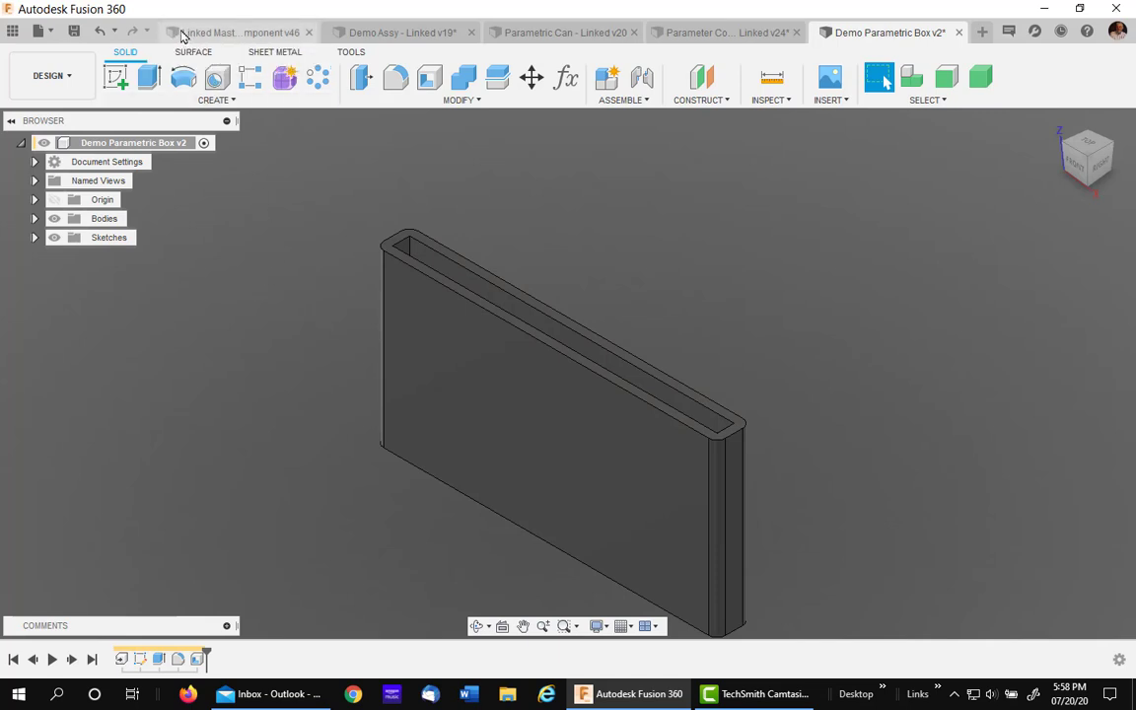
In the master component's parameters, remove Drain_Hole_Dia and close the list
click(236, 31)
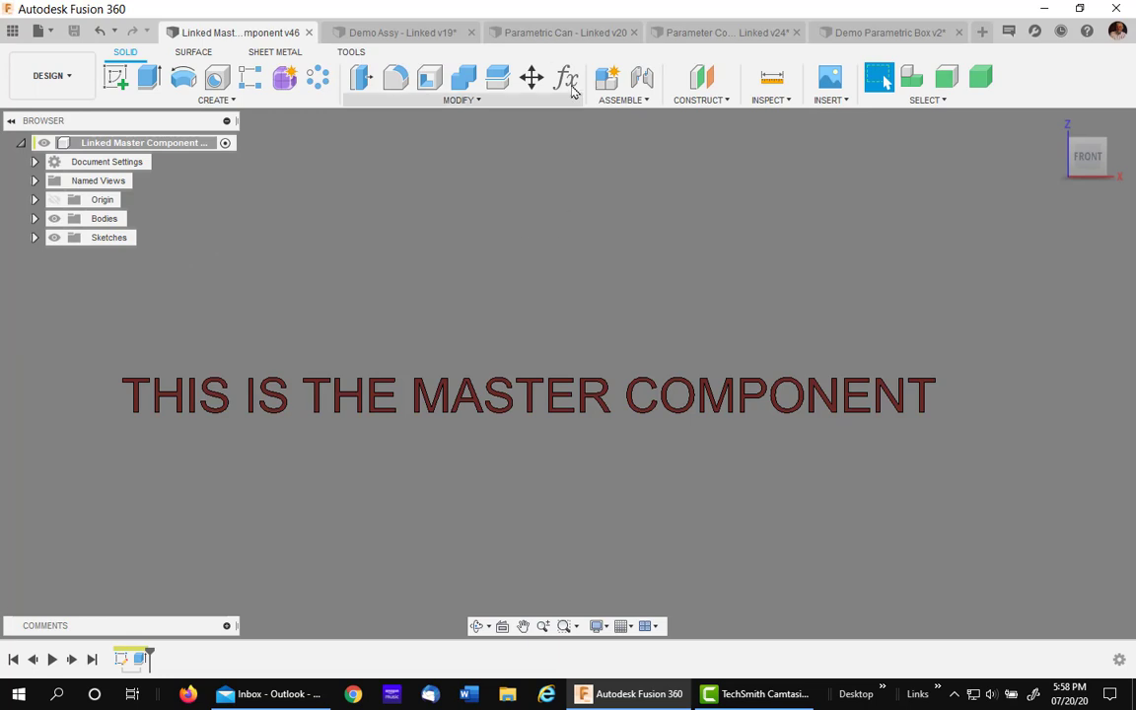
click(566, 79)
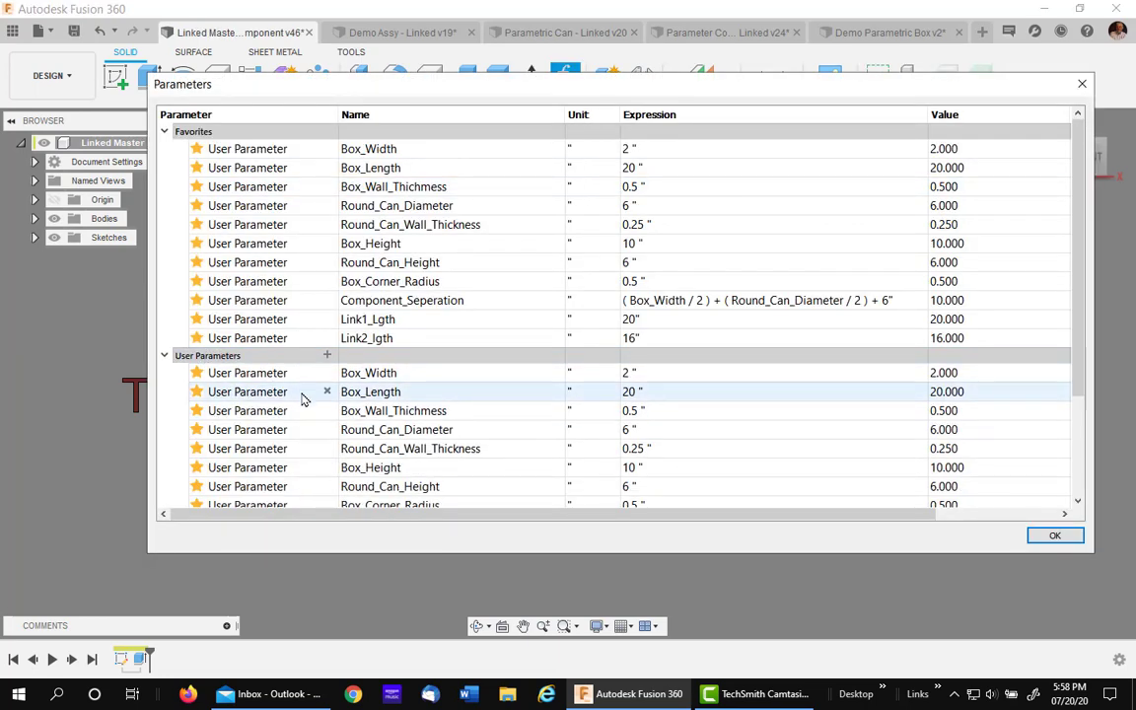
scroll(down, 3)
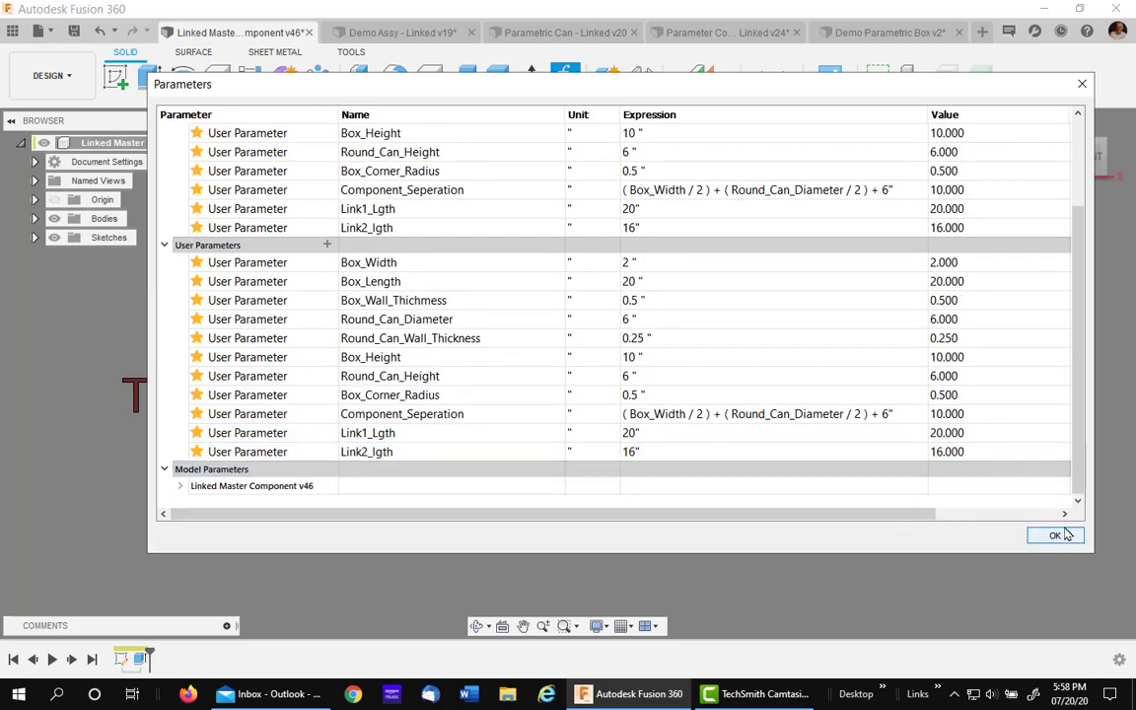
click(1056, 534)
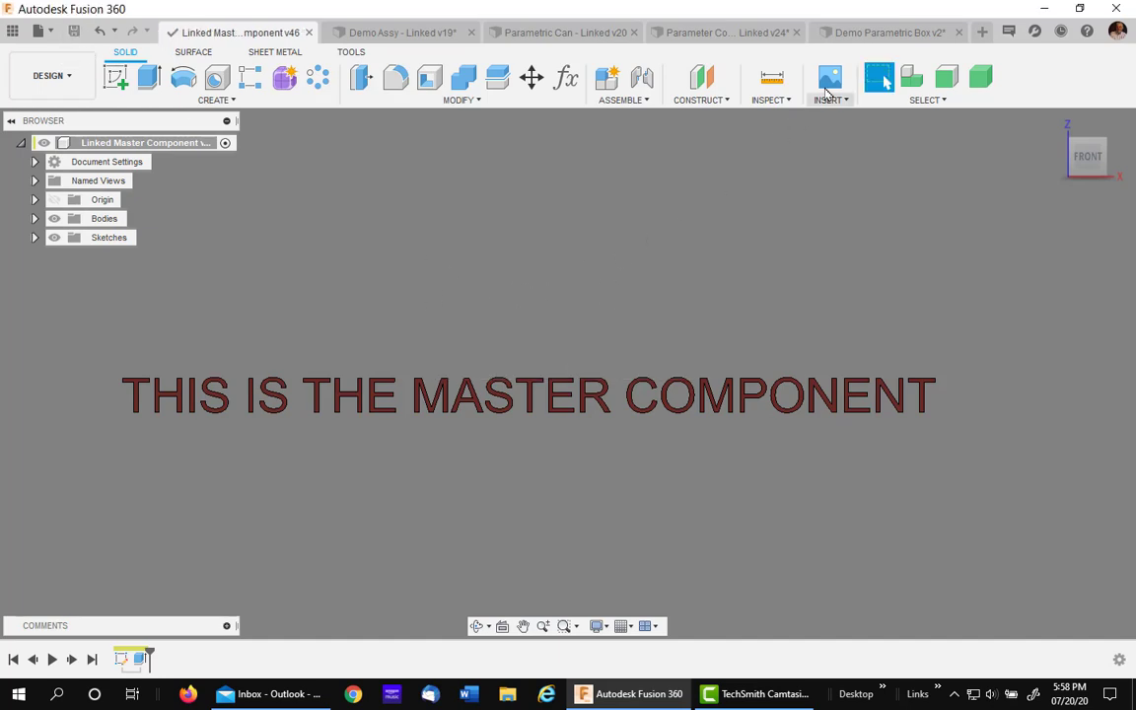
mouse_move(888, 32)
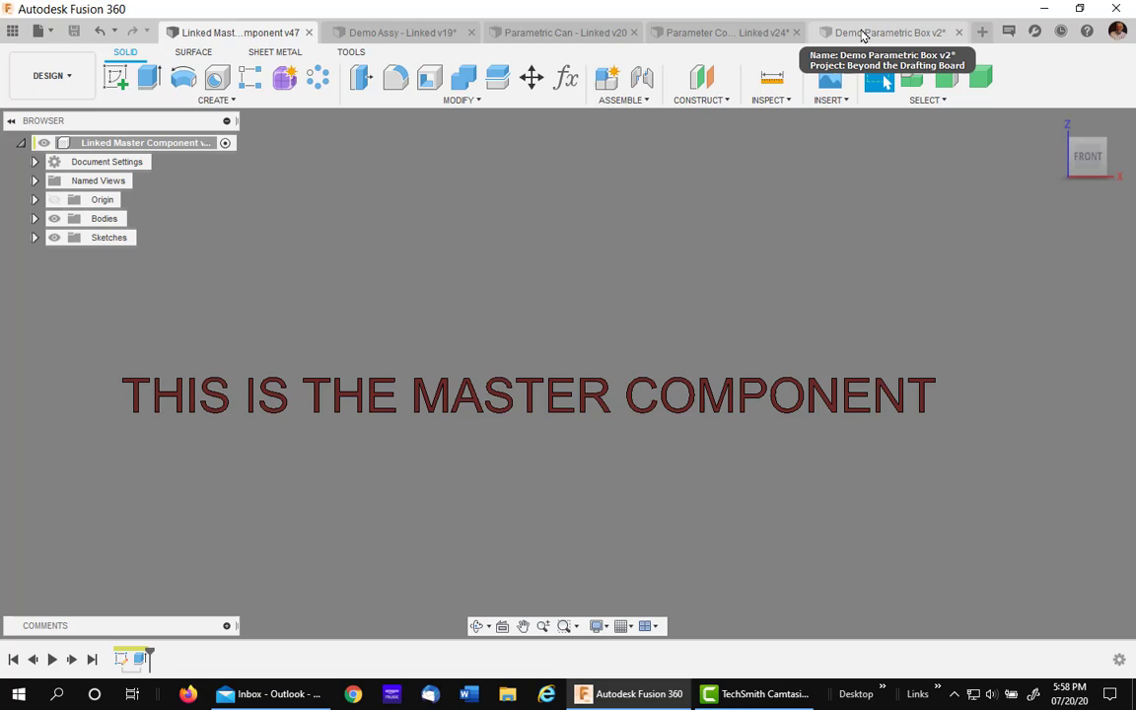
In Demo Parametric Box, confirm Drain_Hole_Dia_Ref remains as the box's own parameter, then close the list
click(887, 31)
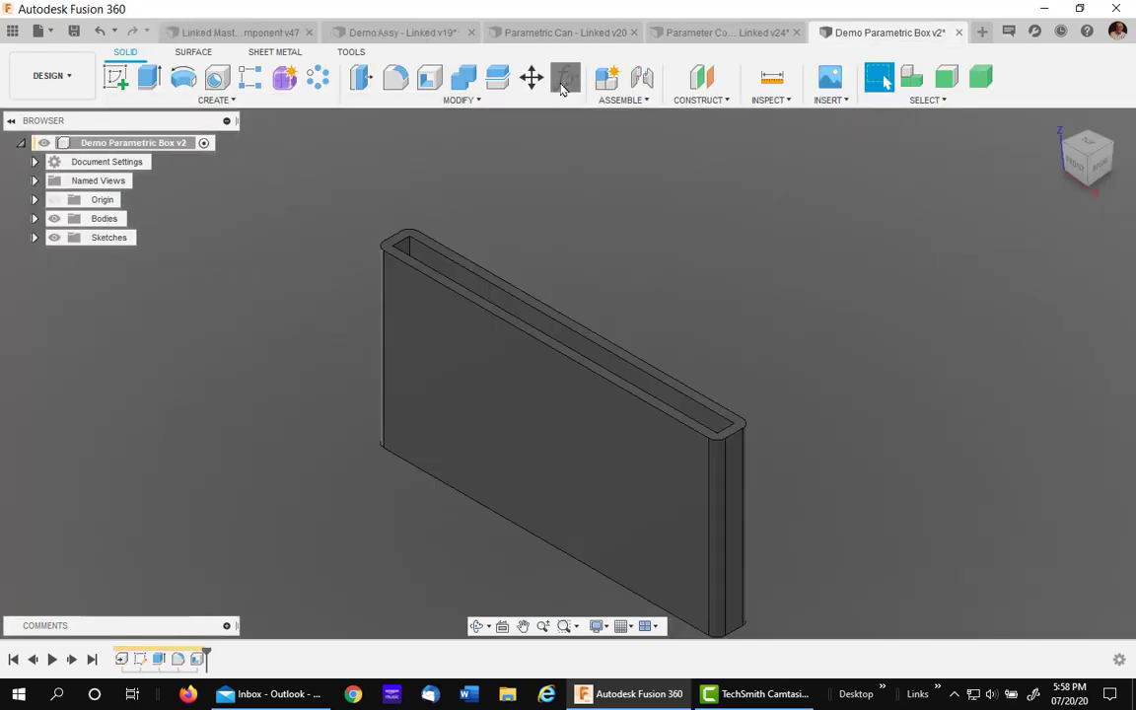
click(564, 79)
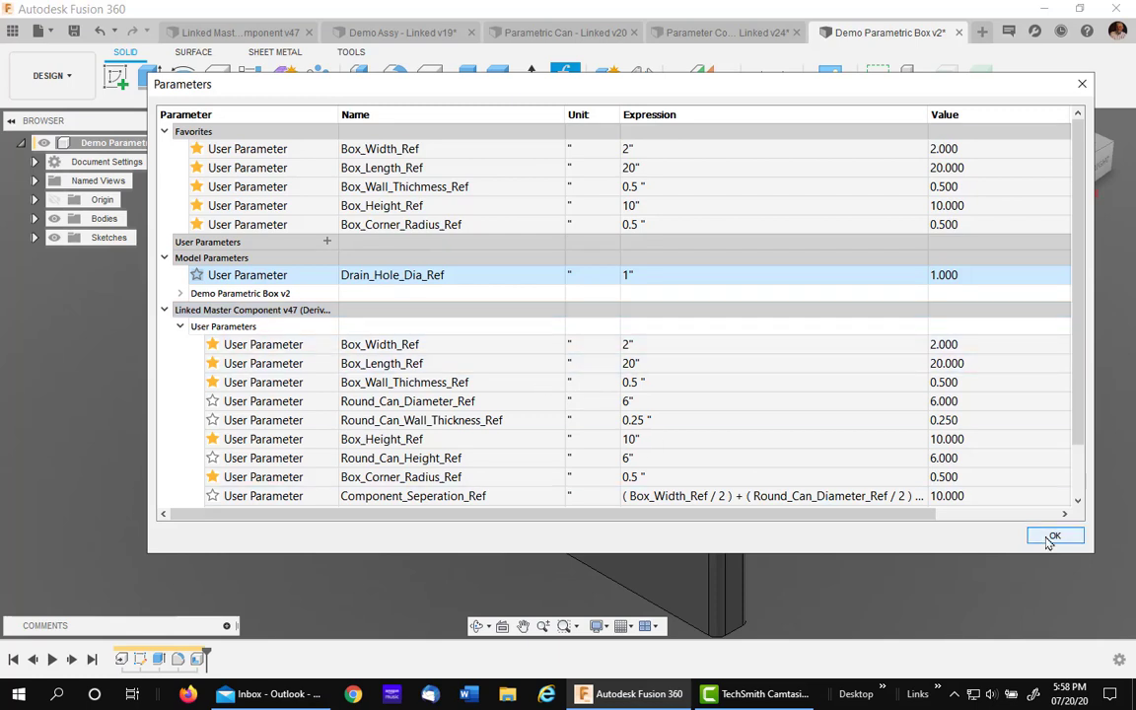
click(1054, 536)
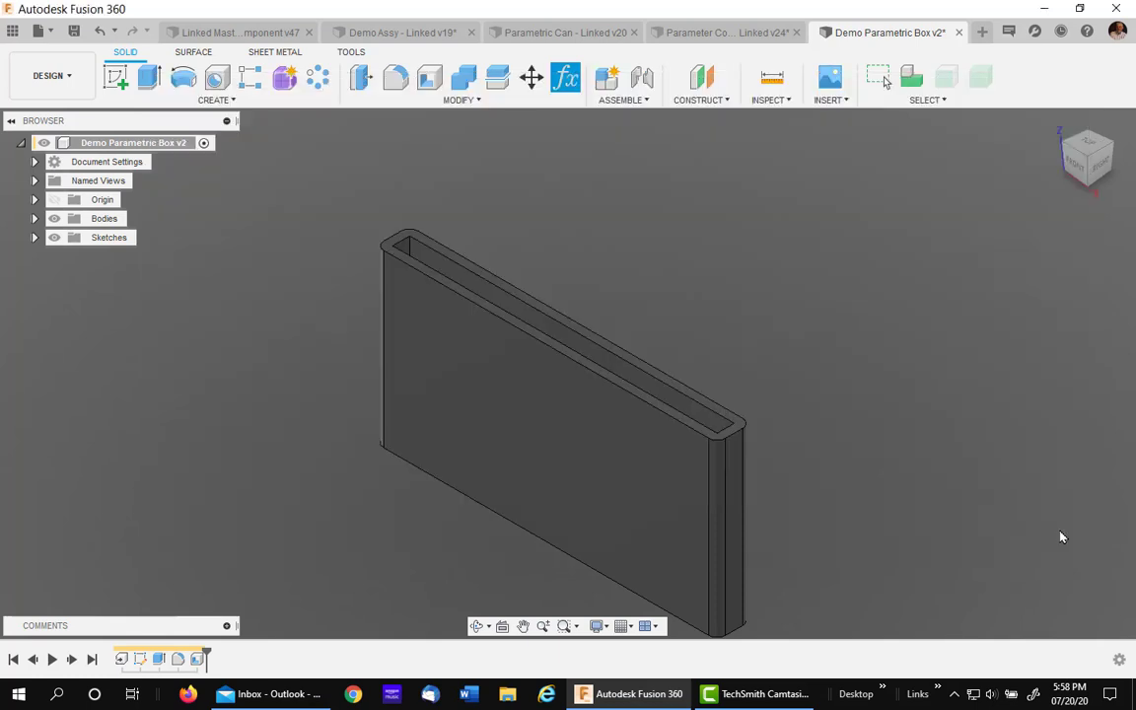